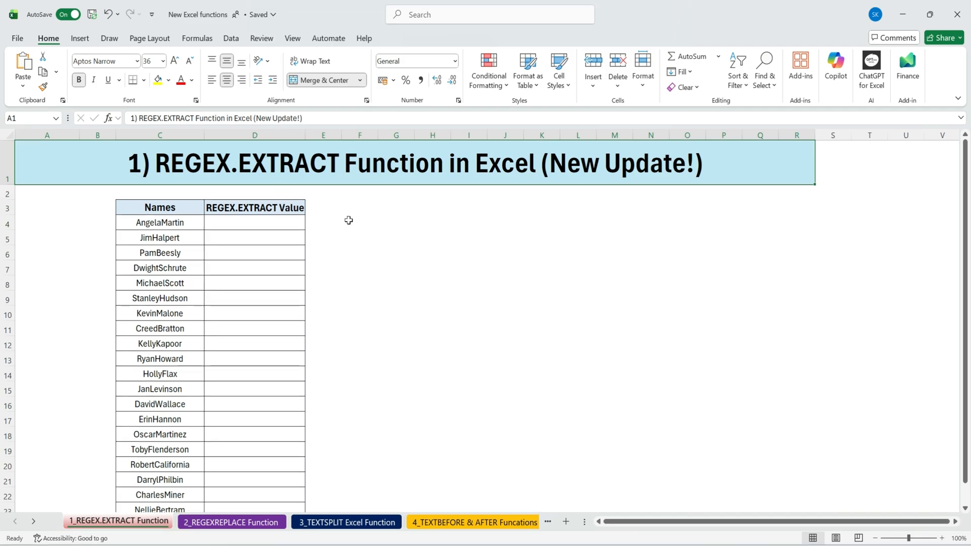
Step: Enter =REGEXEXTRACT(C4,"[A-Z][a-z]" in D4 against AngelaMartin, not yet confirmed
left_click(359, 221)
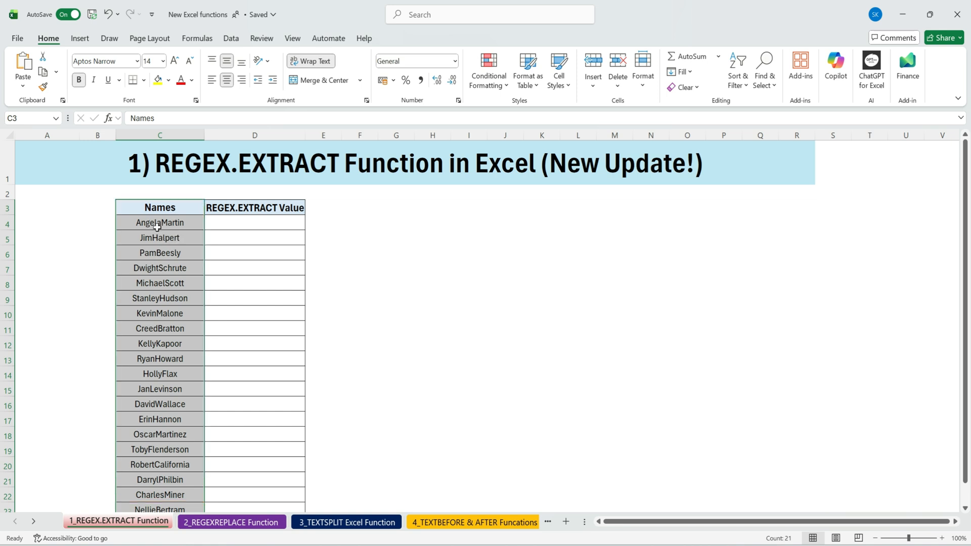
mouse_move(263, 223)
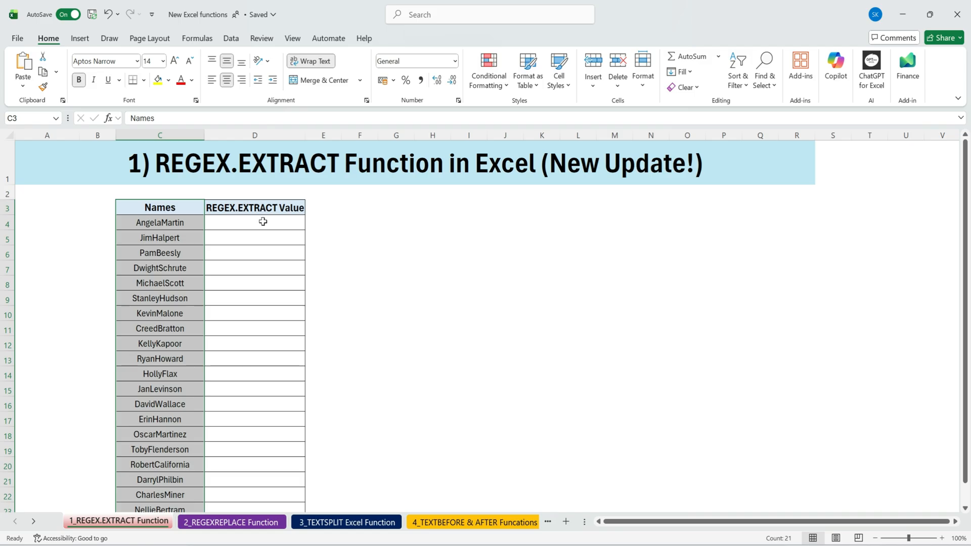
left_click(254, 223)
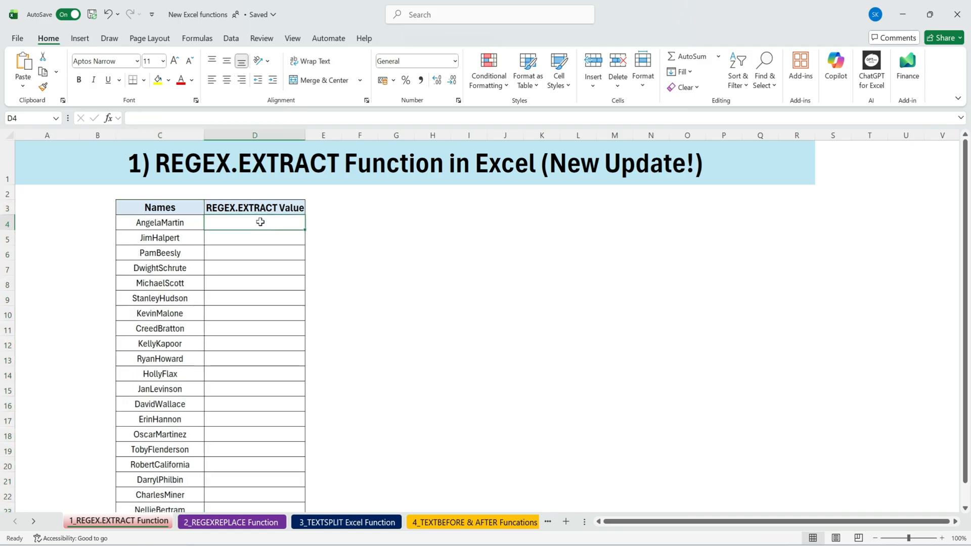
type("=")
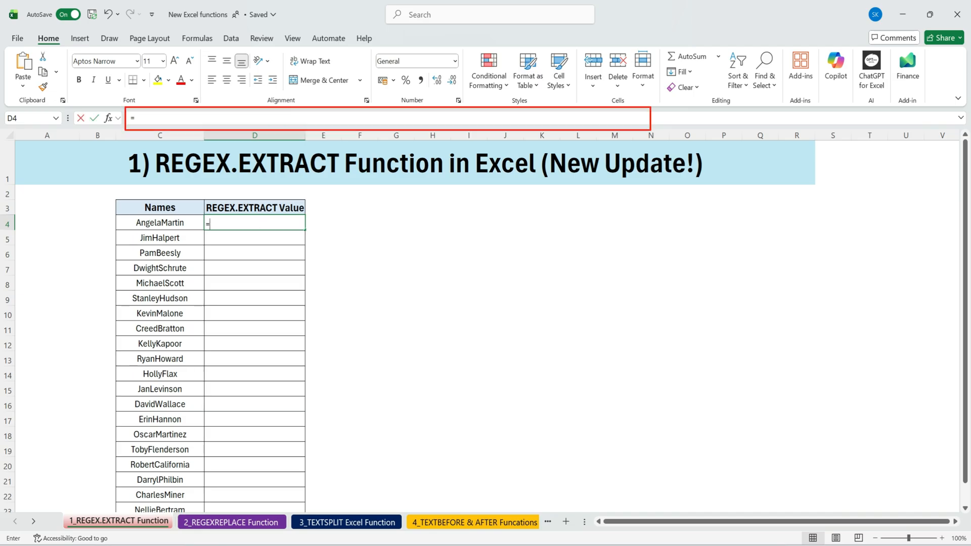
type("re")
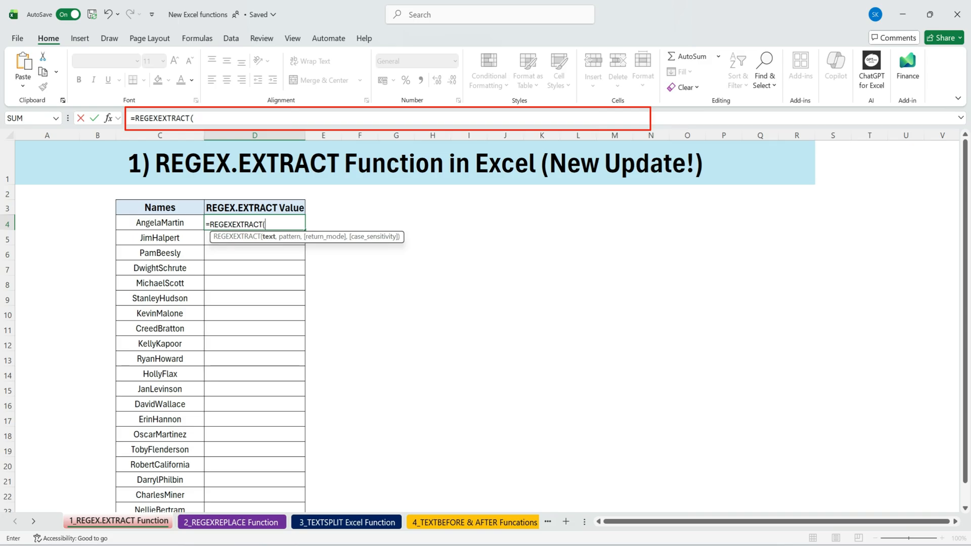
mouse_move(175, 221)
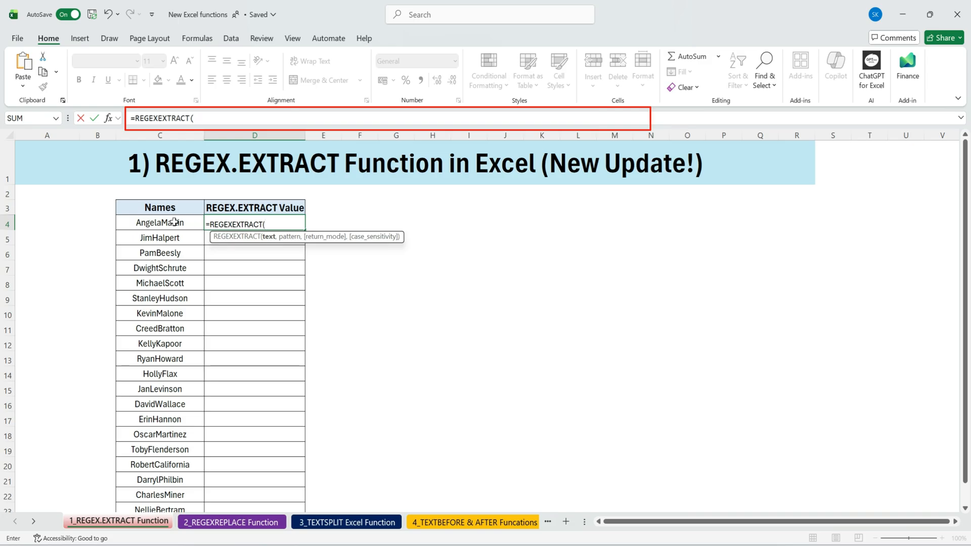
left_click(159, 222)
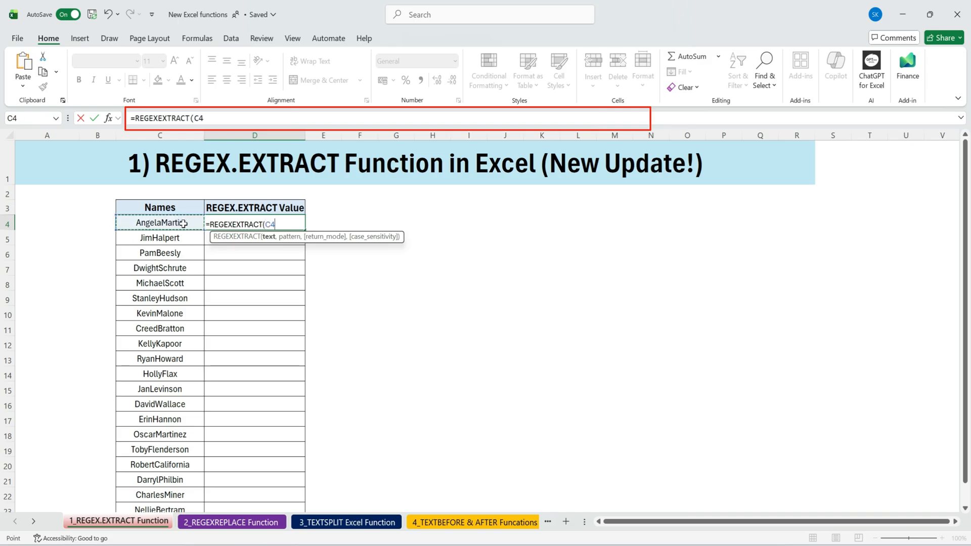
type(",")
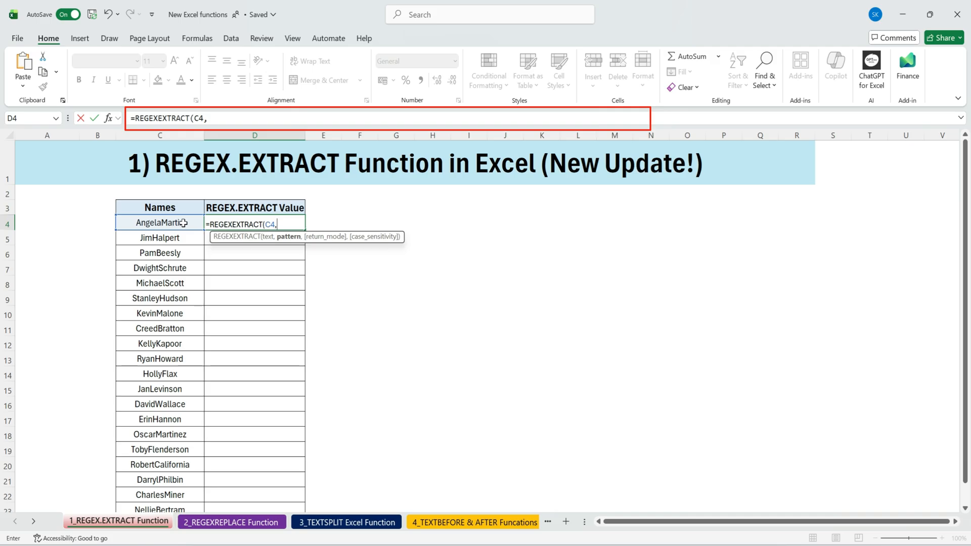
type("\"")
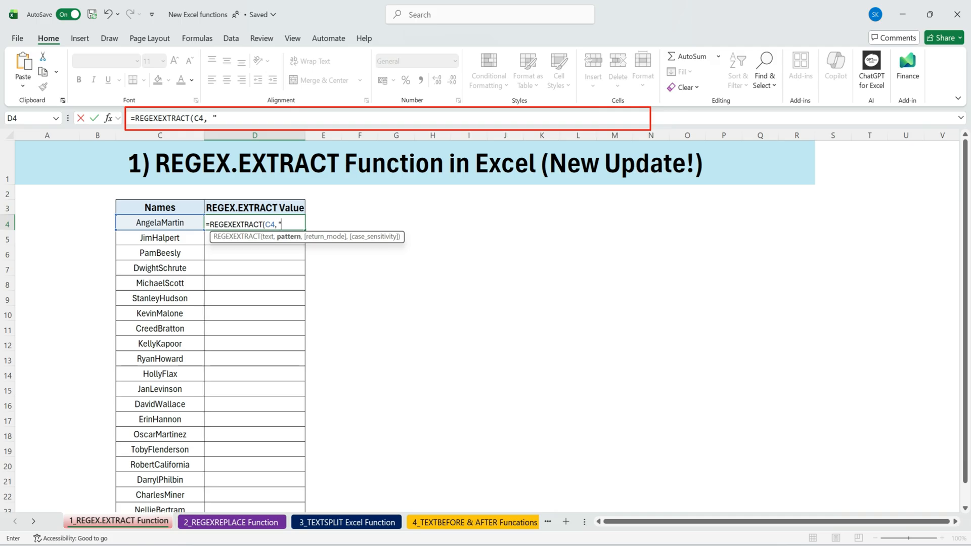
type("[")
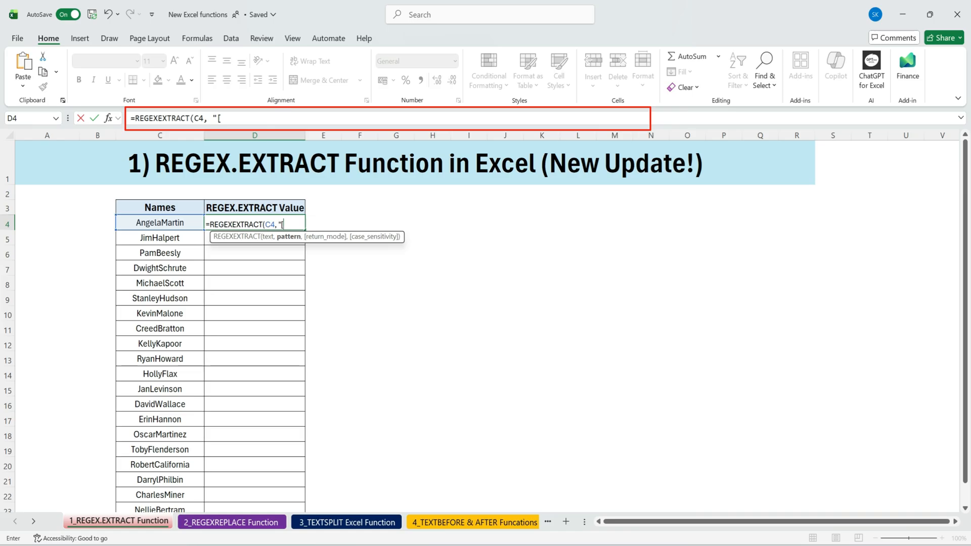
type("A-Z")
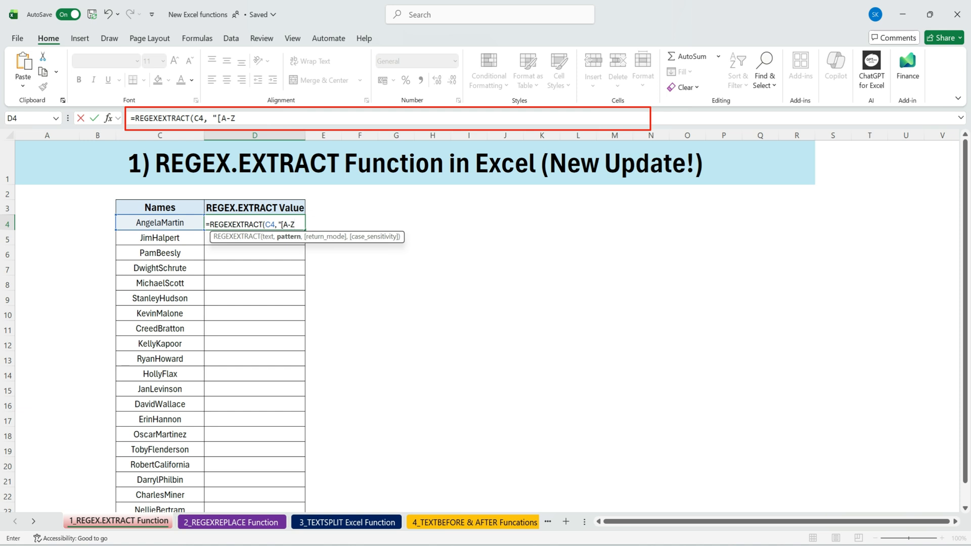
type("]")
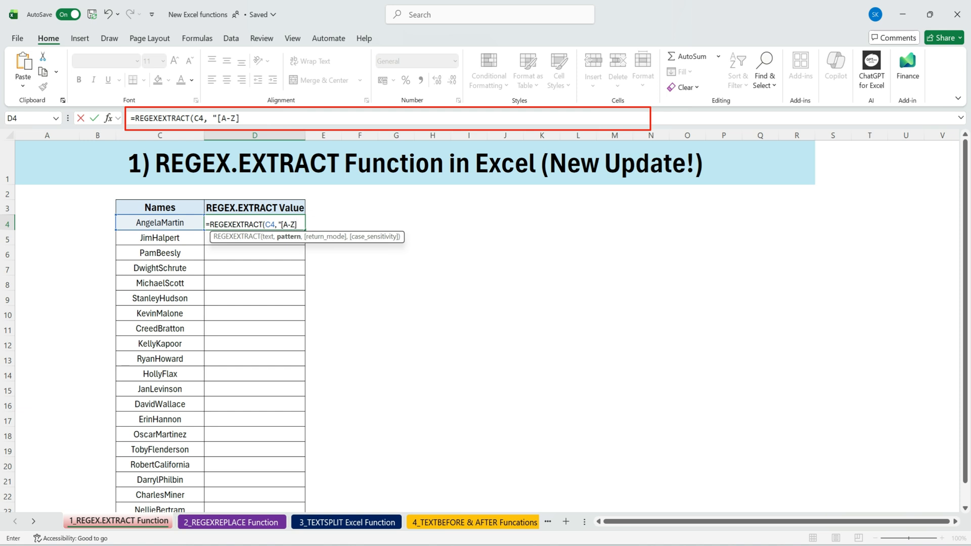
mouse_move(198, 245)
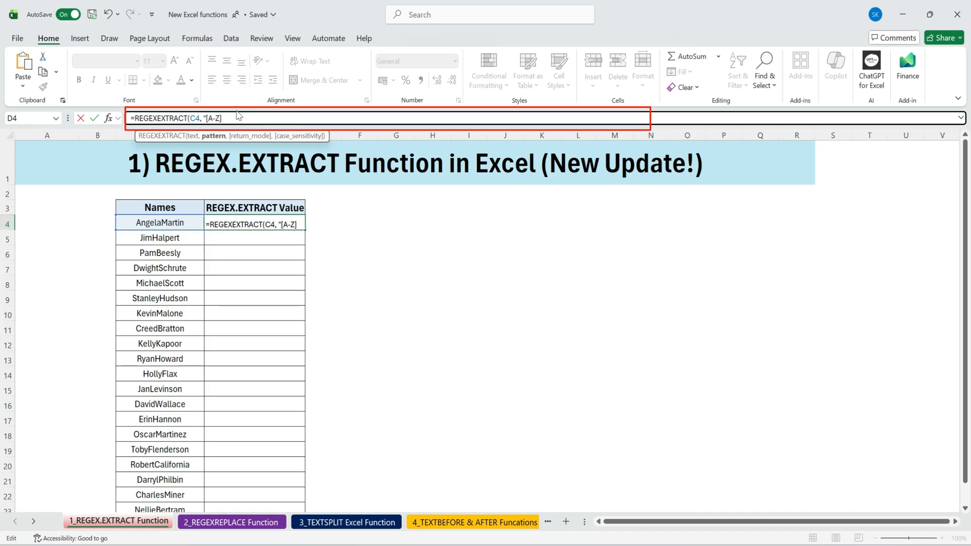
type("]")
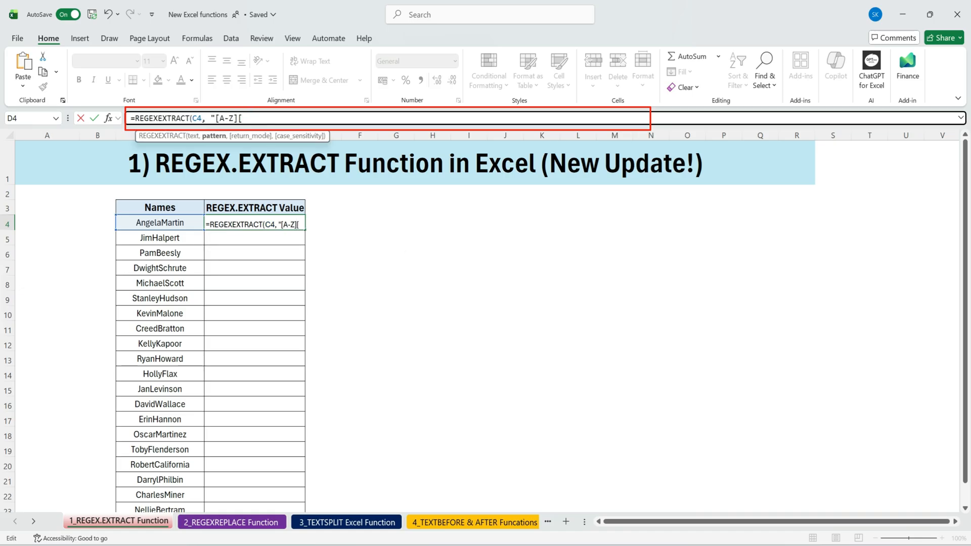
type("a-z")
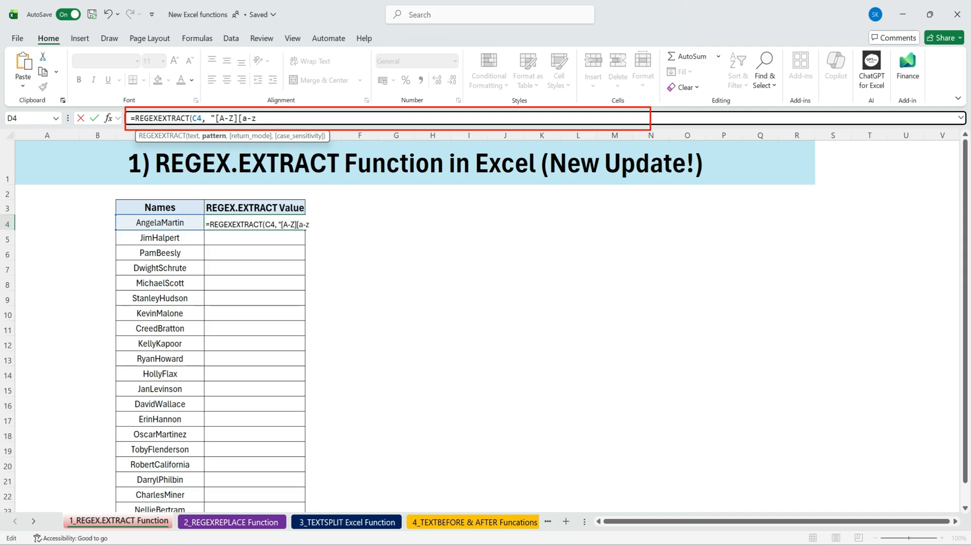
type("]")
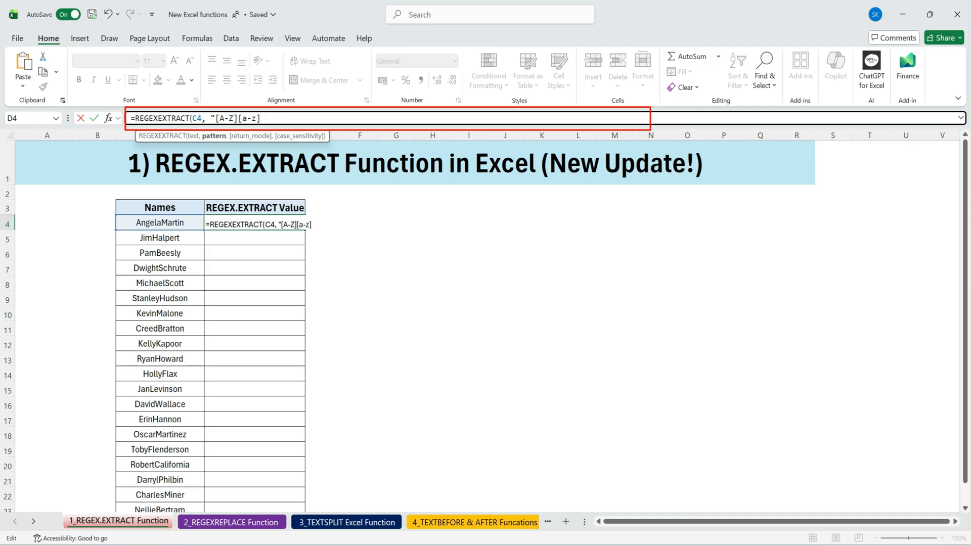
type("\")")
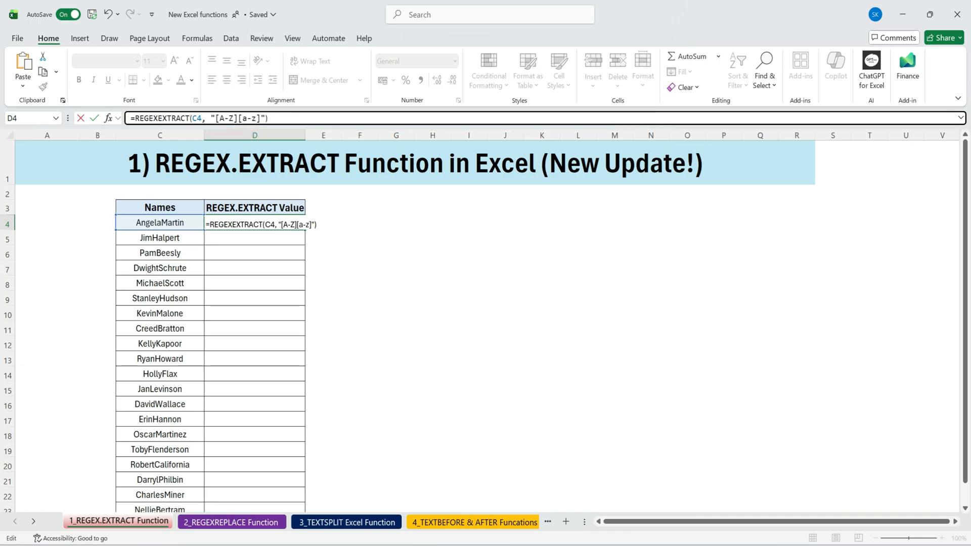
Step: Commit the formula, revise the pattern to "[A-Z][a-z]+" and fill first names down the Value column
key("enter")
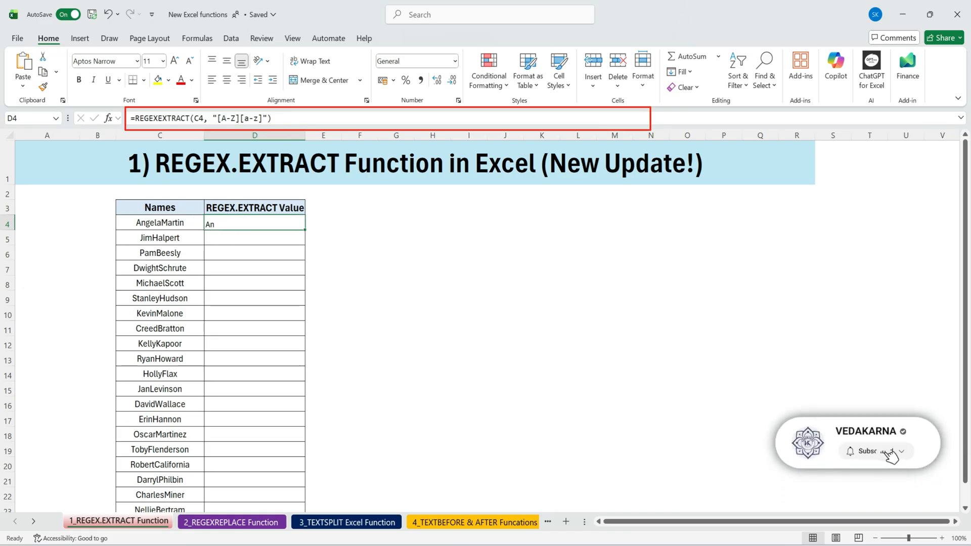
mouse_move(274, 223)
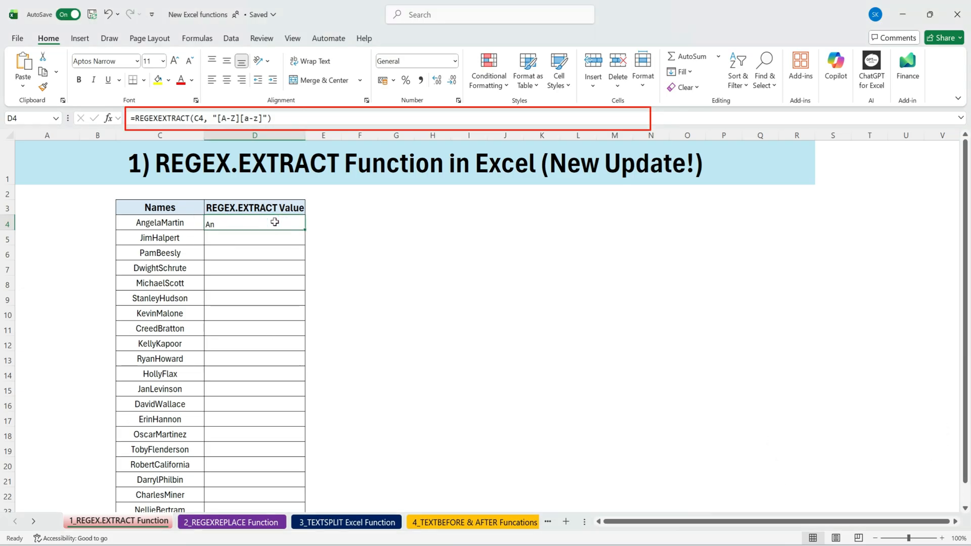
left_click_drag(274, 223, 253, 508)
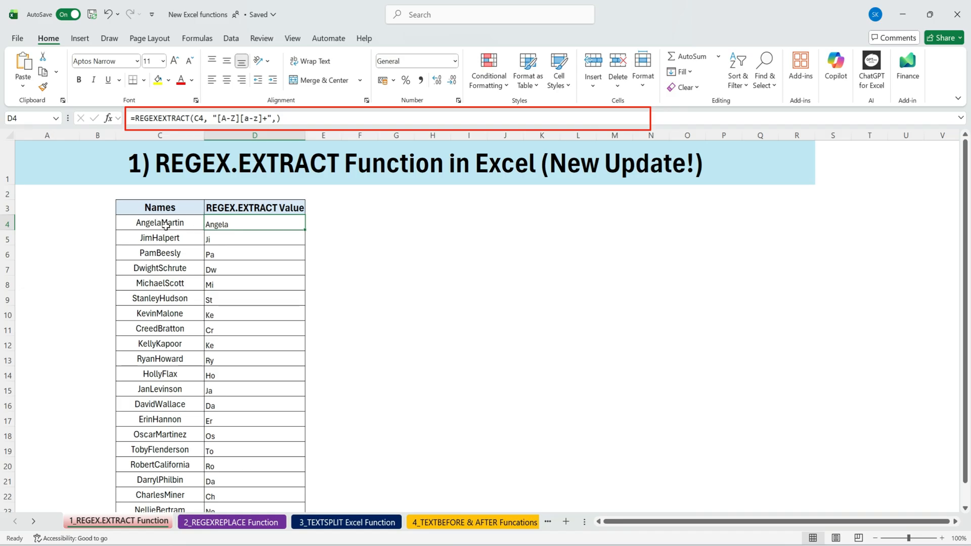
mouse_move(304, 229)
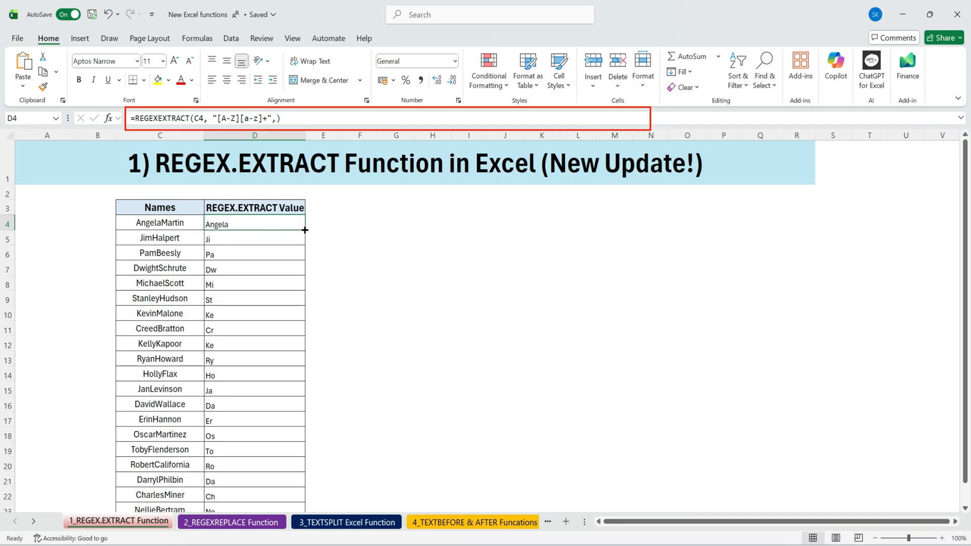
left_click_drag(305, 231, 304, 286)
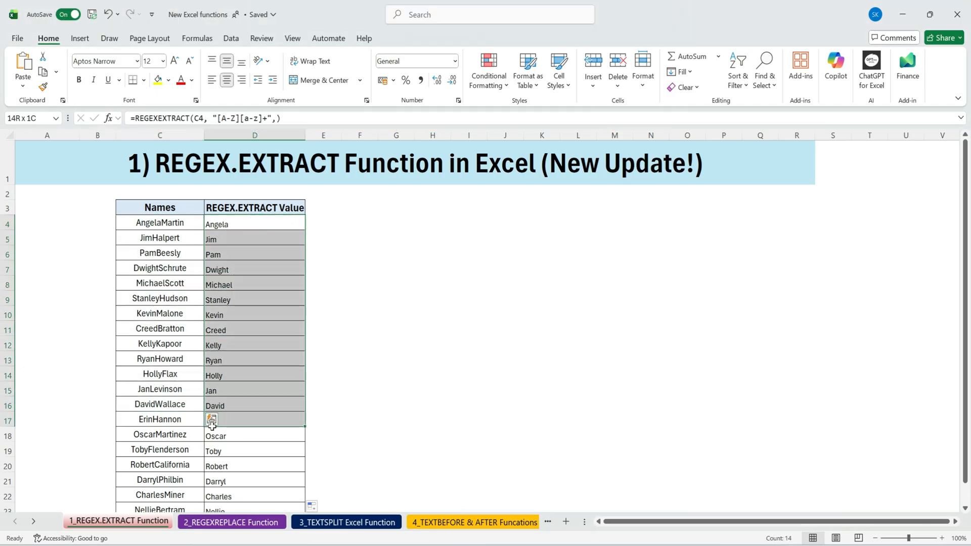
left_click(159, 223)
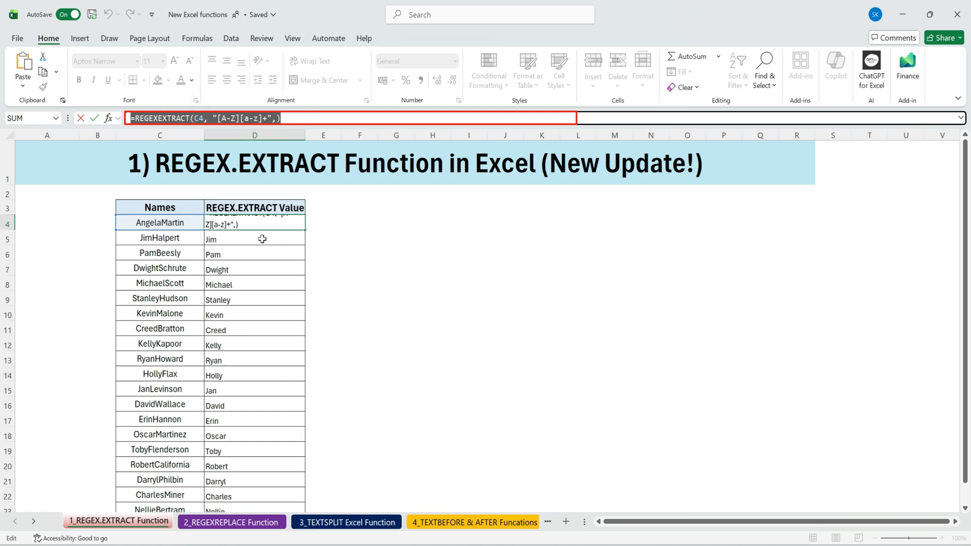
Step: Add return_mode 1 to the D4 REGEXEXTRACT and fill down so surnames spill into the next column
key("enter")
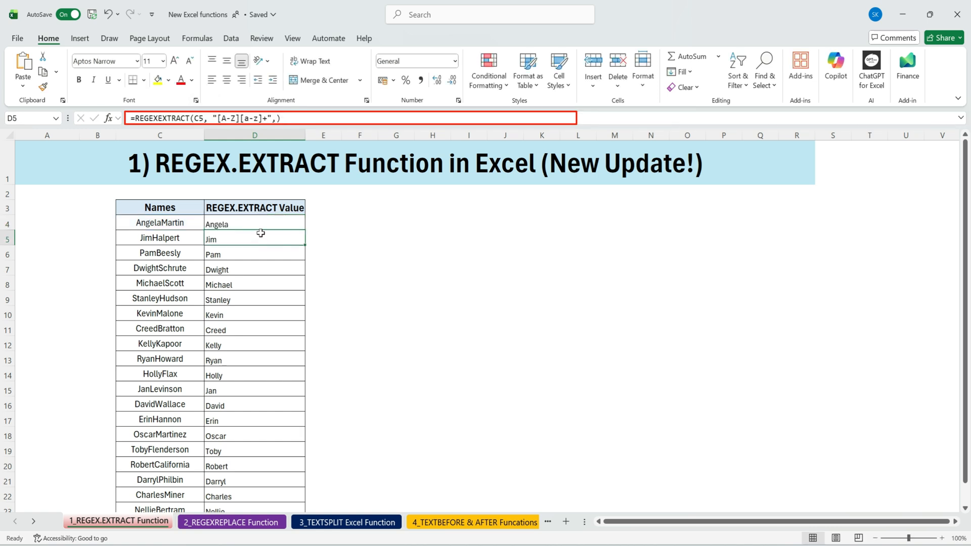
double_click(253, 222)
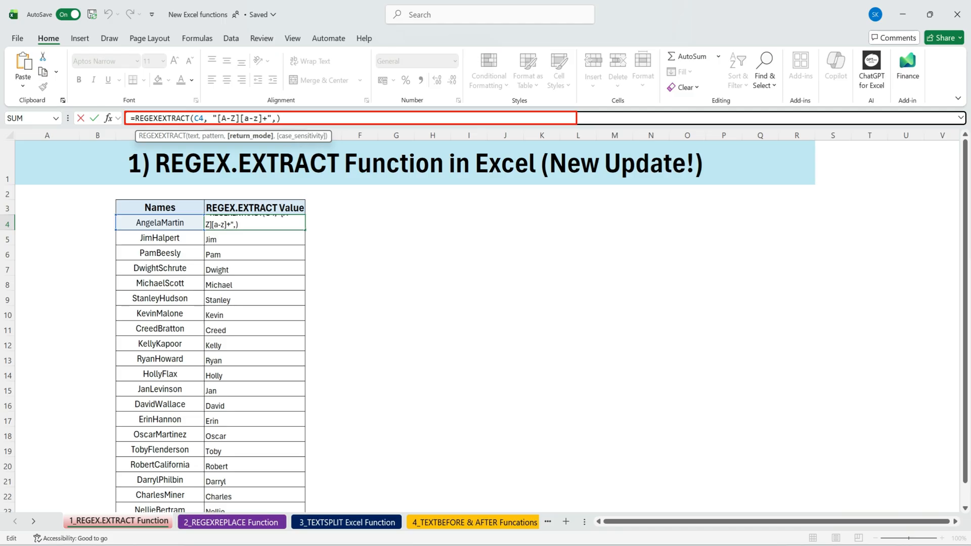
type("15")
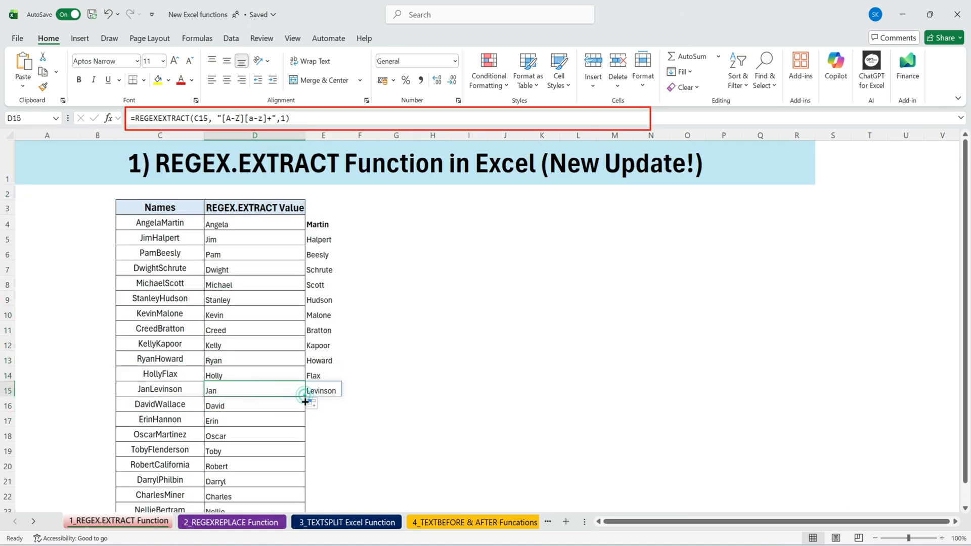
left_click_drag(302, 390, 302, 507)
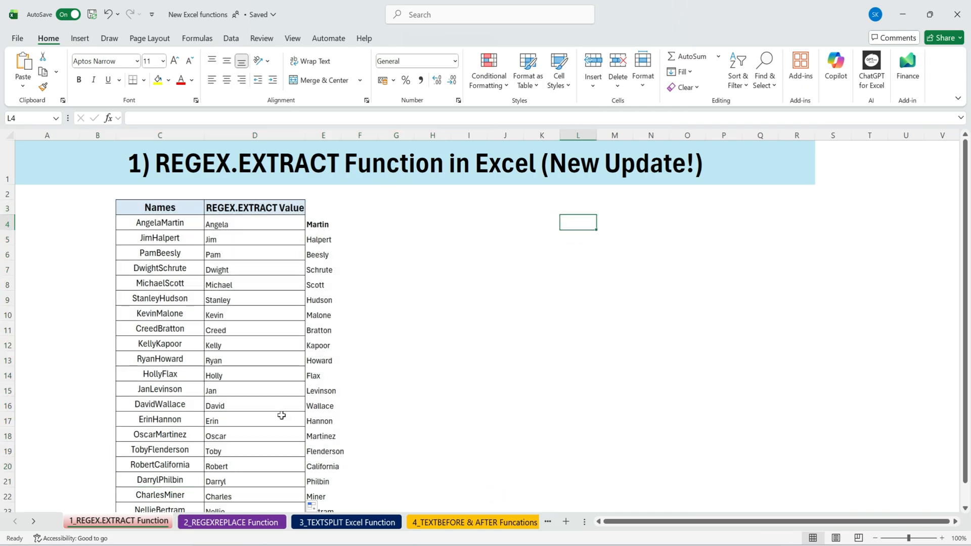
left_click(231, 521)
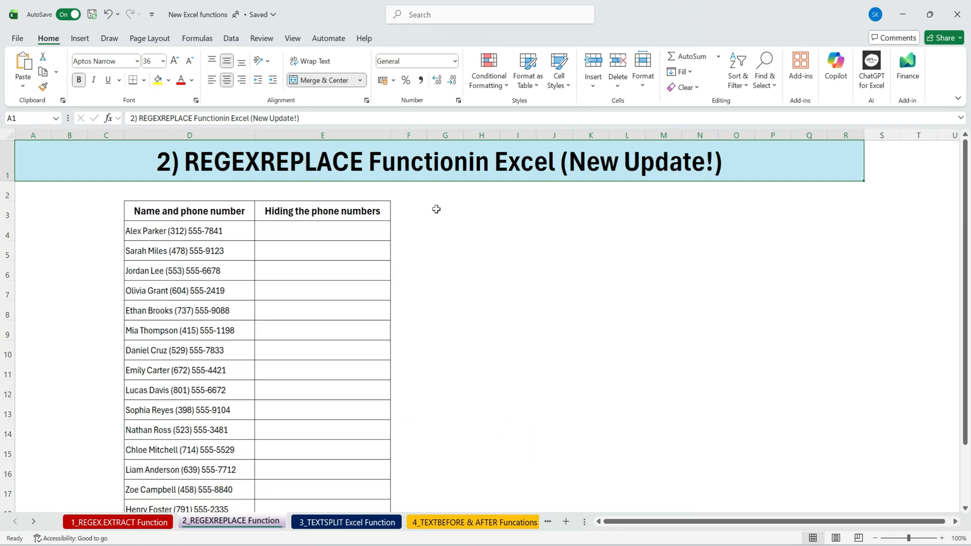
left_click(445, 210)
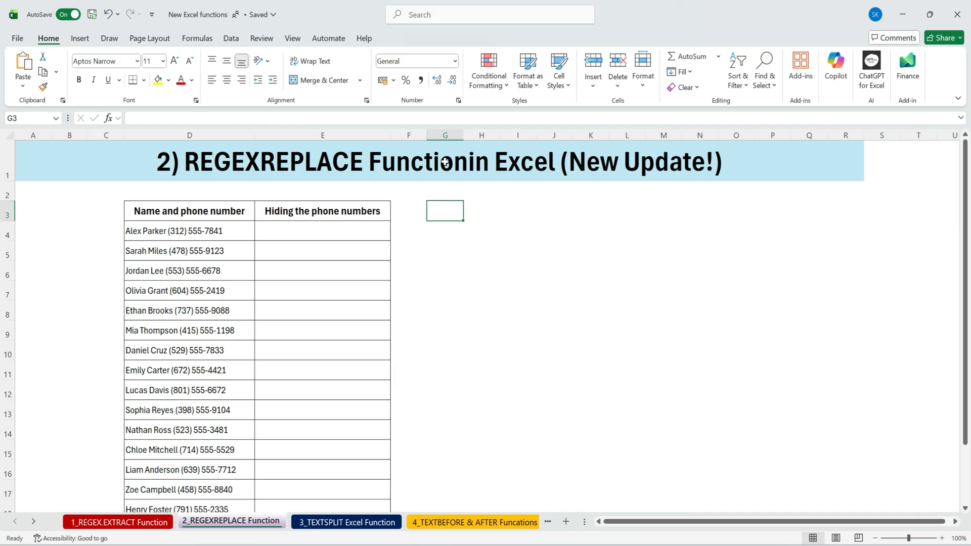
mouse_move(210, 225)
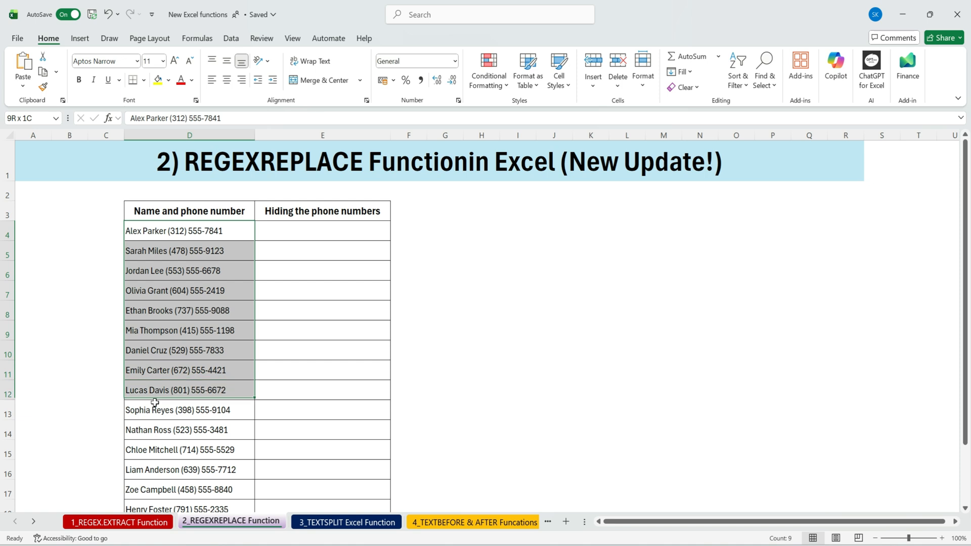
left_click(189, 410)
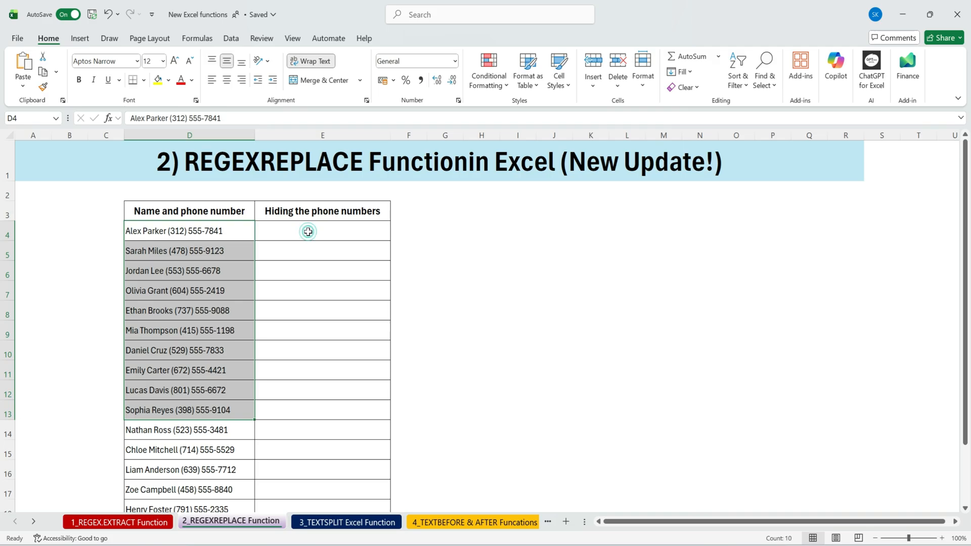
left_click(322, 231)
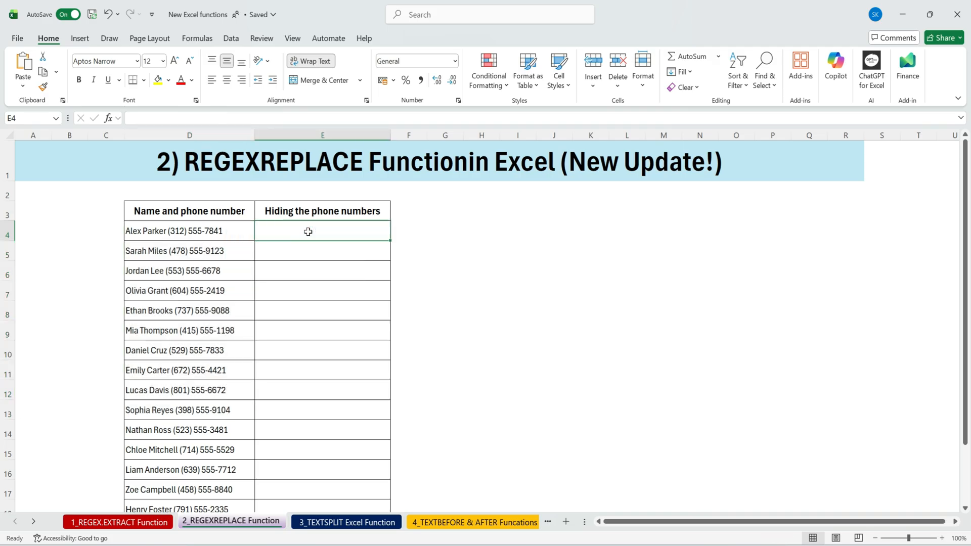
Step: Enter =REGEXREPLACE(D4,"[0-9]","*") to mask phone digits with asterisks
type("=reg")
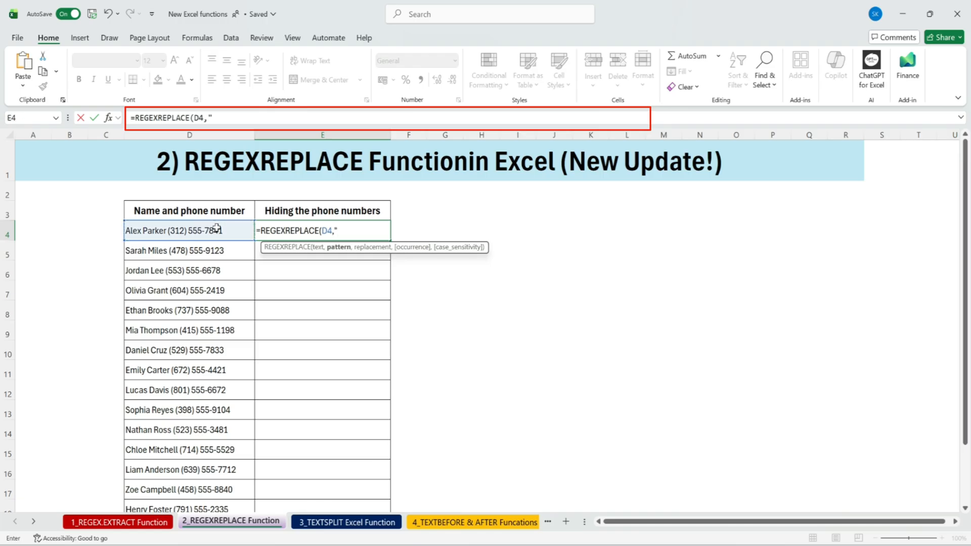
type("[0-9]\",\"*\"")
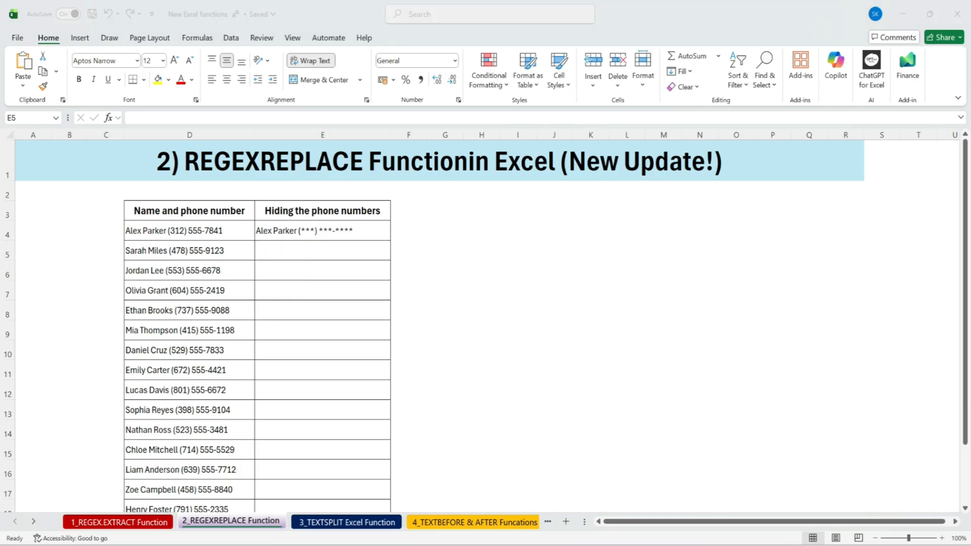
left_click(322, 250)
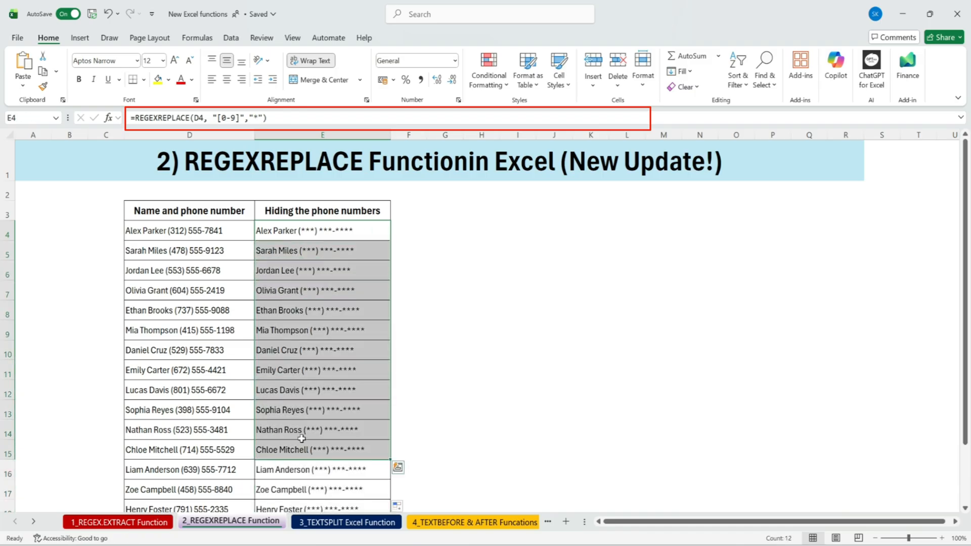
left_click(189, 230)
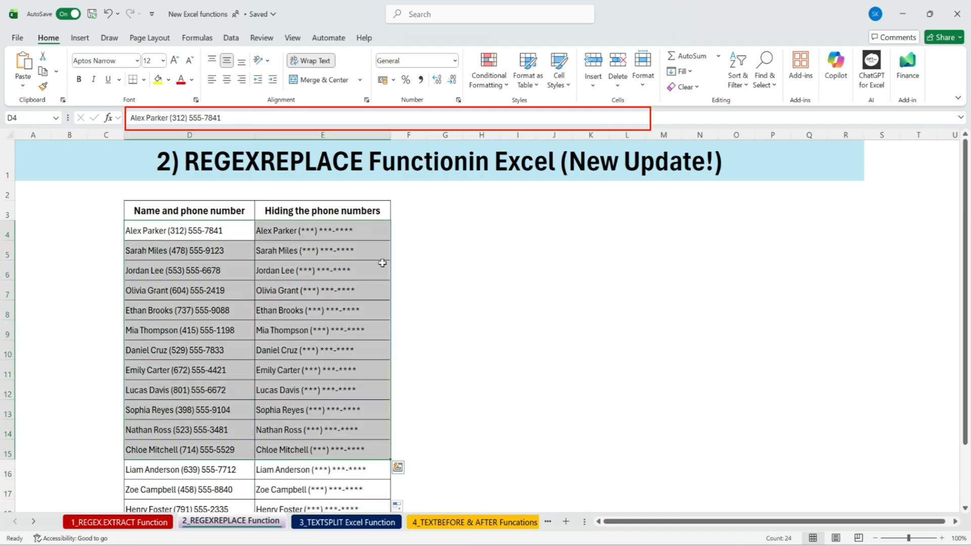
left_click(321, 230)
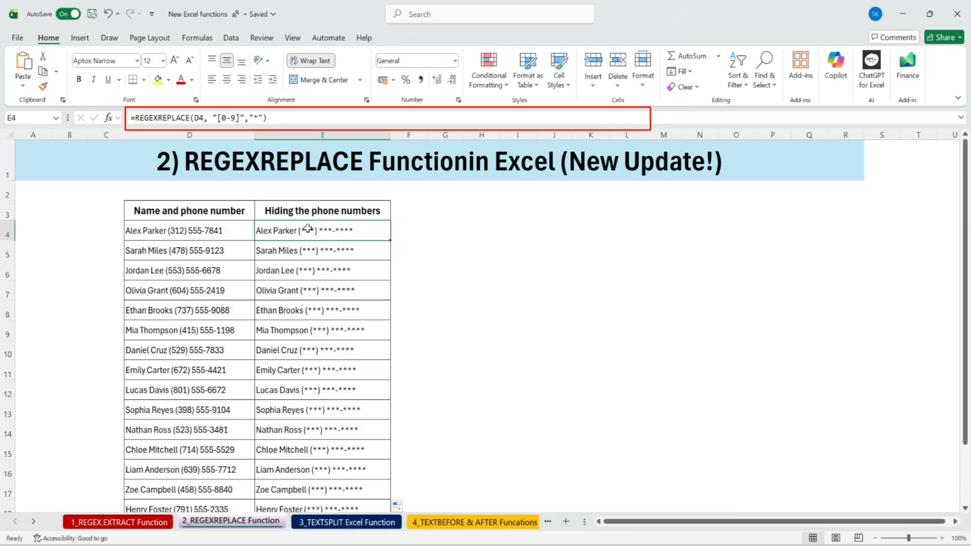
mouse_move(308, 261)
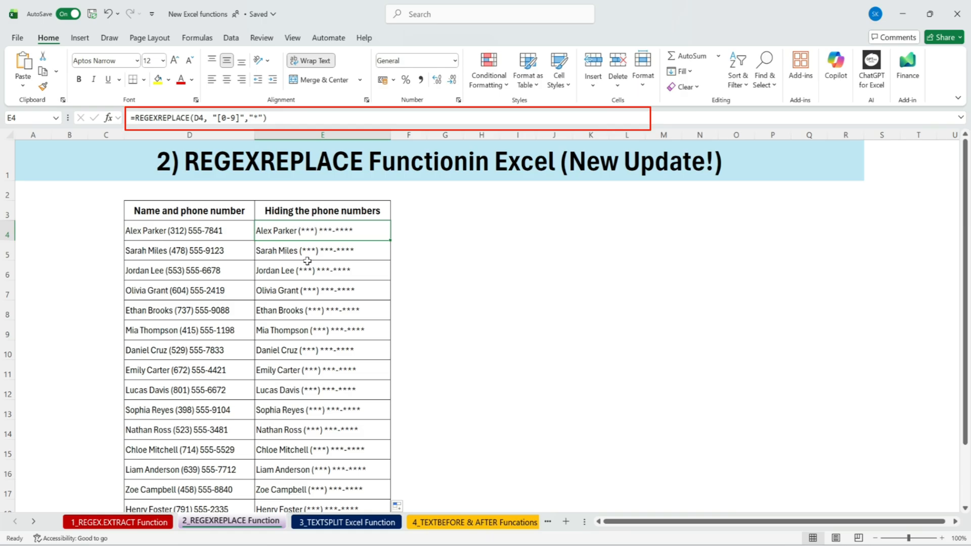
left_click(322, 271)
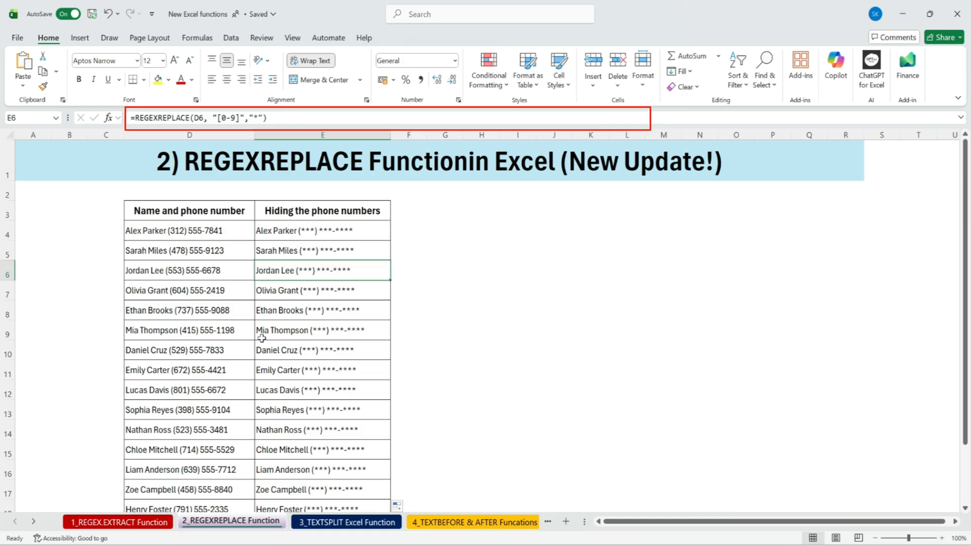
left_click(322, 349)
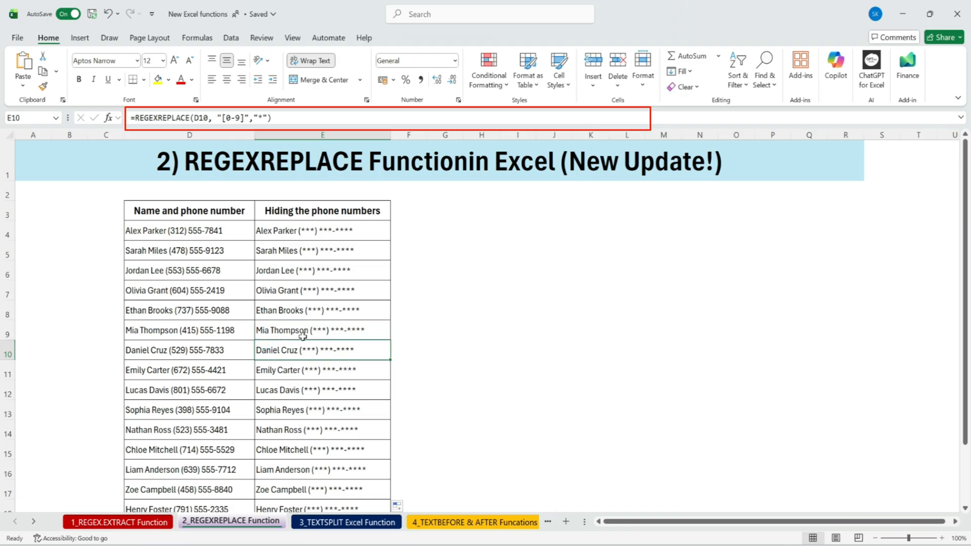
mouse_move(378, 351)
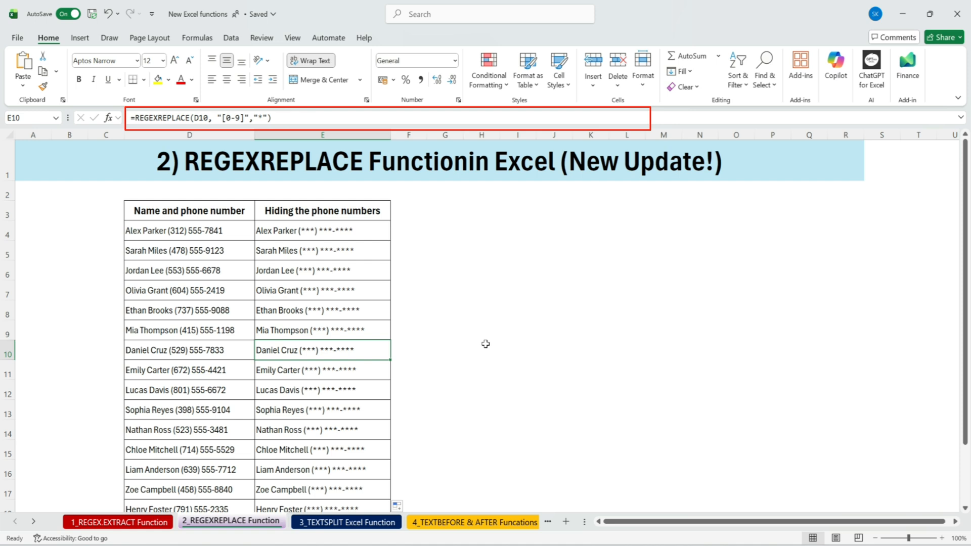
mouse_move(398, 266)
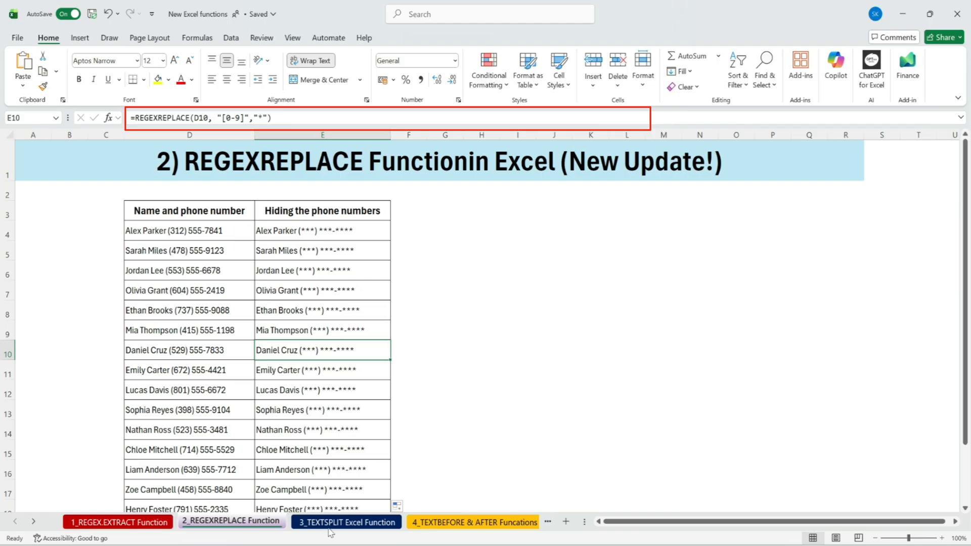
Step: Switch to the TEXTSPLIT sheet and select E5 beside John Michael Smith for the first split
left_click(346, 522)
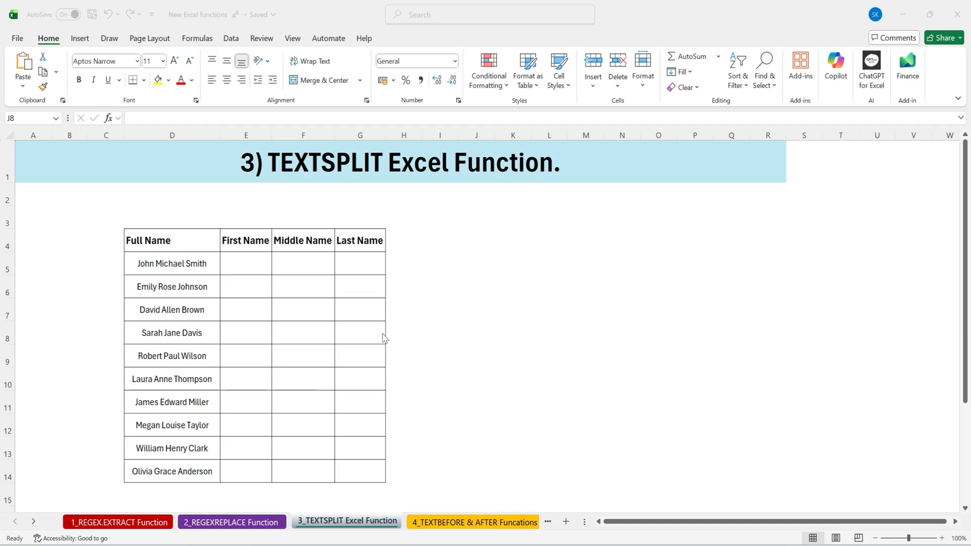
mouse_move(386, 322)
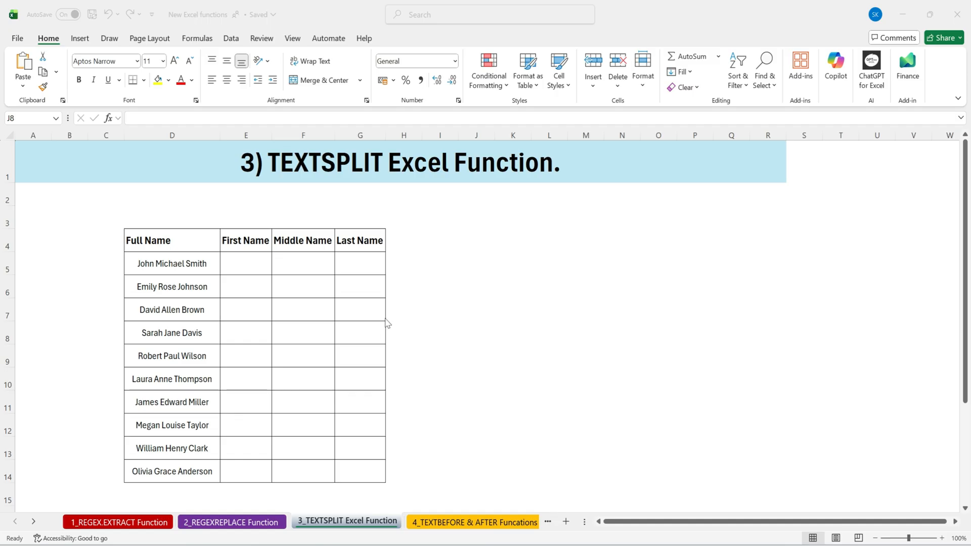
left_click(476, 333)
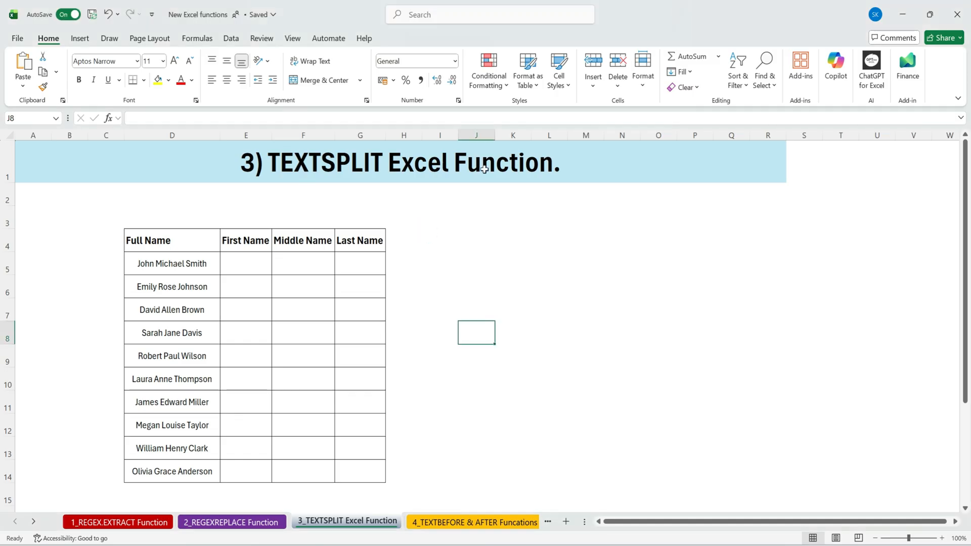
left_click_drag(172, 241, 172, 333)
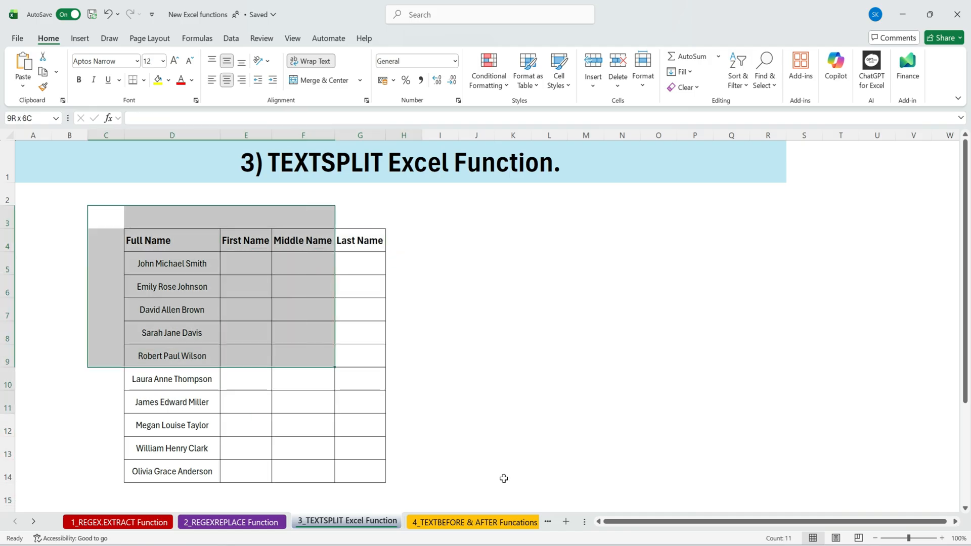
left_click(246, 263)
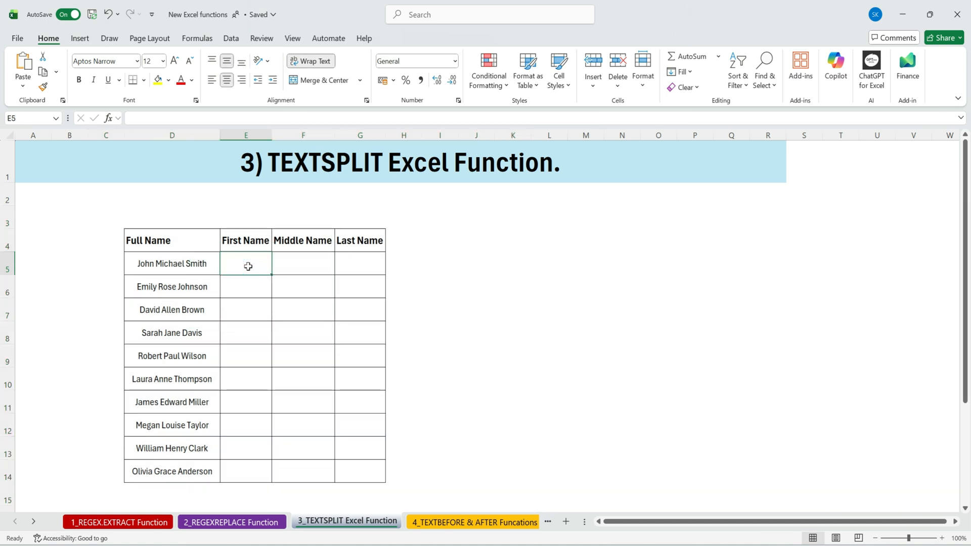
Step: Enter =TEXTSPLIT(D5," ") so the full name splits into First, Middle and Last Name columns
type("=t")
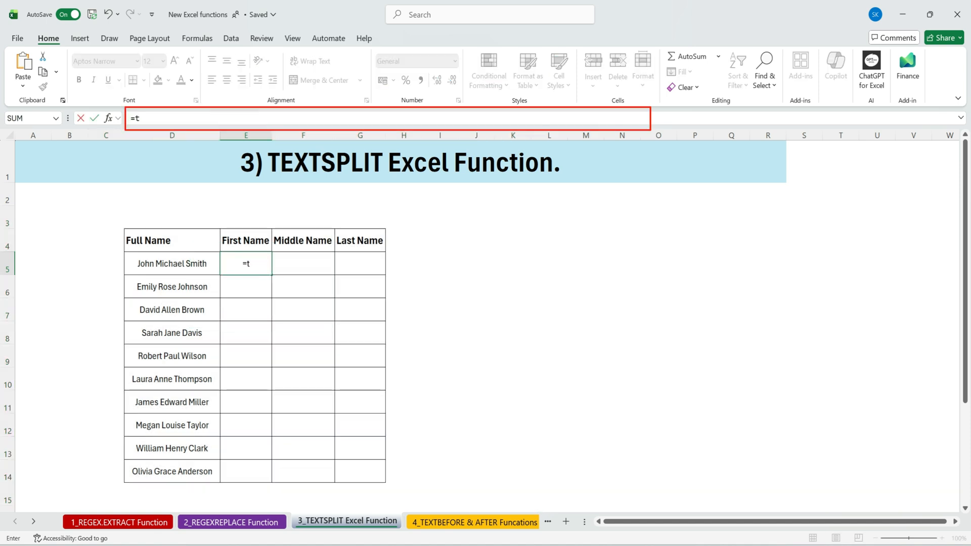
type("EXTSPLIT(")
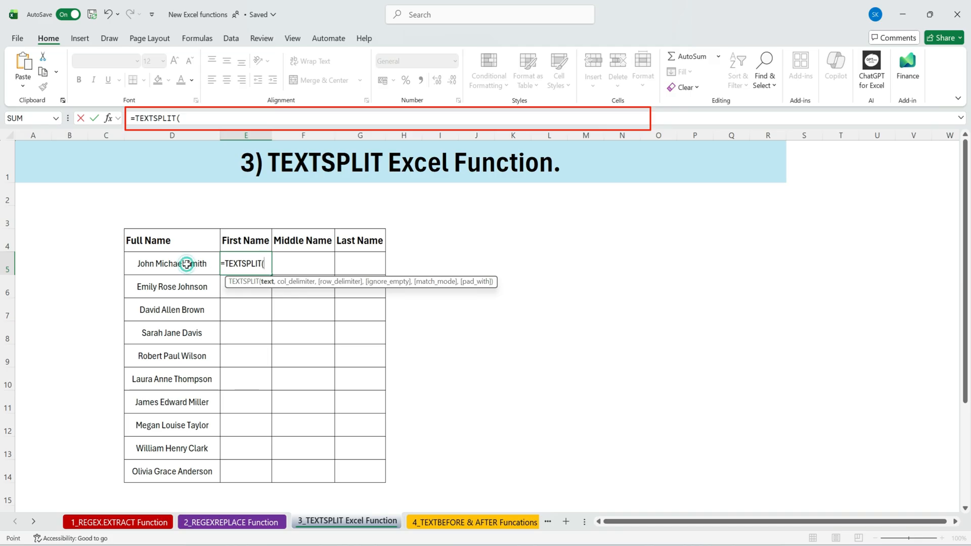
left_click(172, 263)
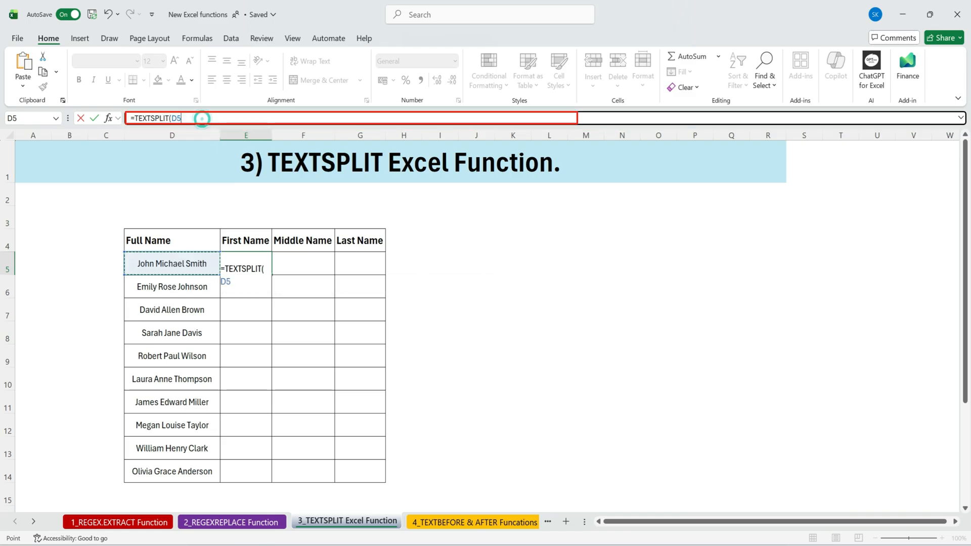
type(",")
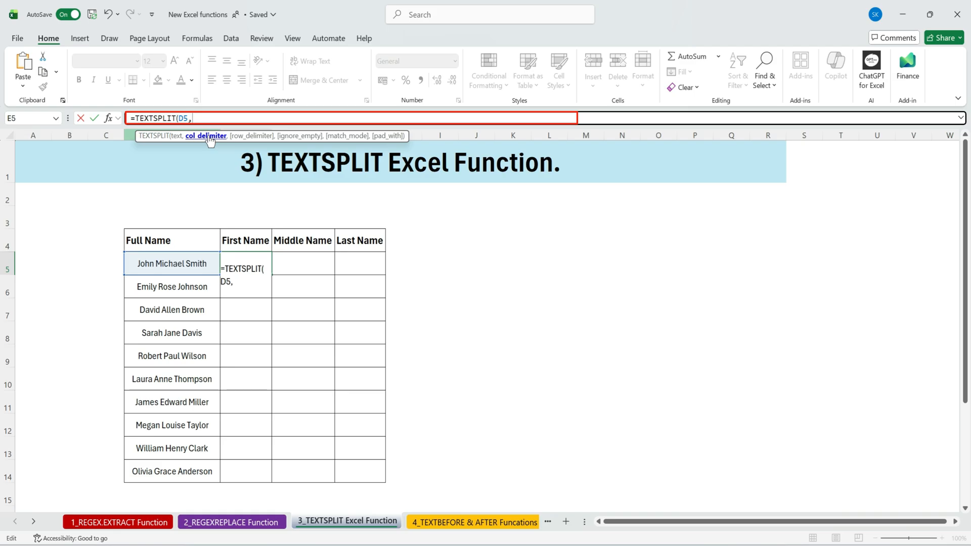
type("\"")
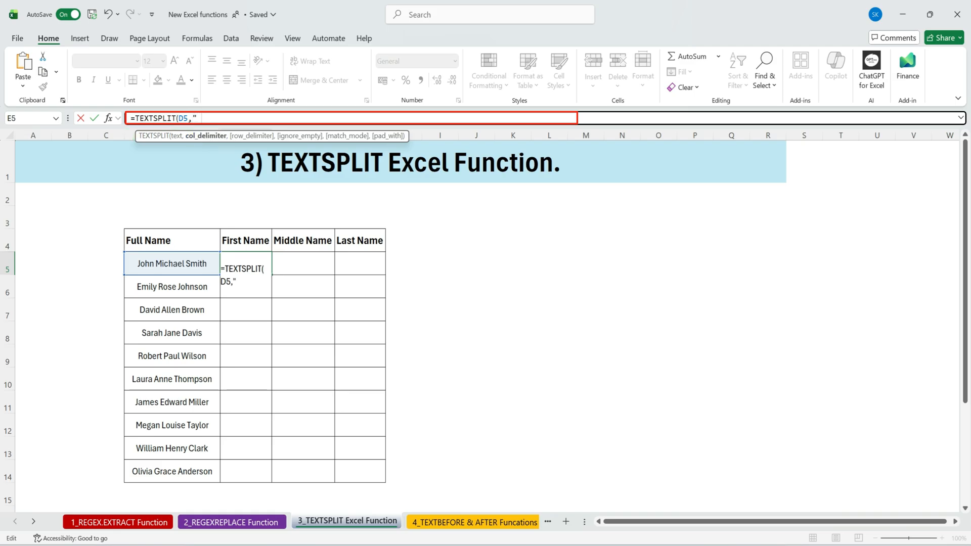
type("\" \"")
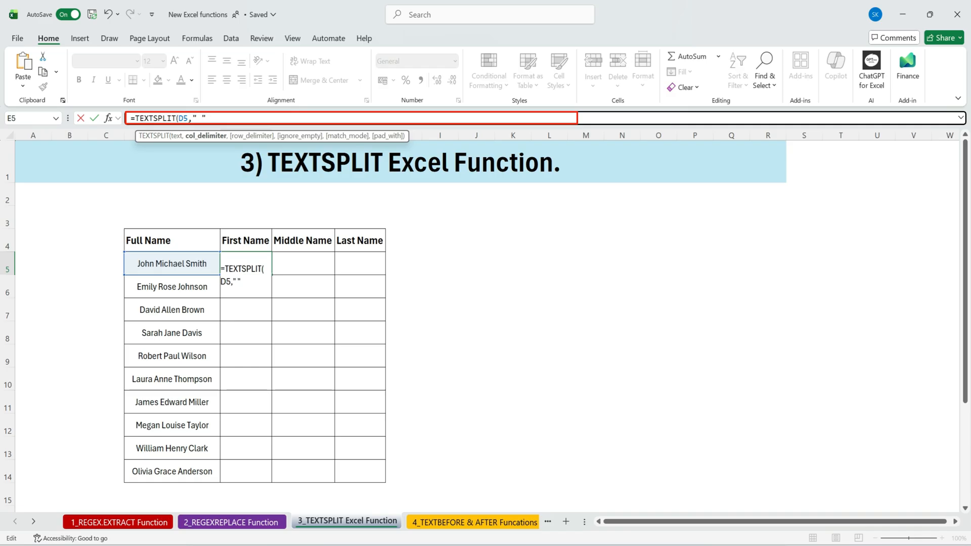
type(")")
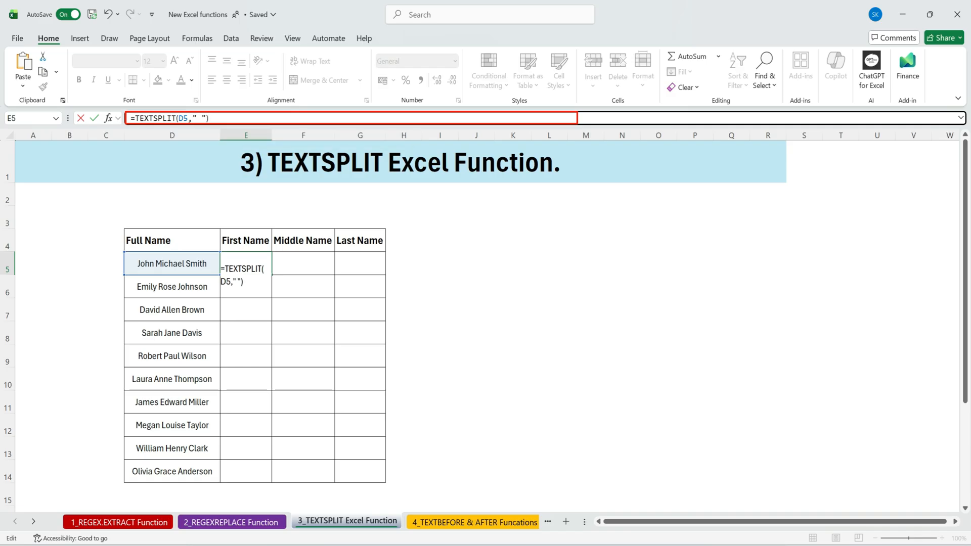
key("enter")
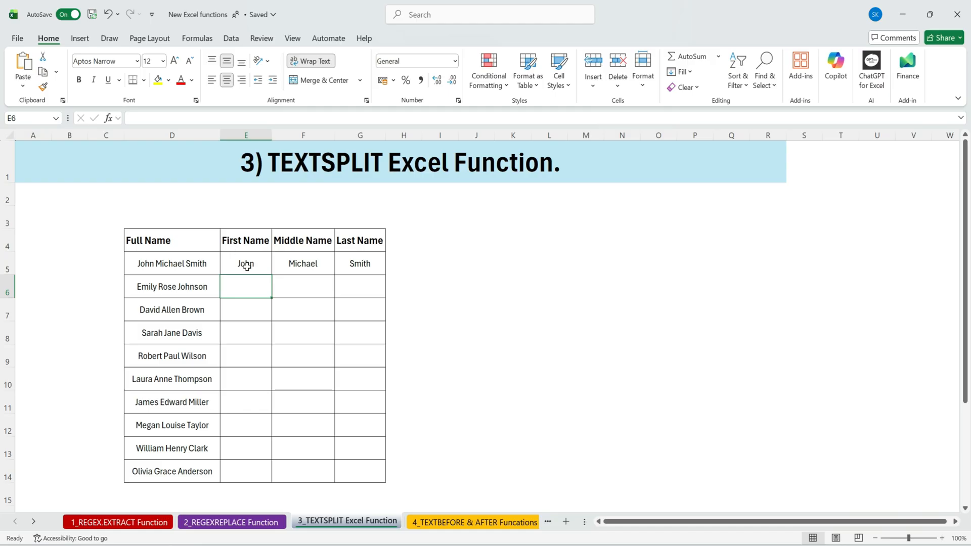
left_click(245, 263)
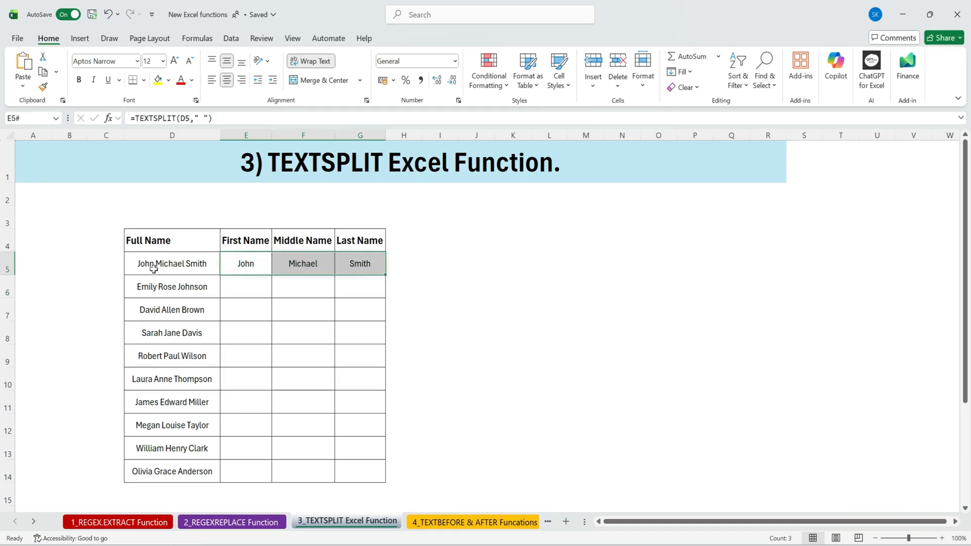
left_click(172, 262)
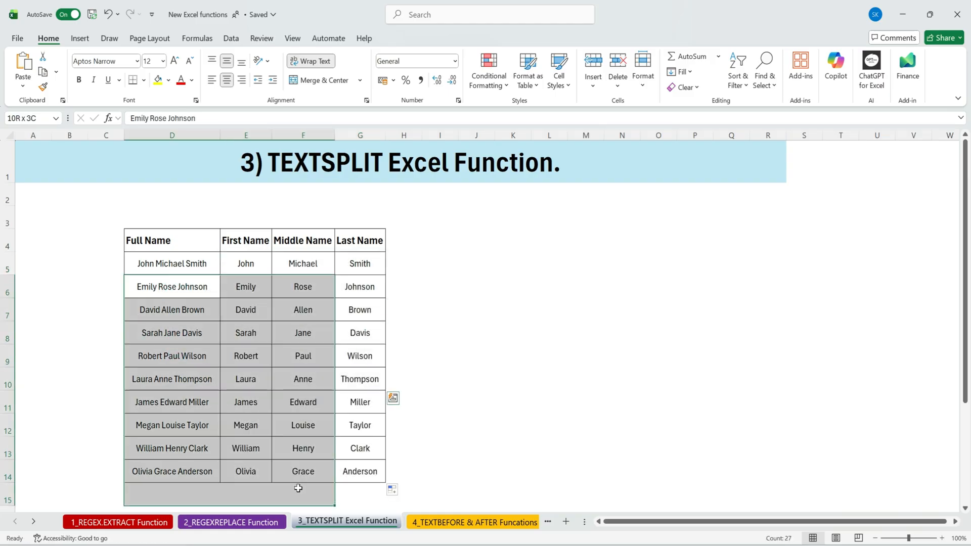
left_click(359, 286)
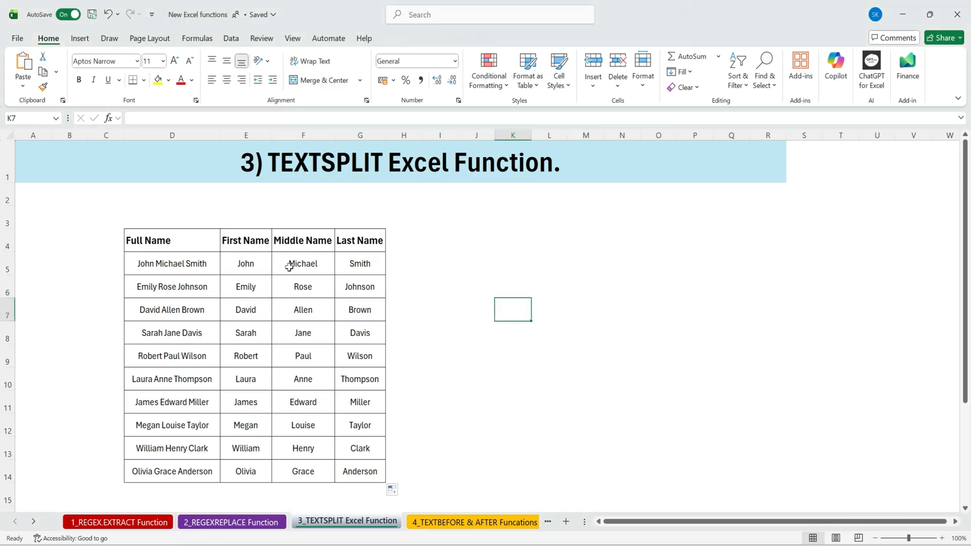
Step: Enter =TEXTSPLIT(D5,," ") beside the table so John, Michael and Smith stack vertically
left_click(245, 263)
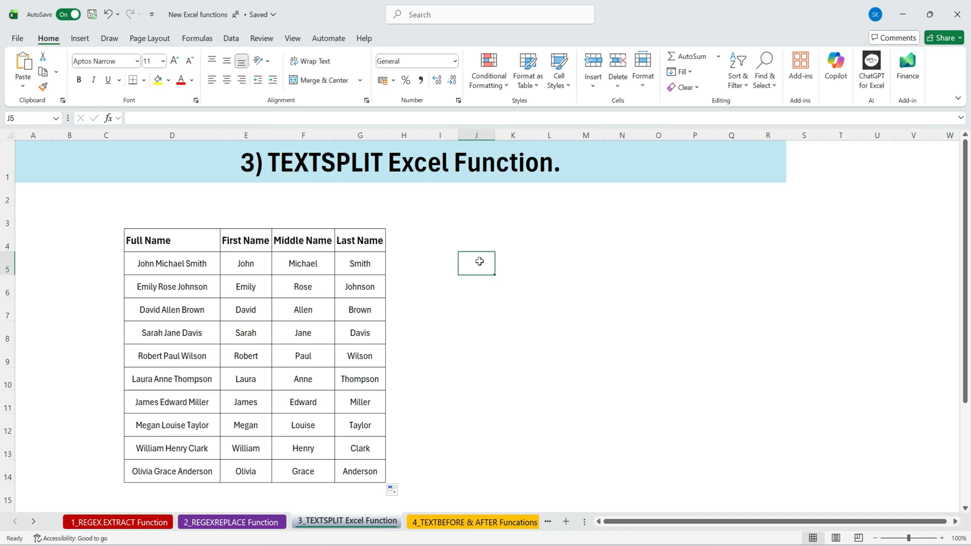
type("=text")
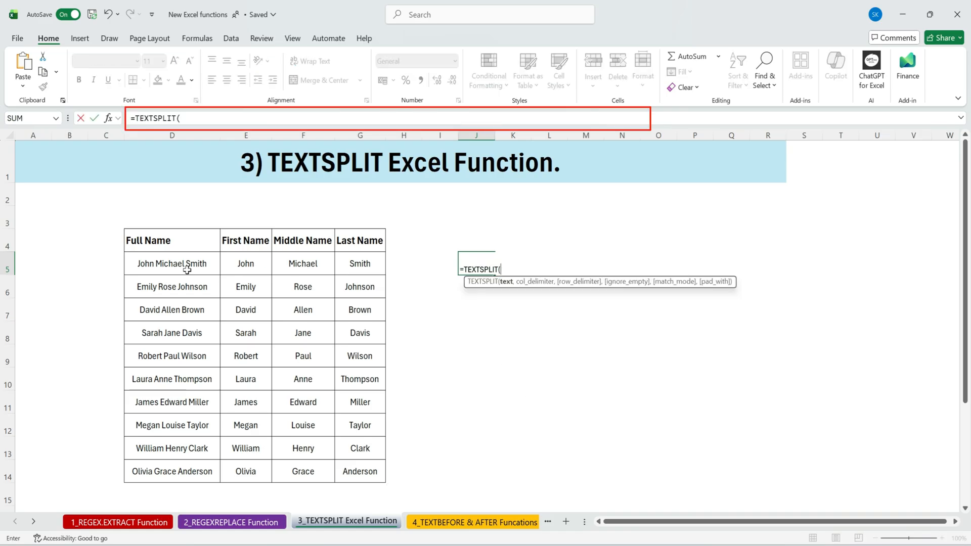
left_click(172, 263)
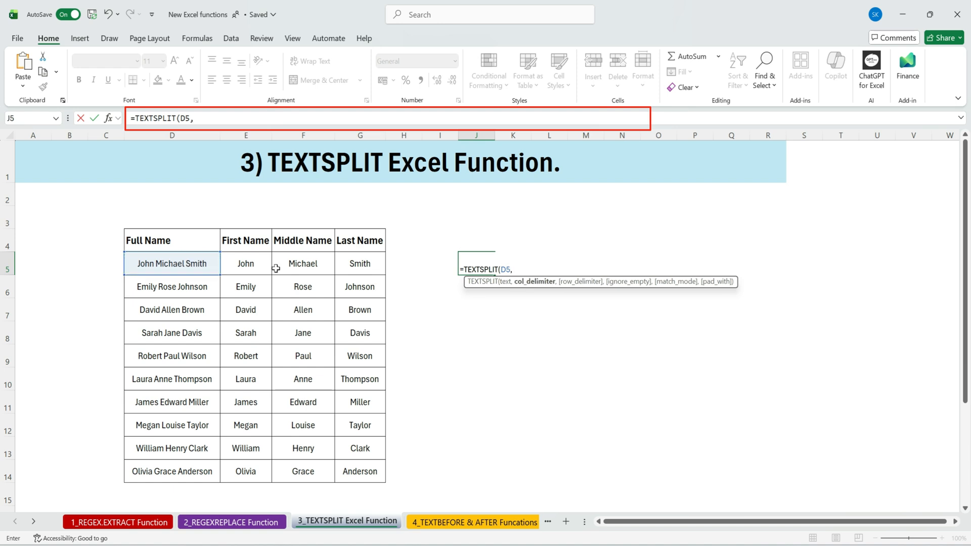
type(",\"")
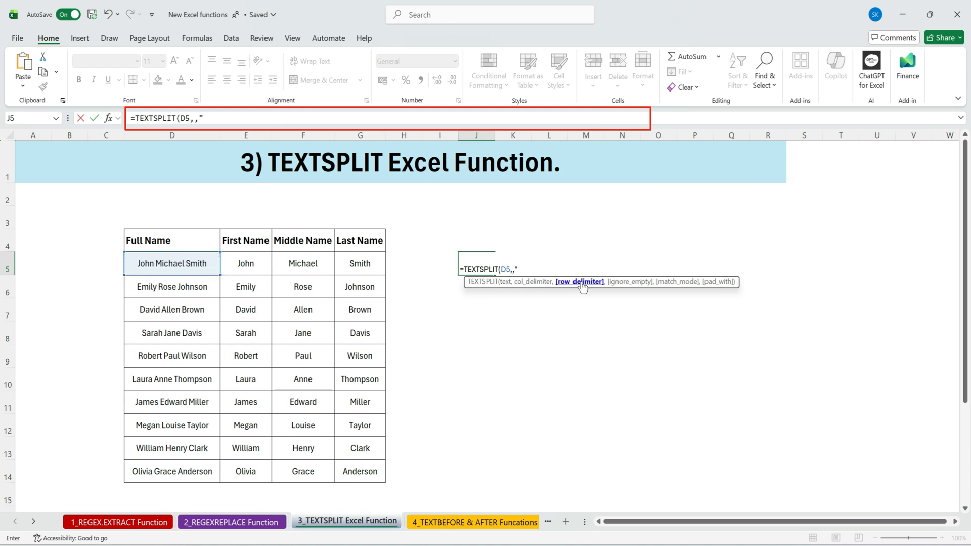
type("\" \"")
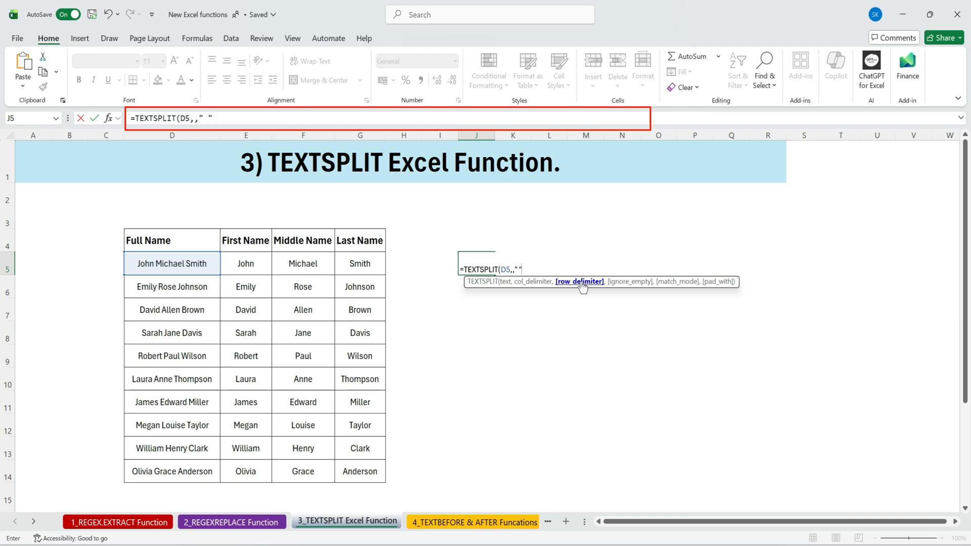
type(")")
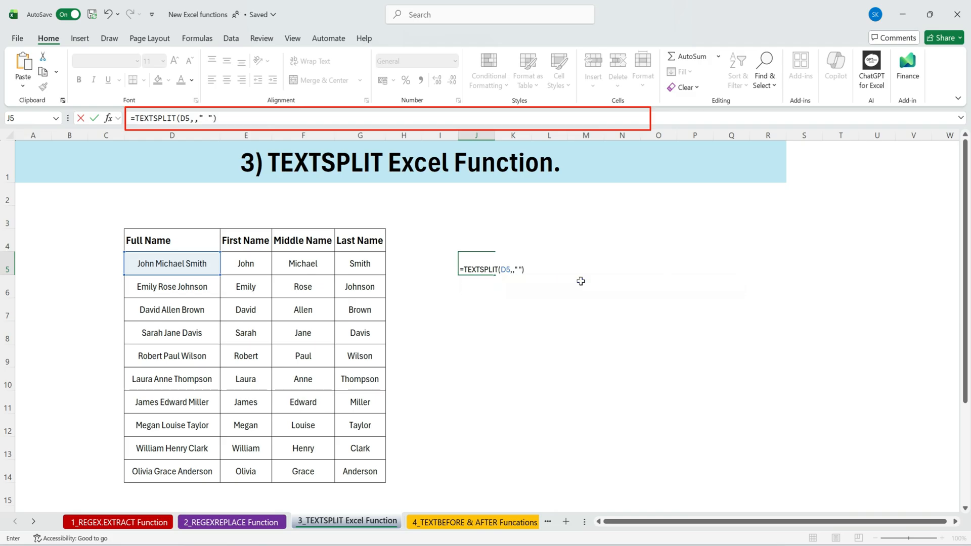
key("Enter")
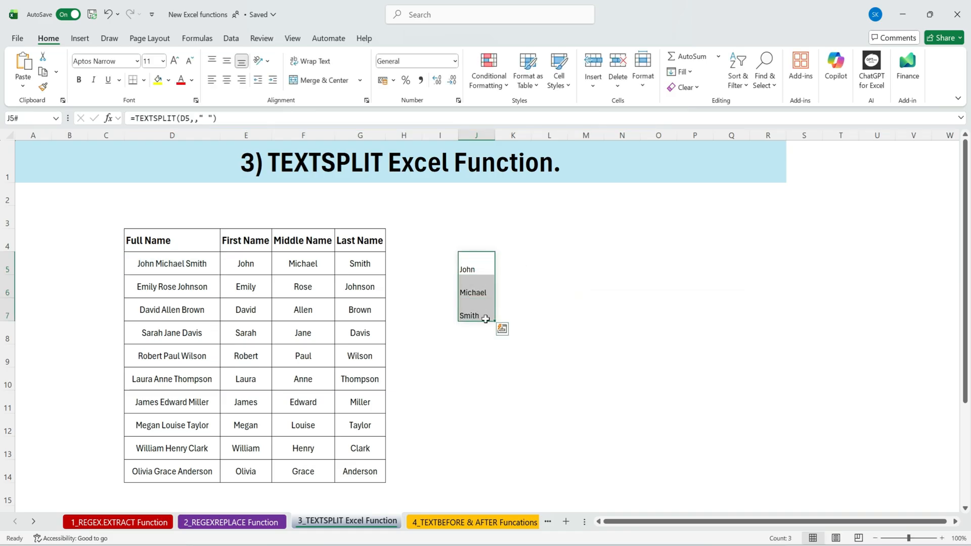
left_click(512, 287)
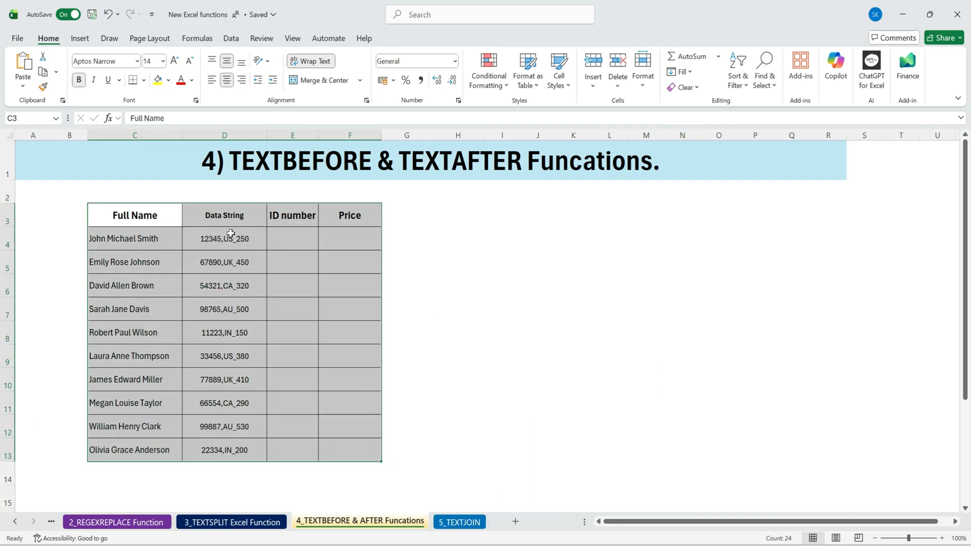
Step: Inspect the Data String values on the TEXTBEFORE & TEXTAFTER sheet and select the first ID number cell
left_click(224, 214)
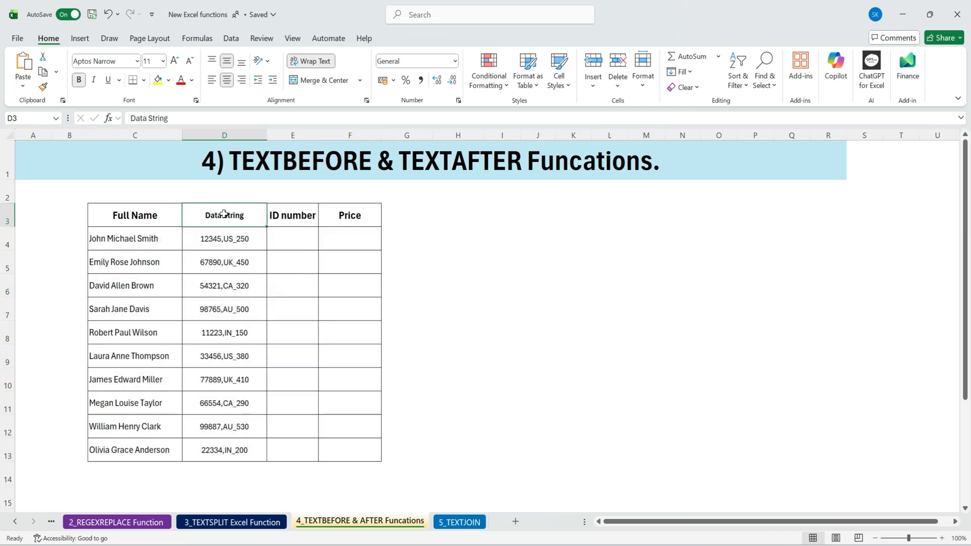
left_click_drag(224, 215, 225, 332)
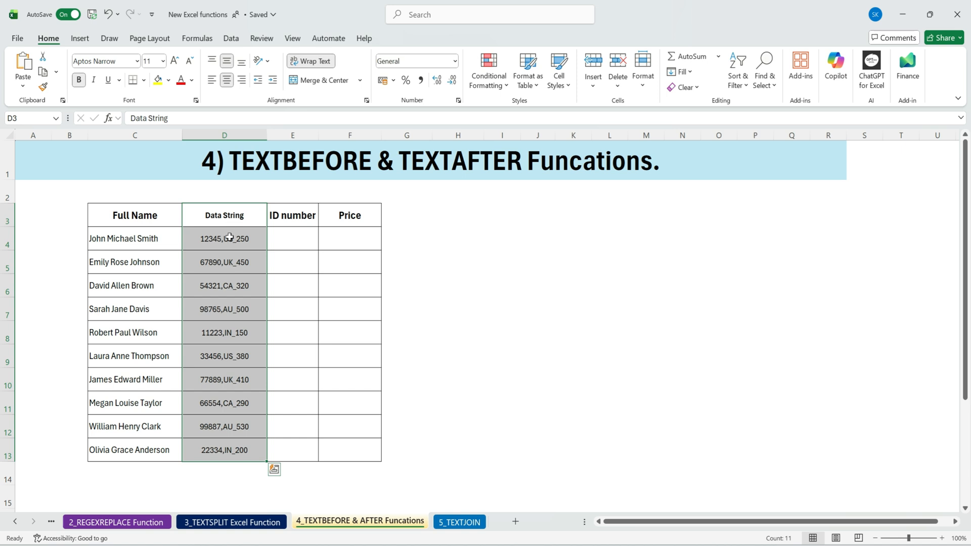
left_click(224, 239)
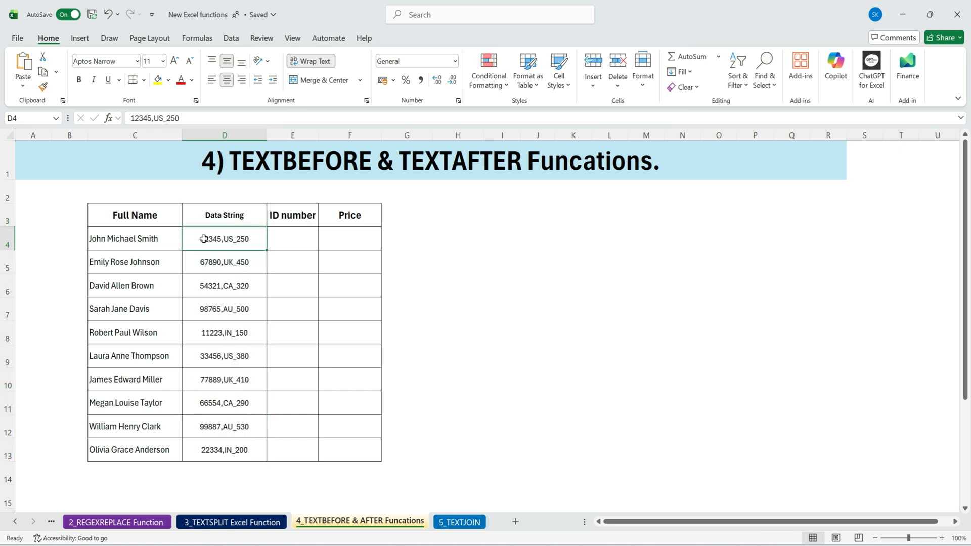
double_click(225, 239)
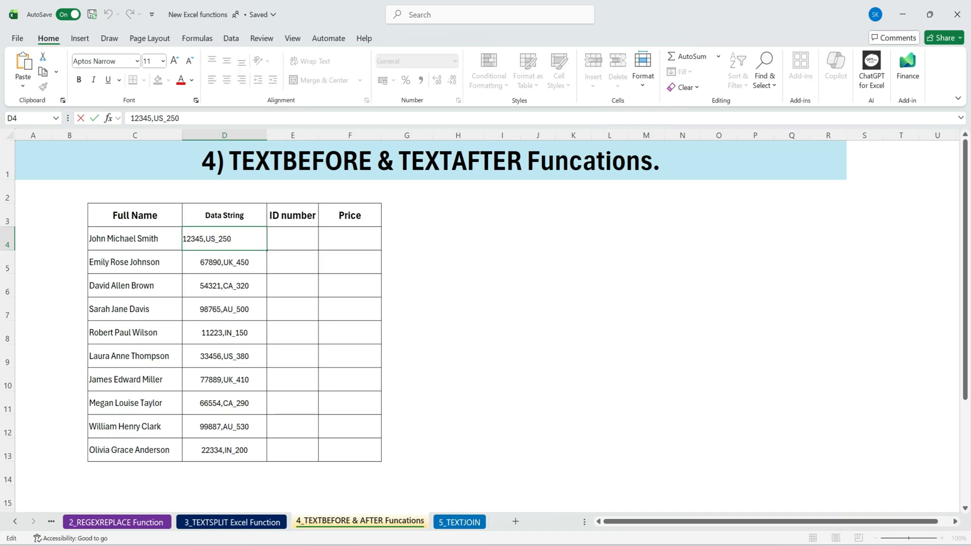
left_click(349, 214)
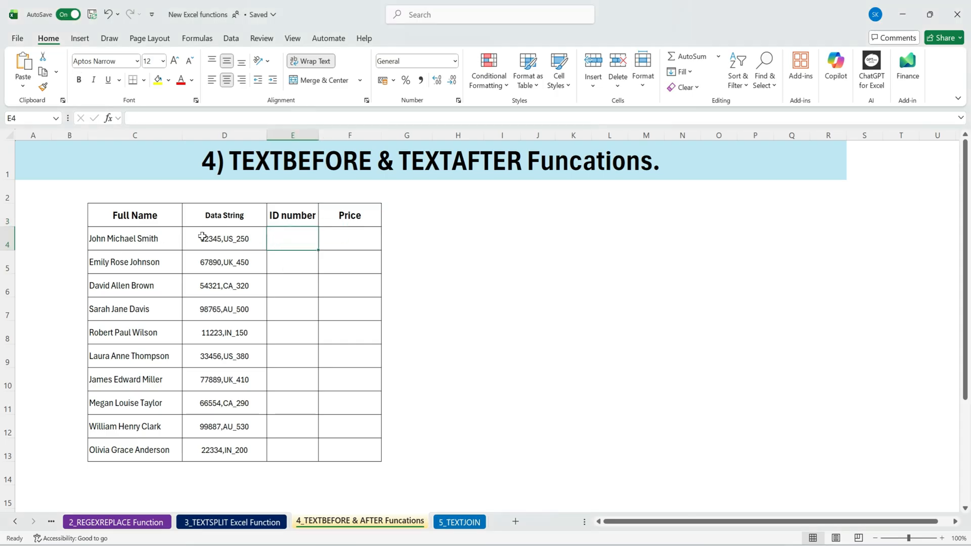
Step: Enter =TEXTBEFORE(D4,",") so the ID number column shows the digits before the comma
type("=tex")
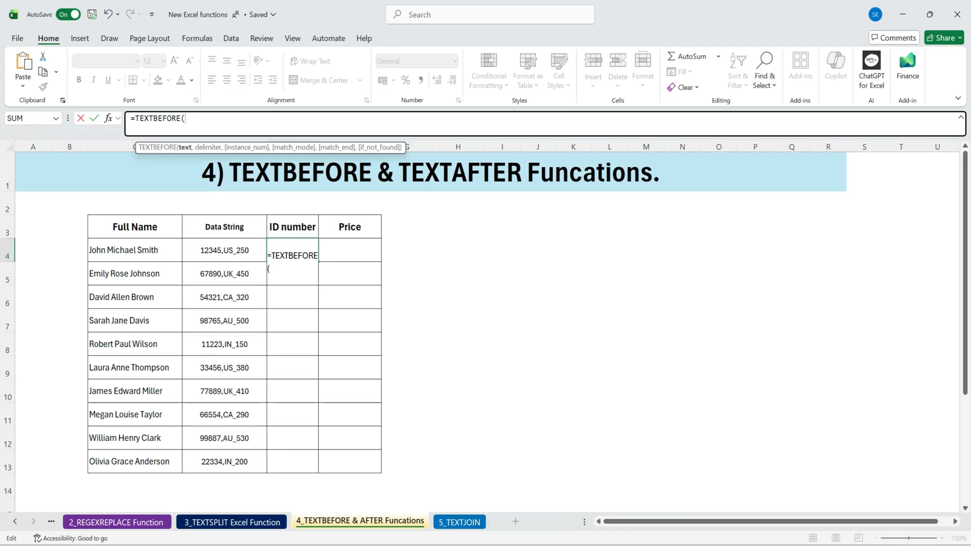
left_click(224, 249)
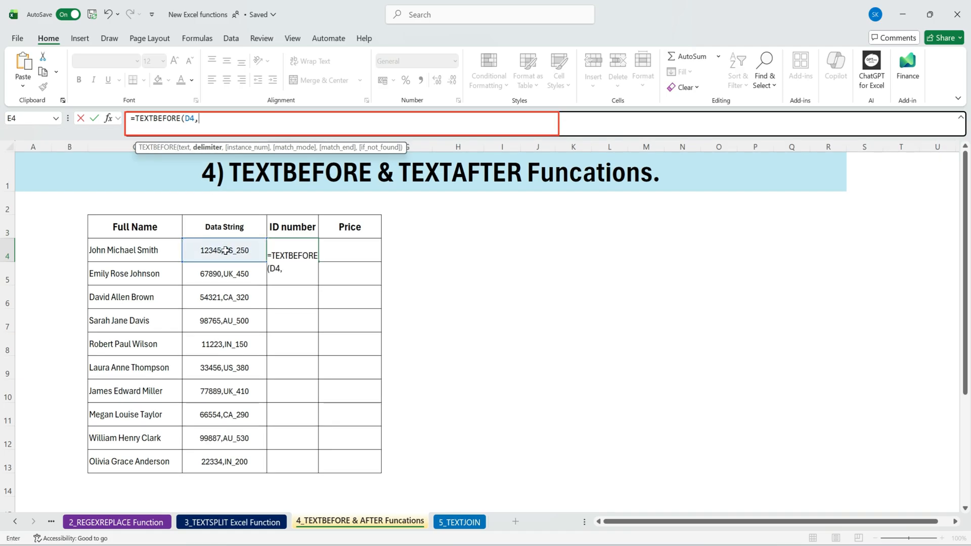
type("\"")
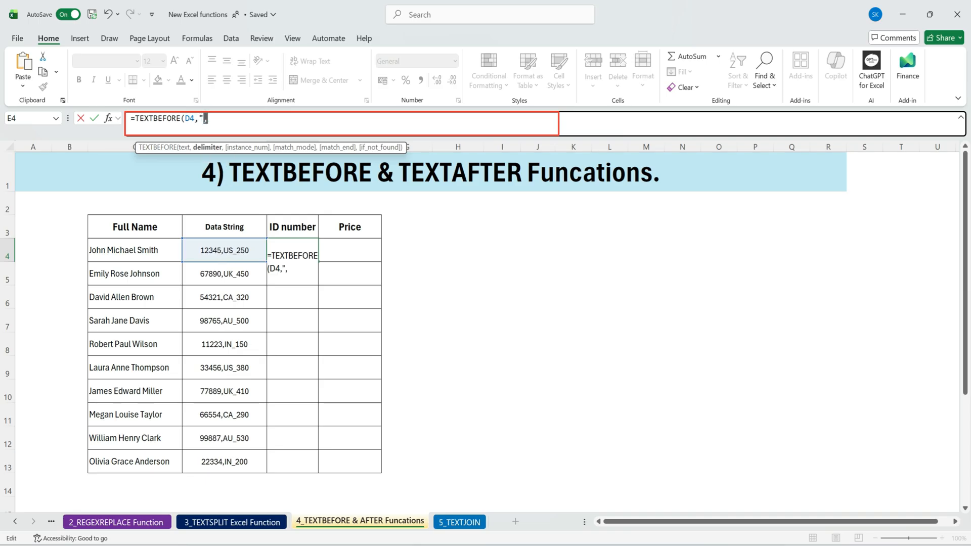
type(",\")")
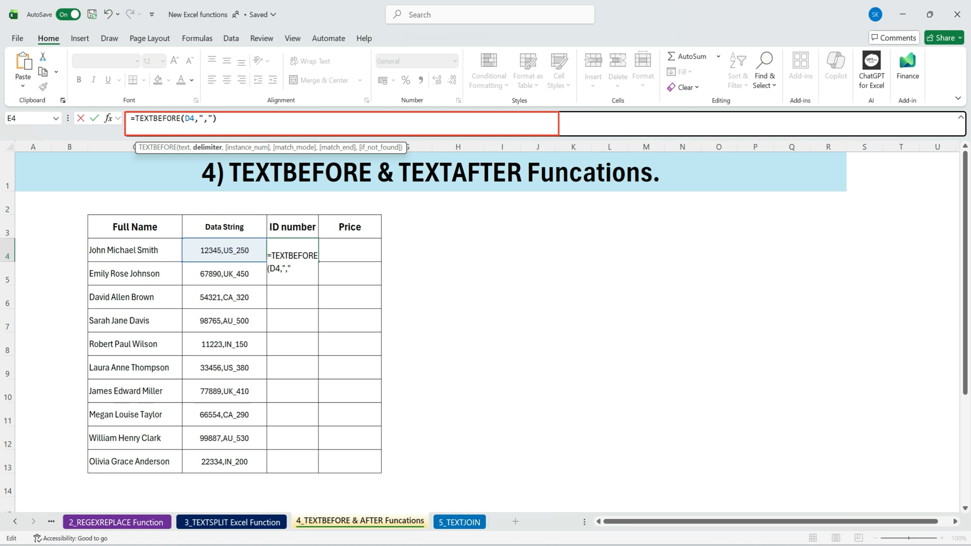
key("enter")
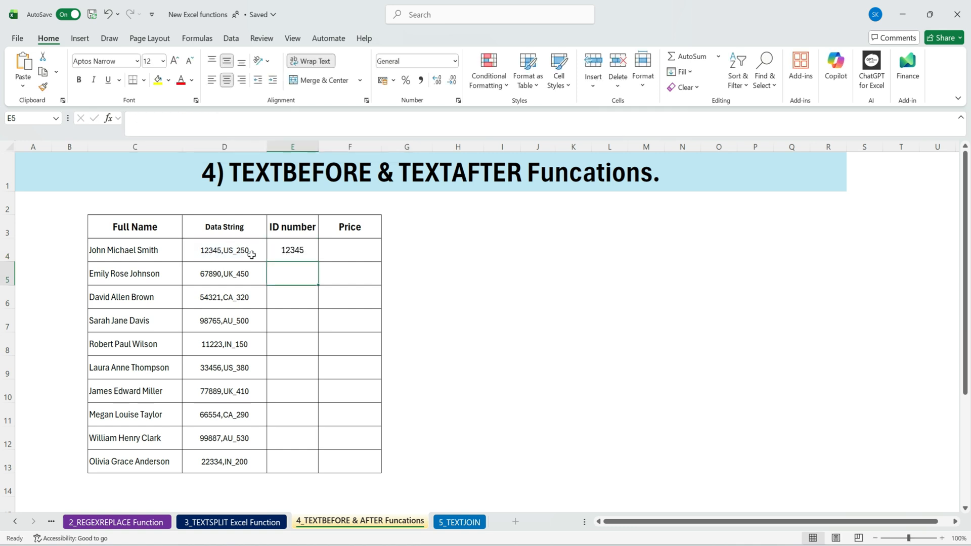
left_click(292, 250)
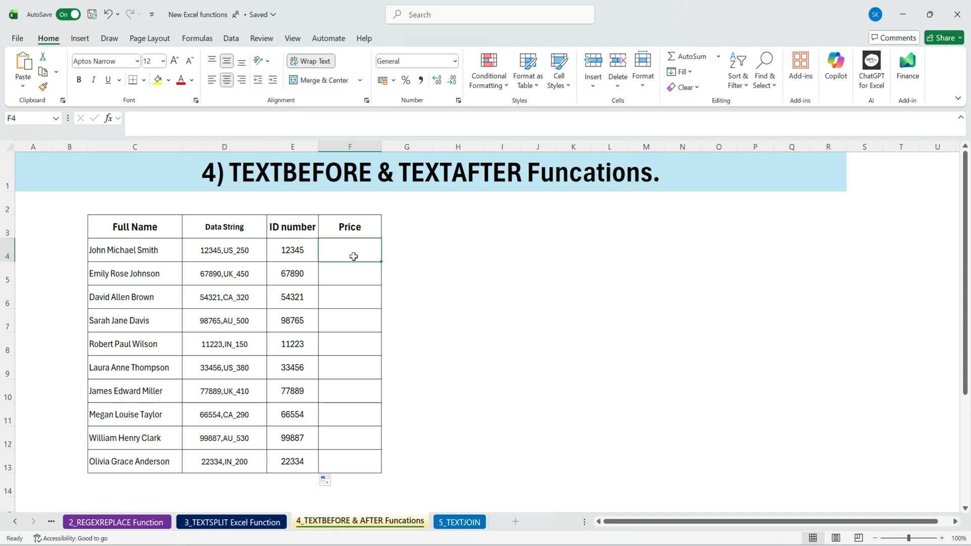
Step: Enter =TEXTAFTER(D4,"_") for the Price column and select the filled ID number and Price results
type("=")
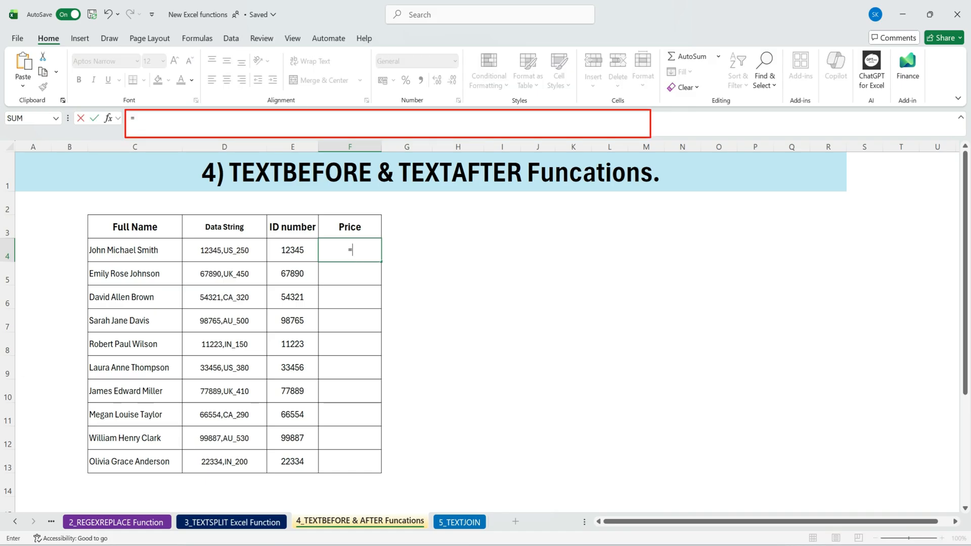
left_click(224, 250)
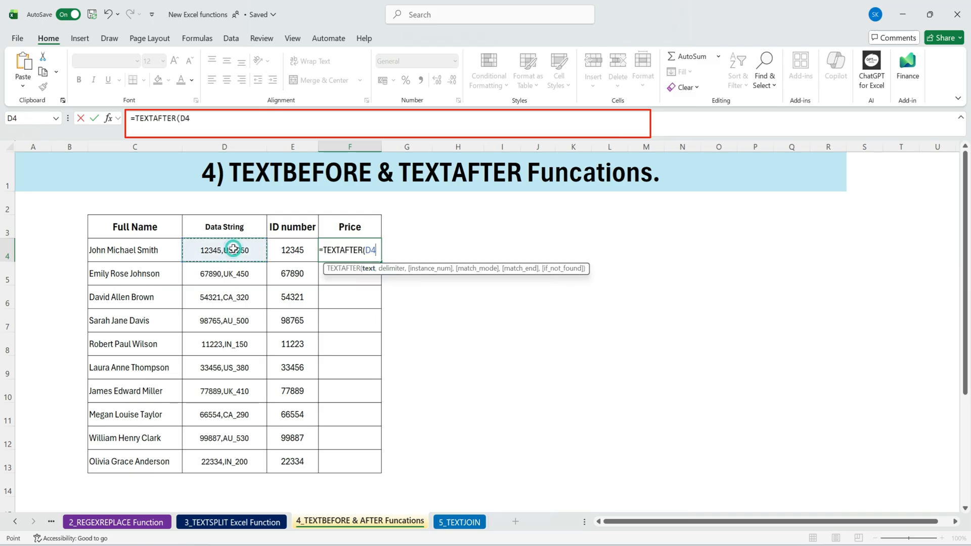
type(",")
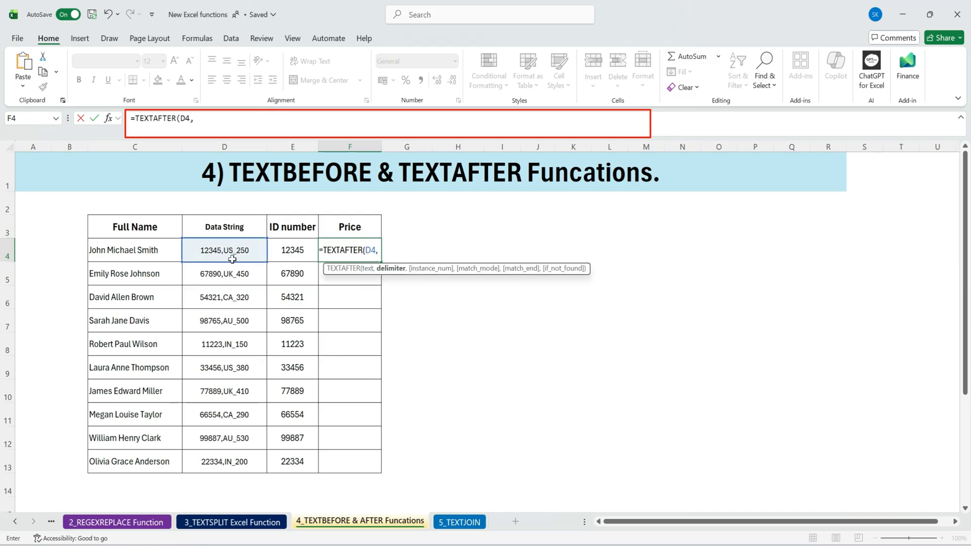
type("\"-")
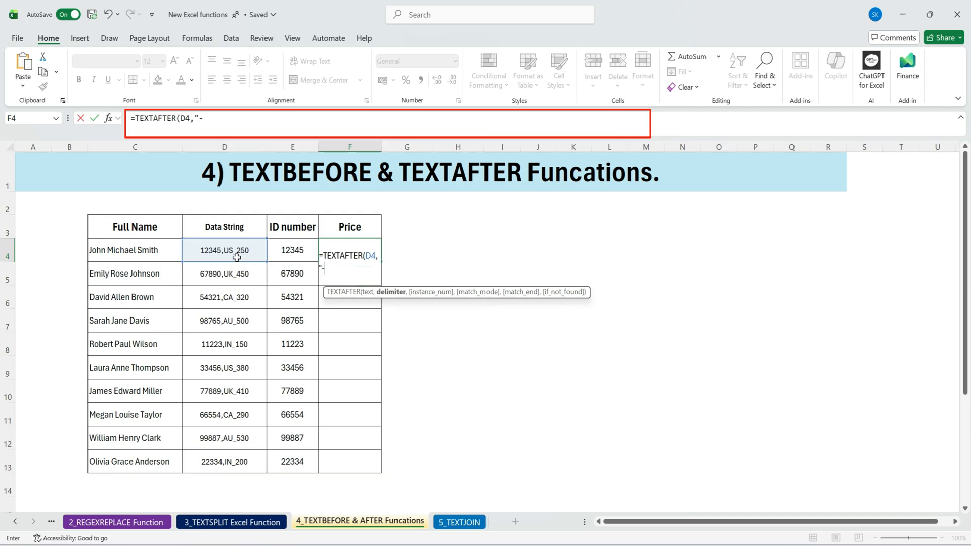
type("_\"")
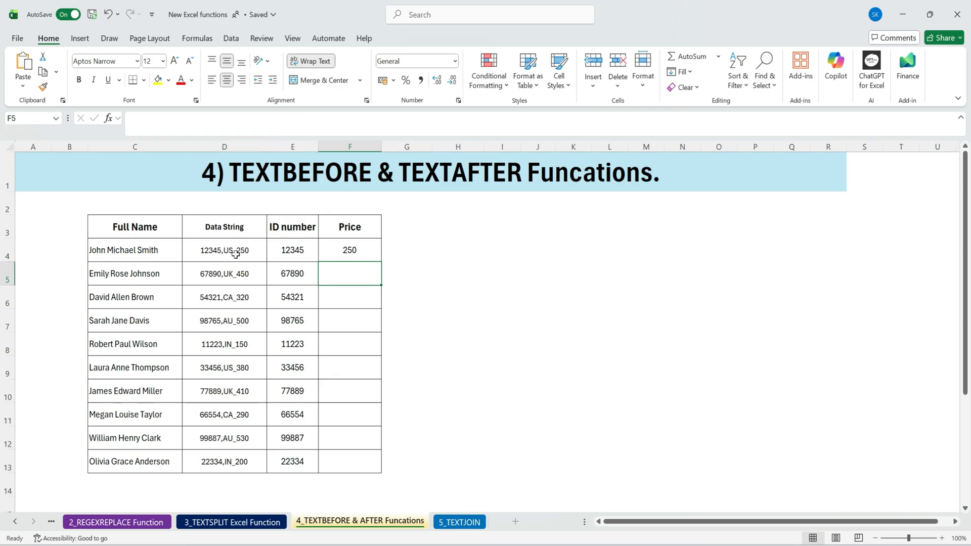
left_click(349, 249)
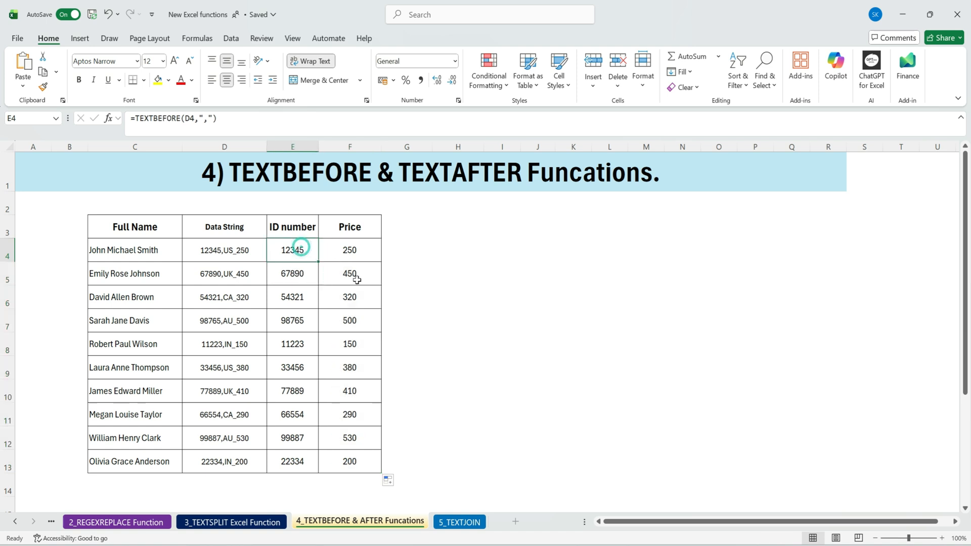
left_click_drag(292, 250, 349, 462)
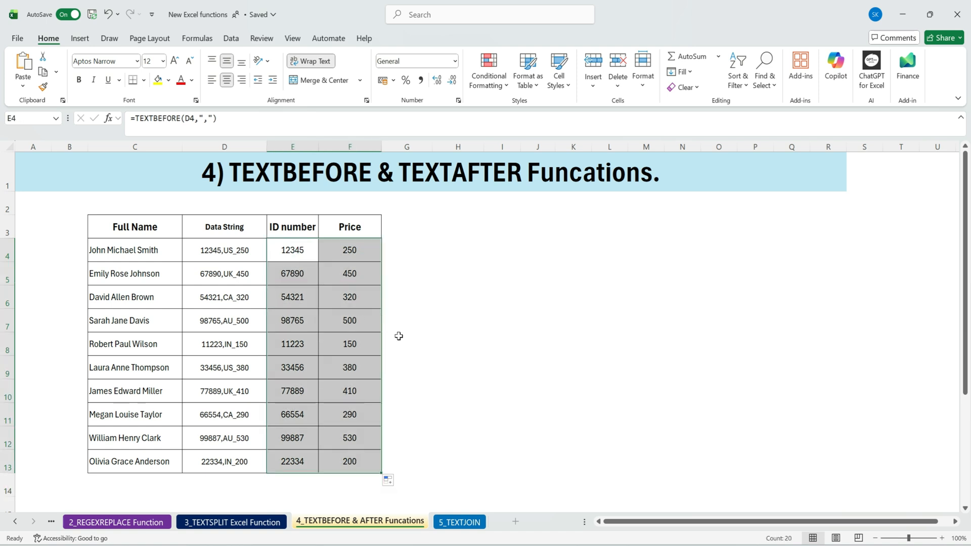
mouse_move(77, 216)
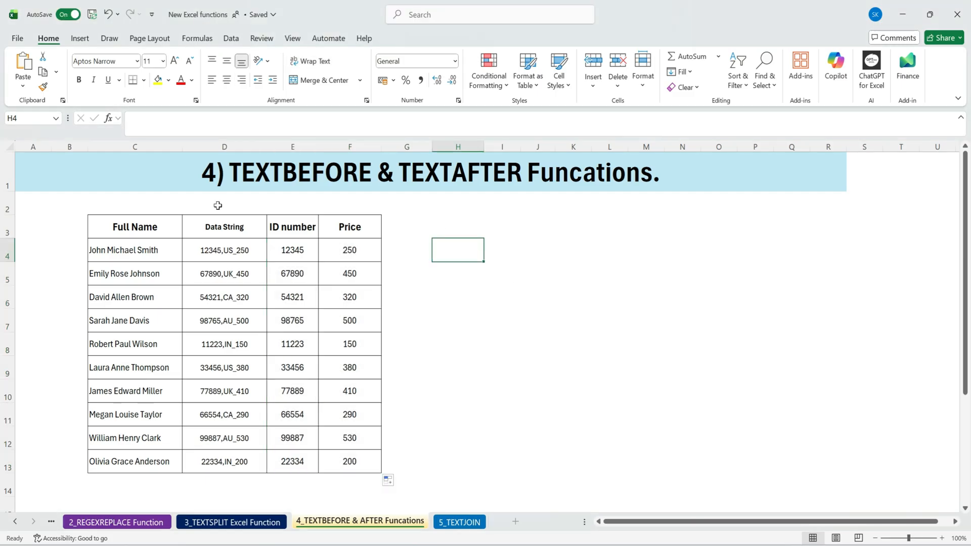
Step: Enter =TEXTBEFORE(C4," ",1), then change the instance to 2 so H4 returns John Michael
left_click(133, 249)
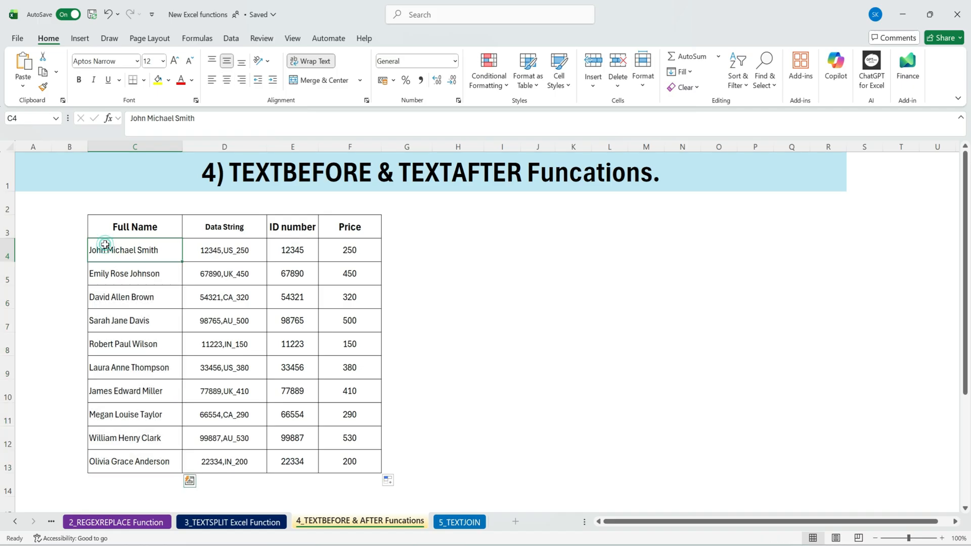
double_click(123, 250)
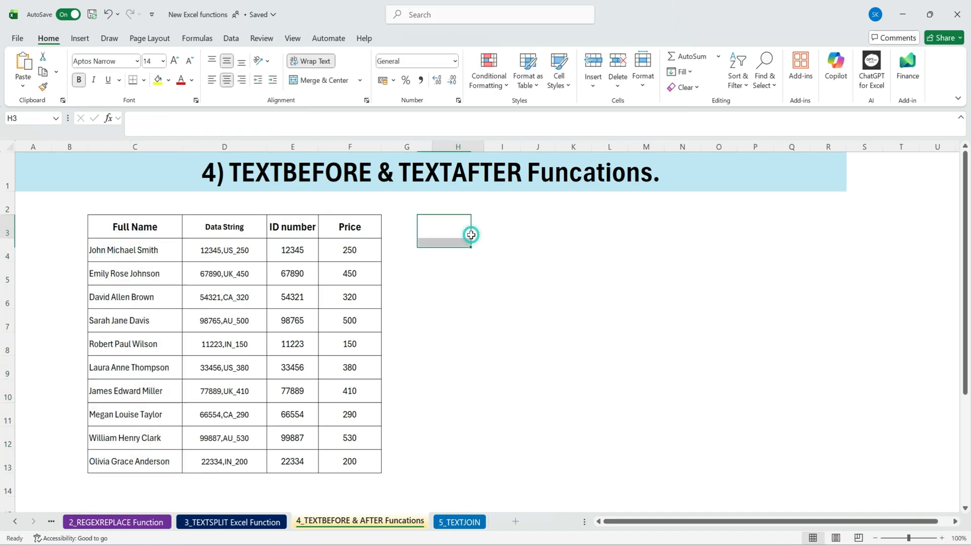
type("=te")
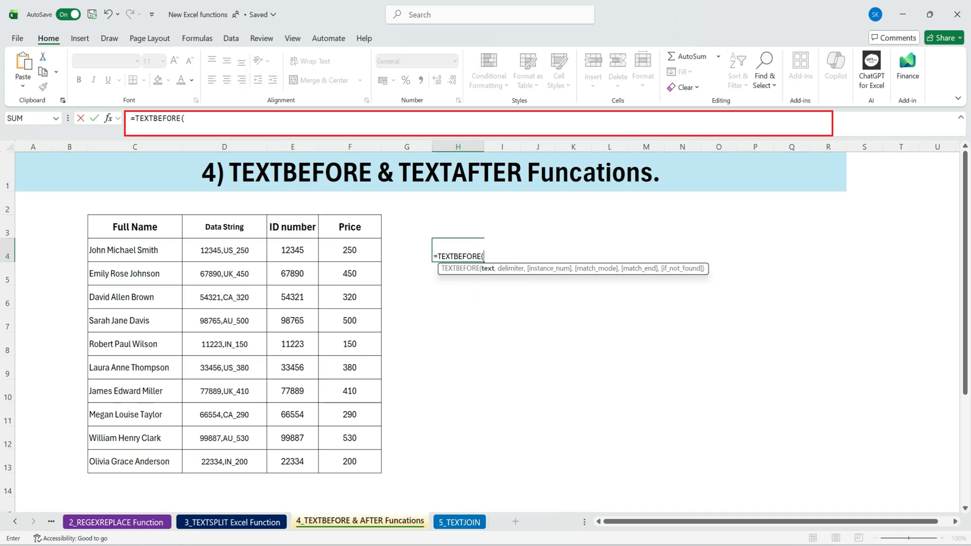
left_click(134, 250)
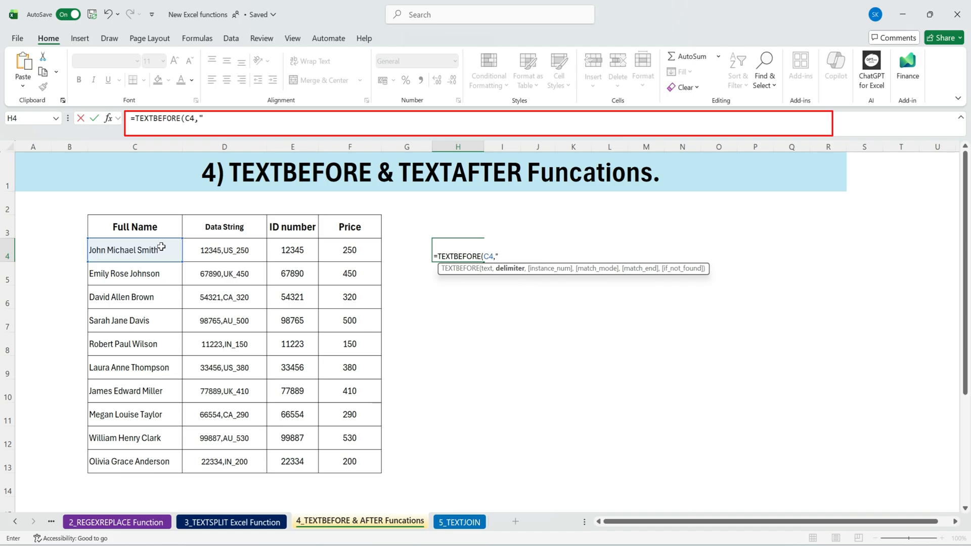
type("\" \"")
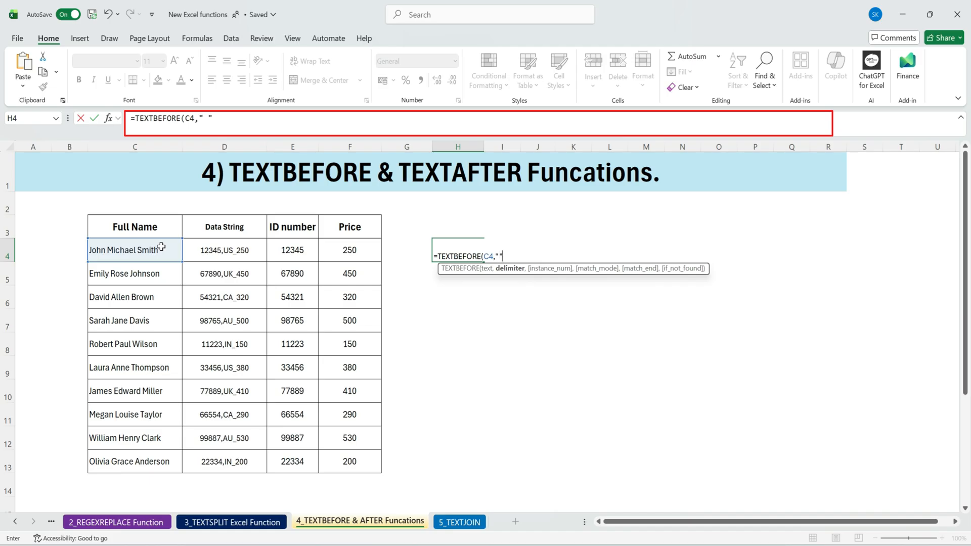
type(",1)")
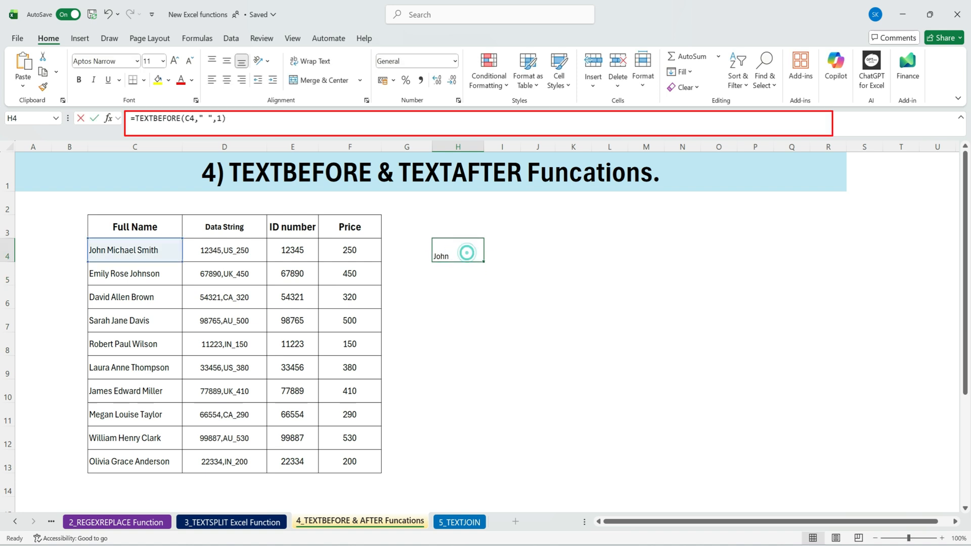
type("2")
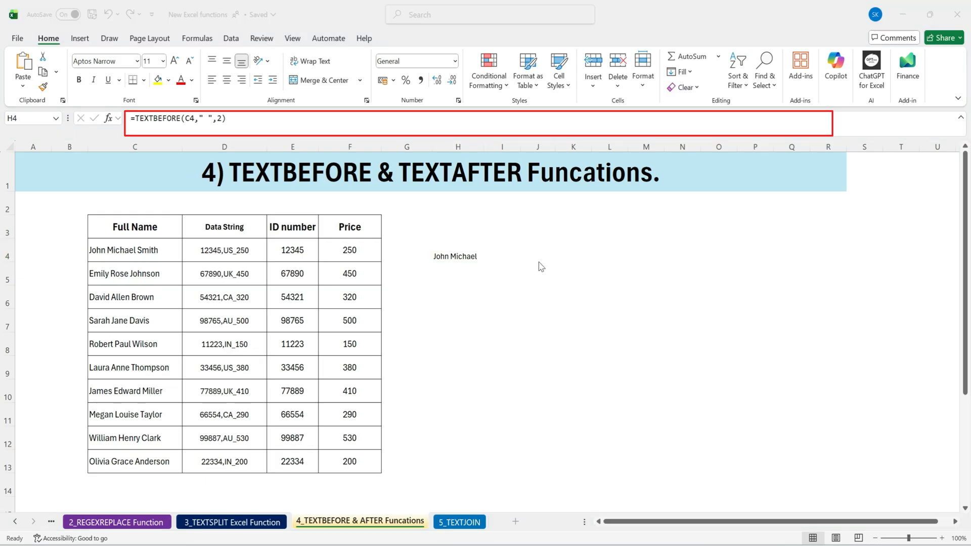
left_click(457, 256)
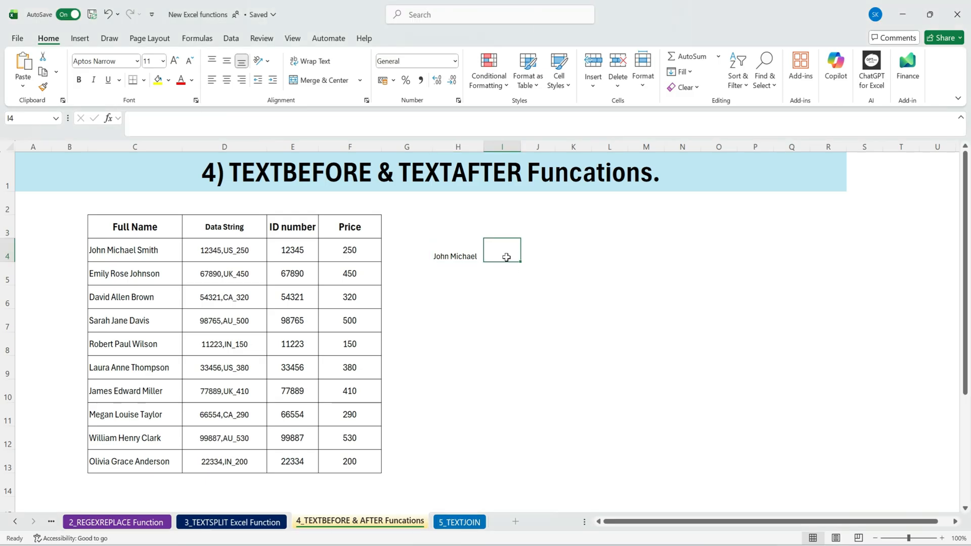
Step: Enter the TEXTAFTER surname formula in I4 and fill first and last names down through James Miller
type("=t")
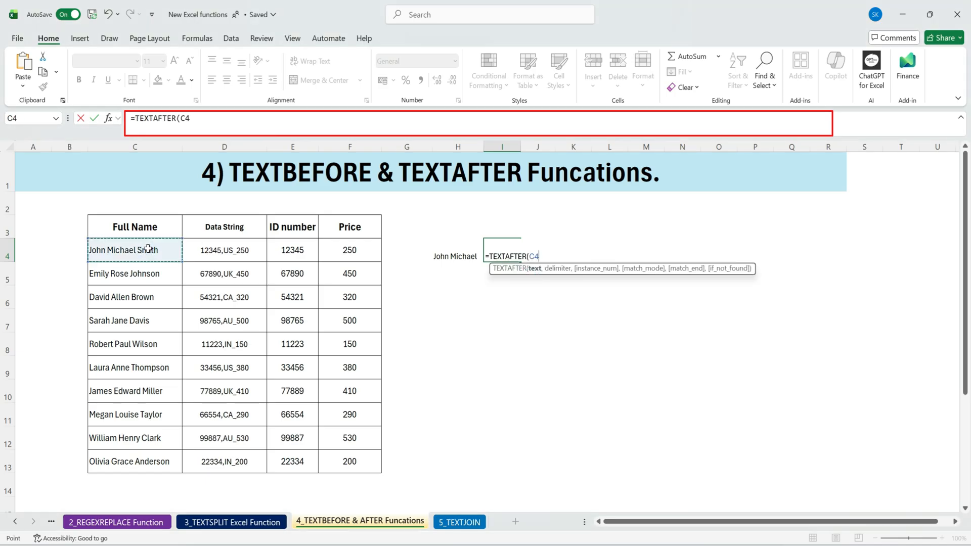
type(",")
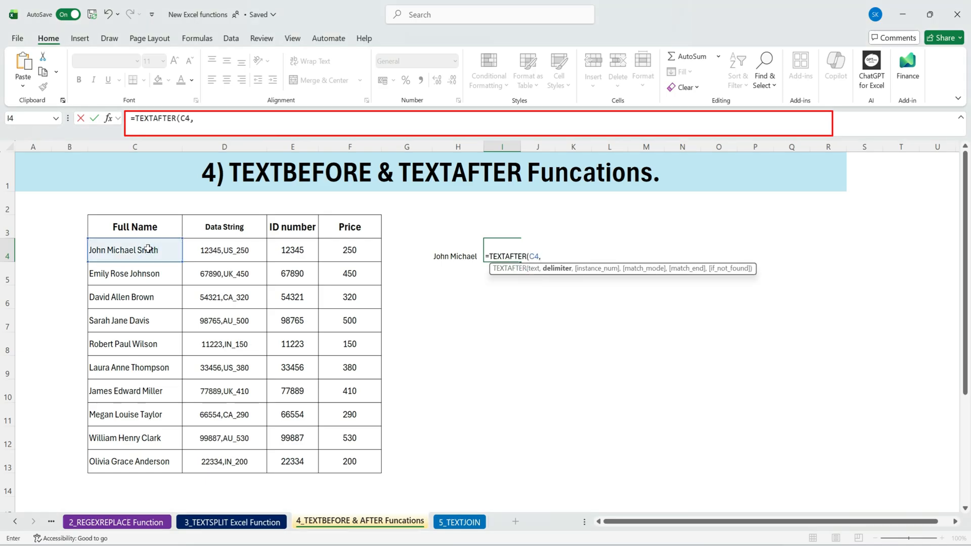
type("\"")
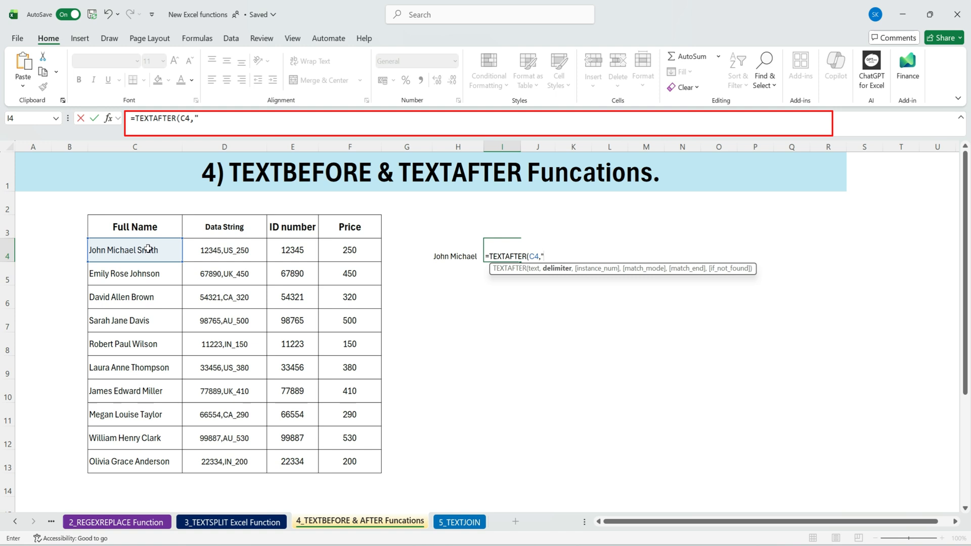
type("\" \"")
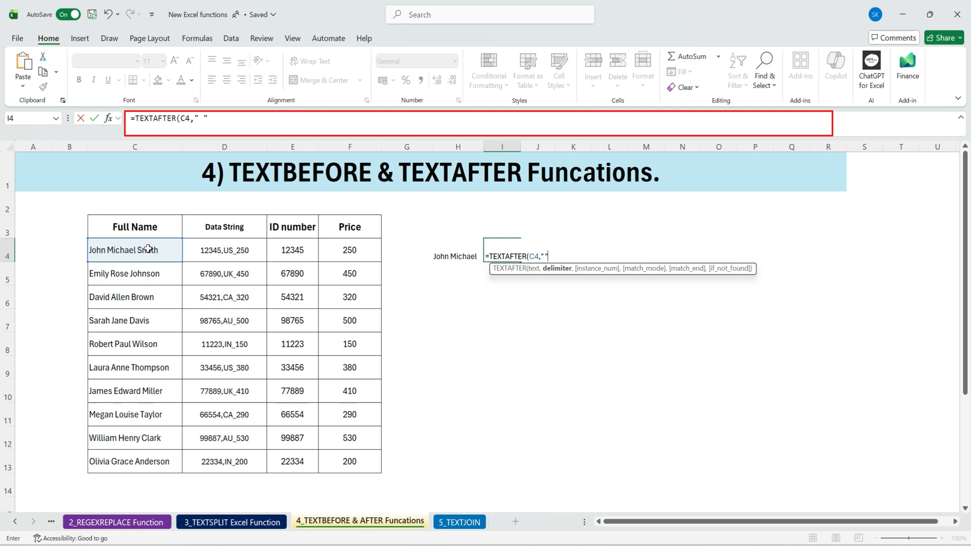
type(",1")
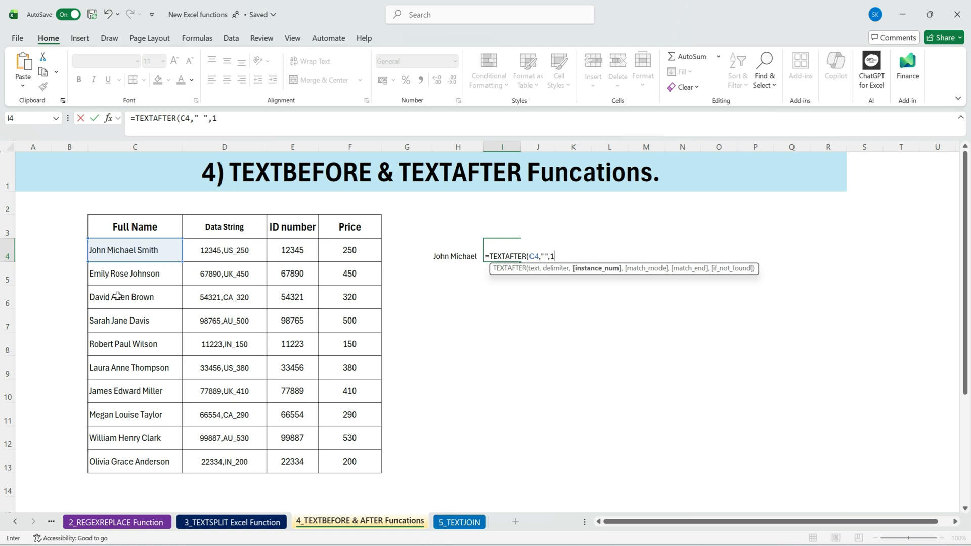
type("2)")
key("enter")
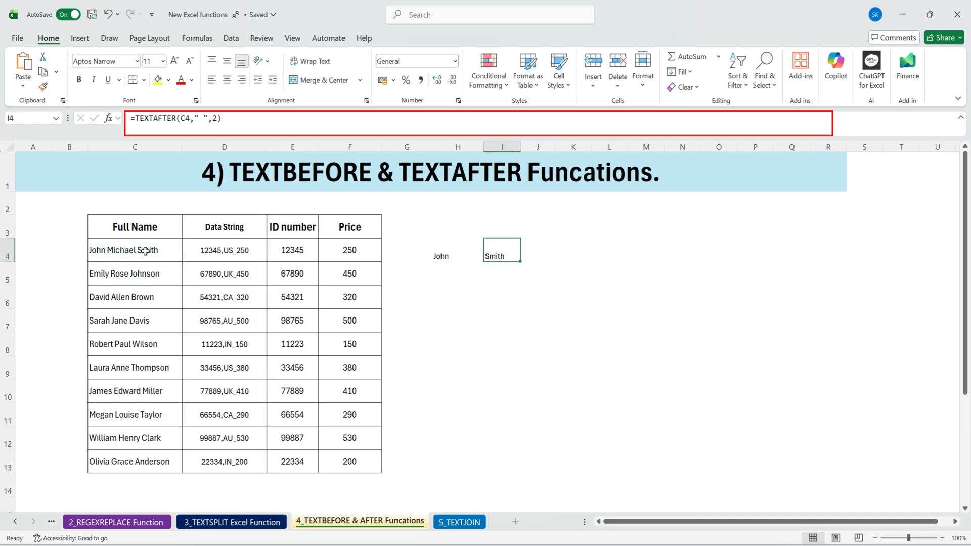
double_click(135, 250)
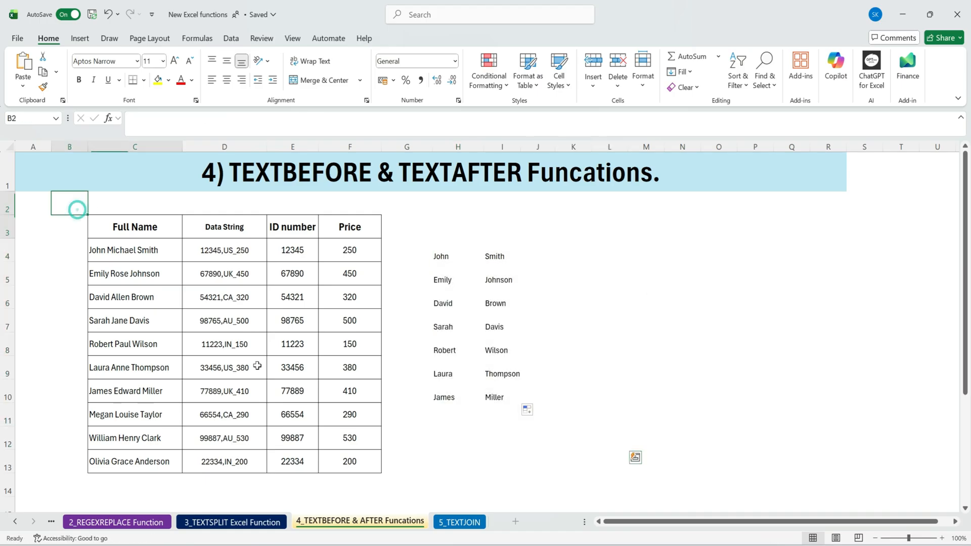
Step: On the 5_TEXTJOIN sheet, add a Full Name header in G3 beside Last Name
left_click(459, 522)
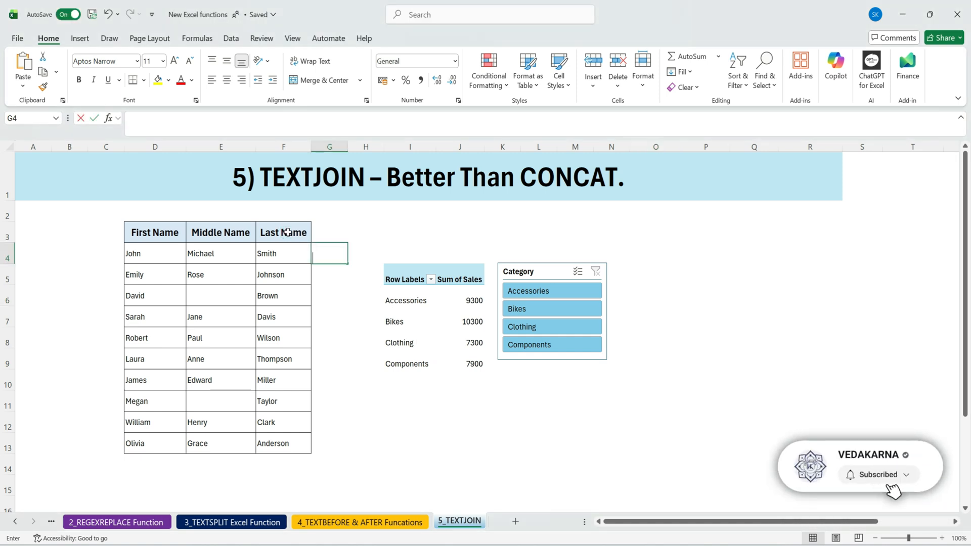
left_click(283, 233)
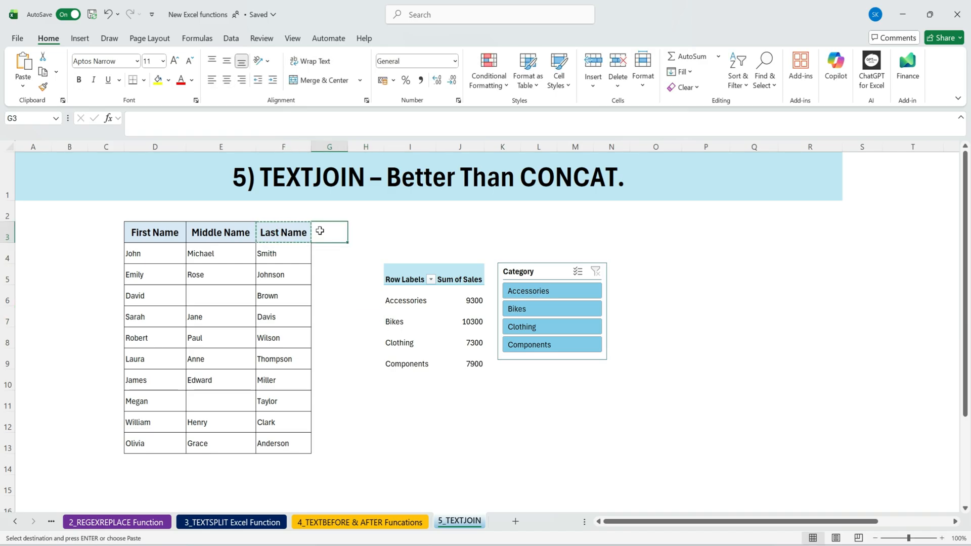
type("Last Name")
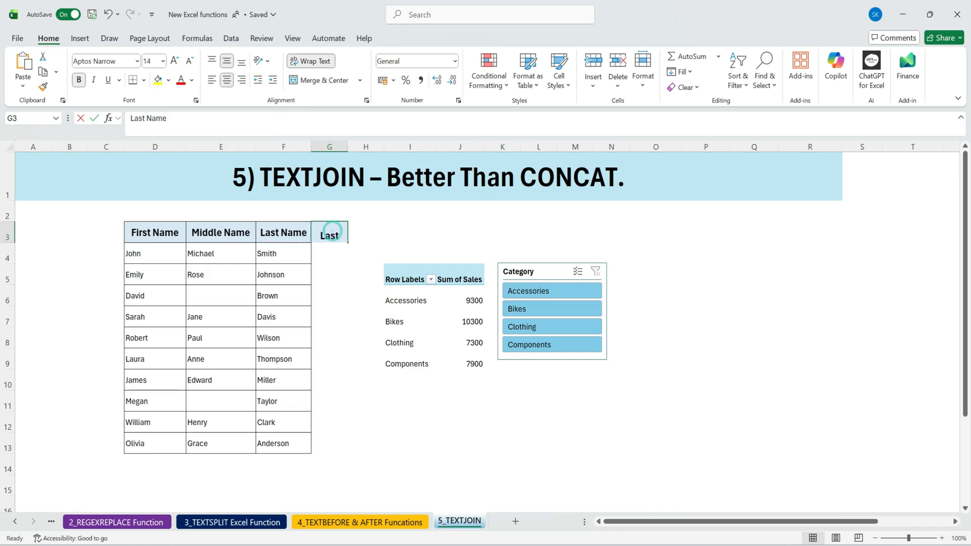
type("Full")
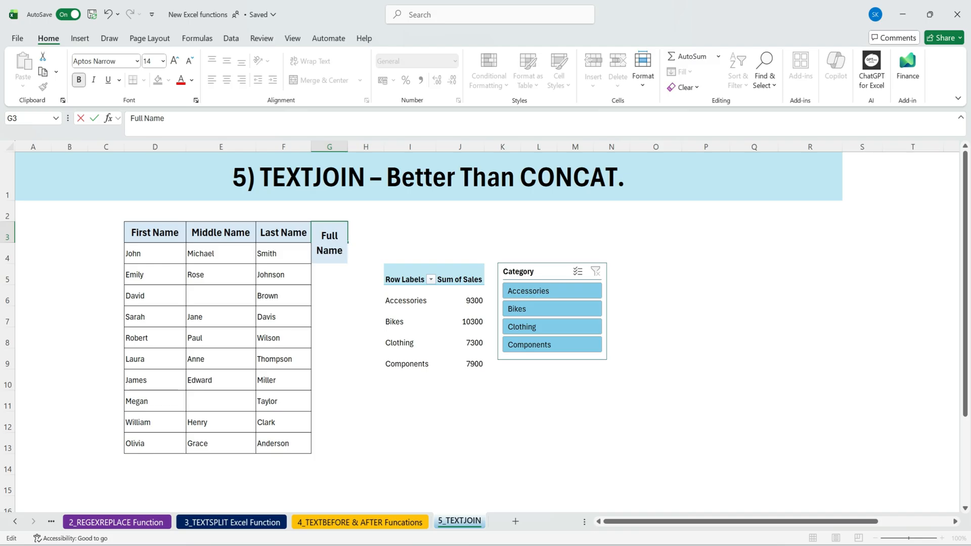
left_click(337, 286)
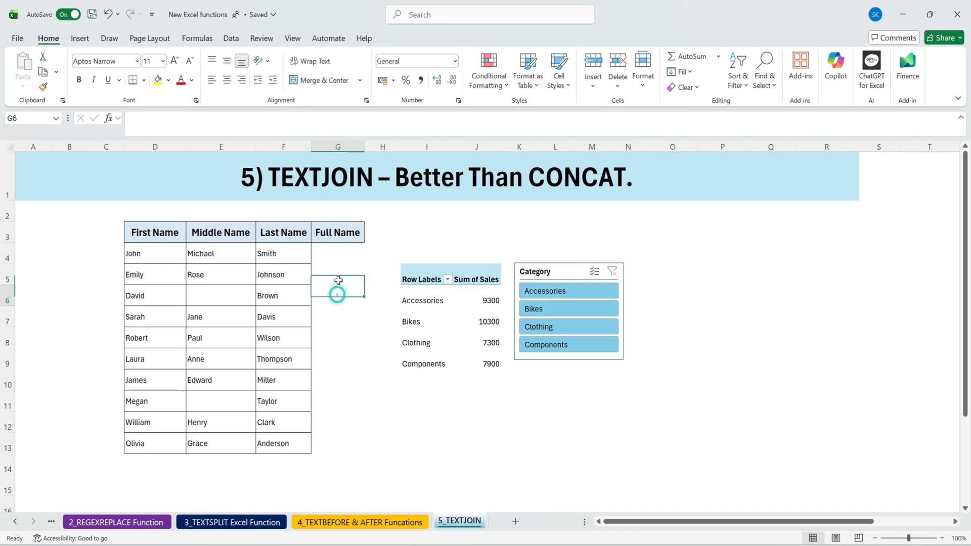
Step: Apply All Borders to the Full Name cells G4:G13
left_click(133, 80)
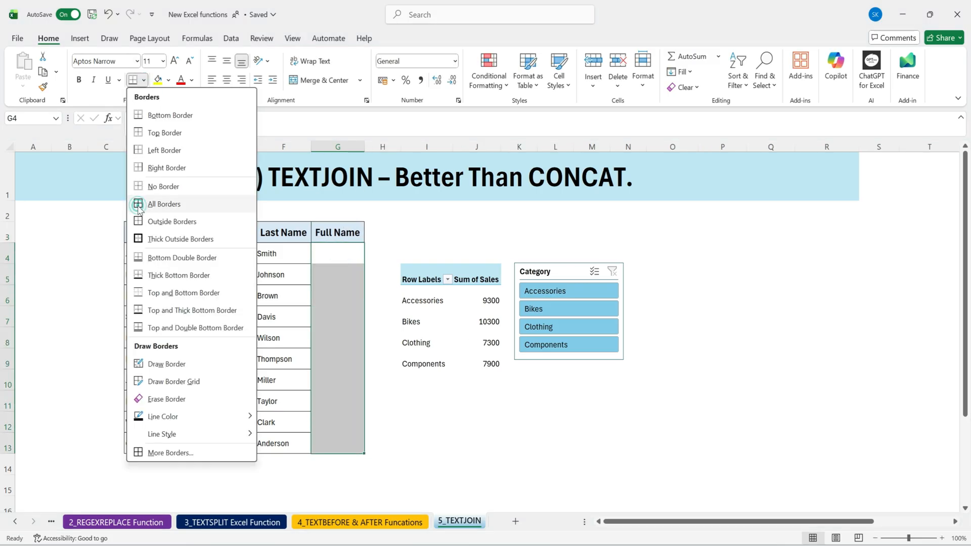
left_click(164, 204)
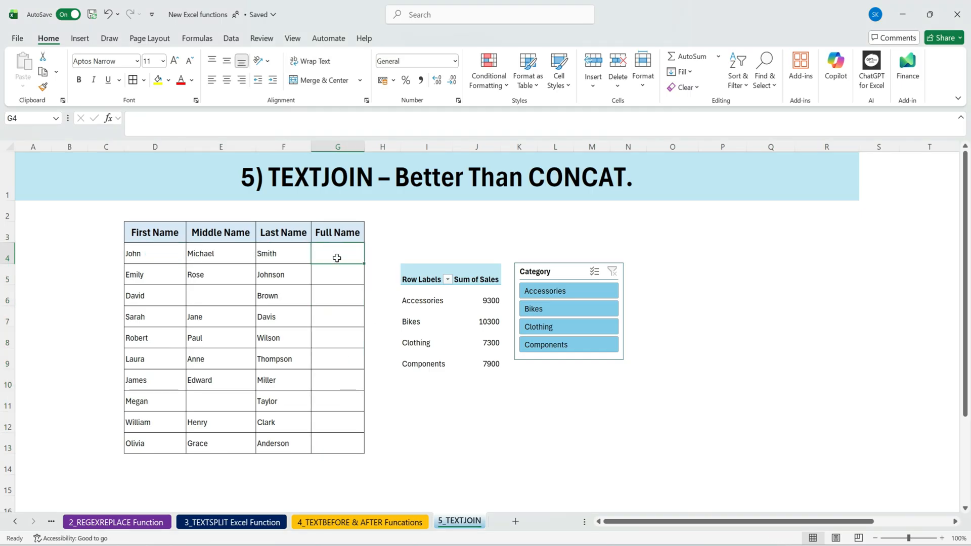
Step: Enter a TEXTJOIN formula joining first, middle and last names with " " and ignore-empty TRUE
type("=tes")
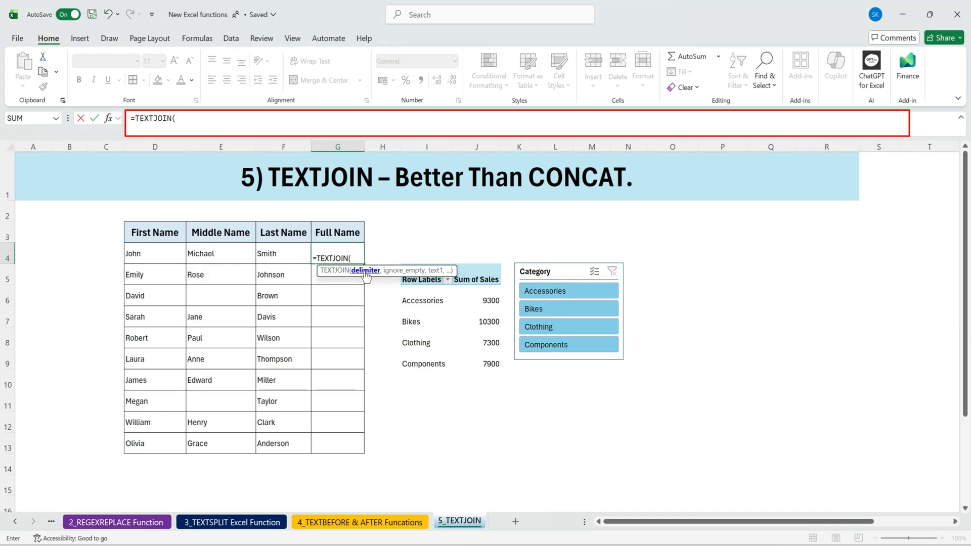
type("\"")
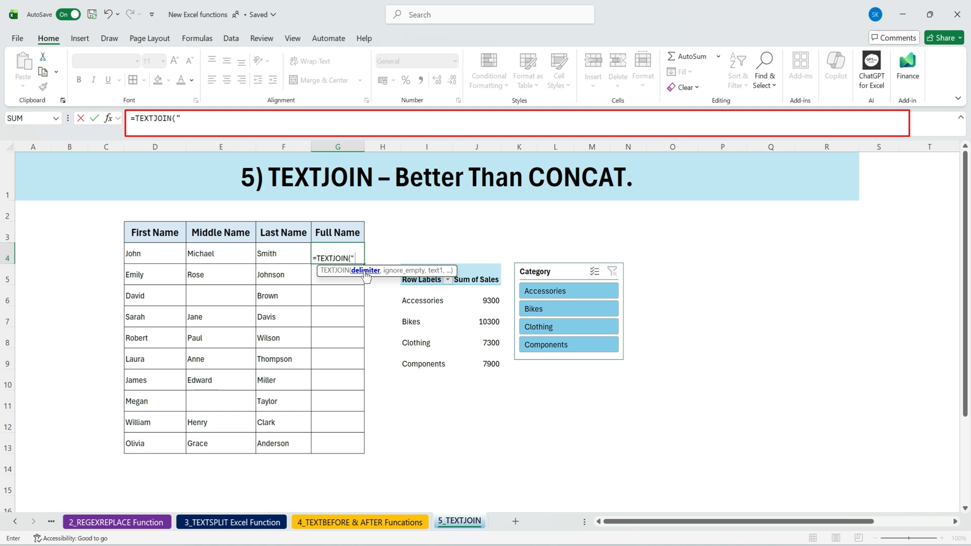
type("\" \"")
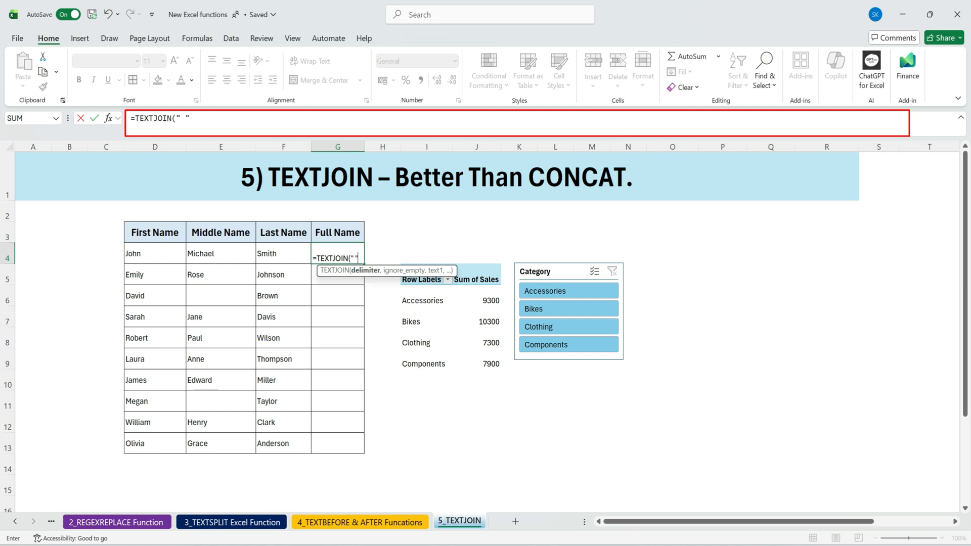
type(",")
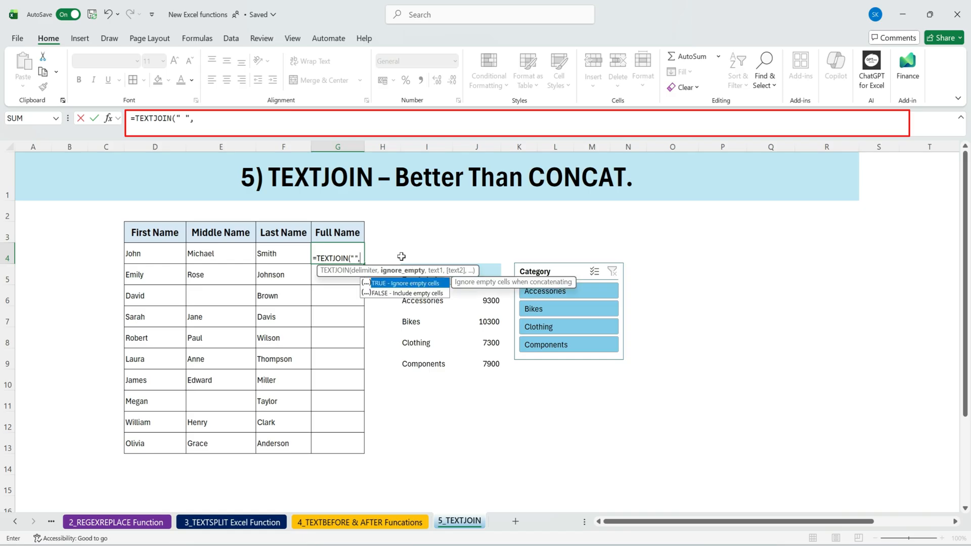
mouse_move(434, 293)
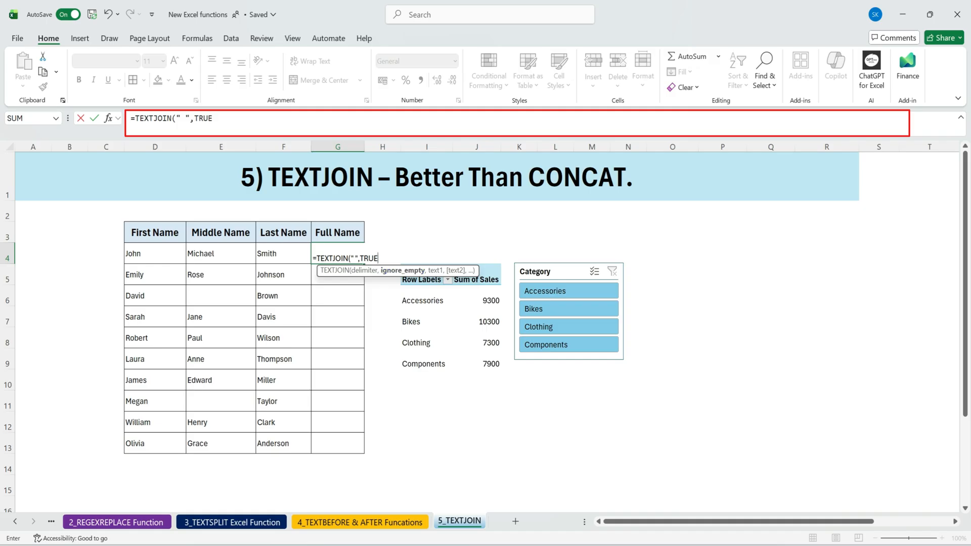
type(",D4:F4)")
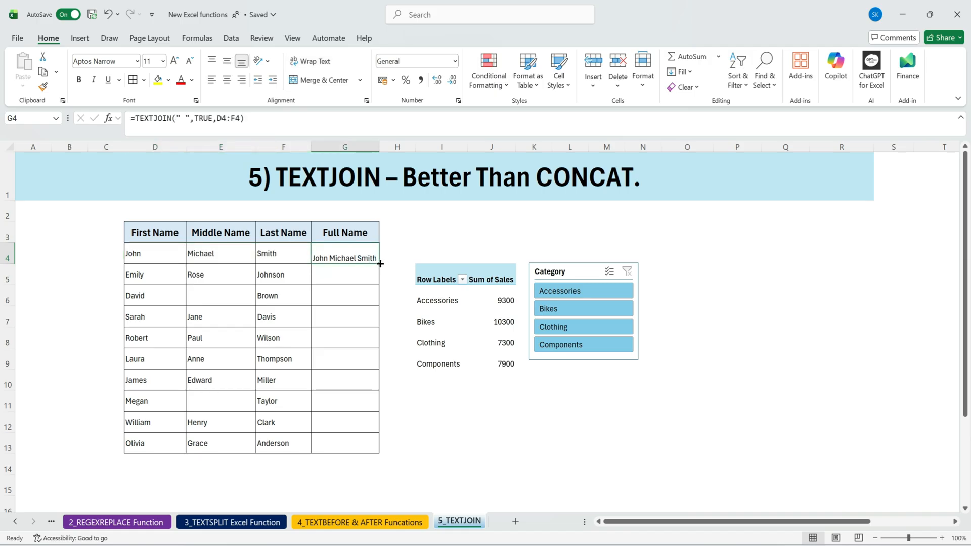
left_click_drag(381, 264, 381, 449)
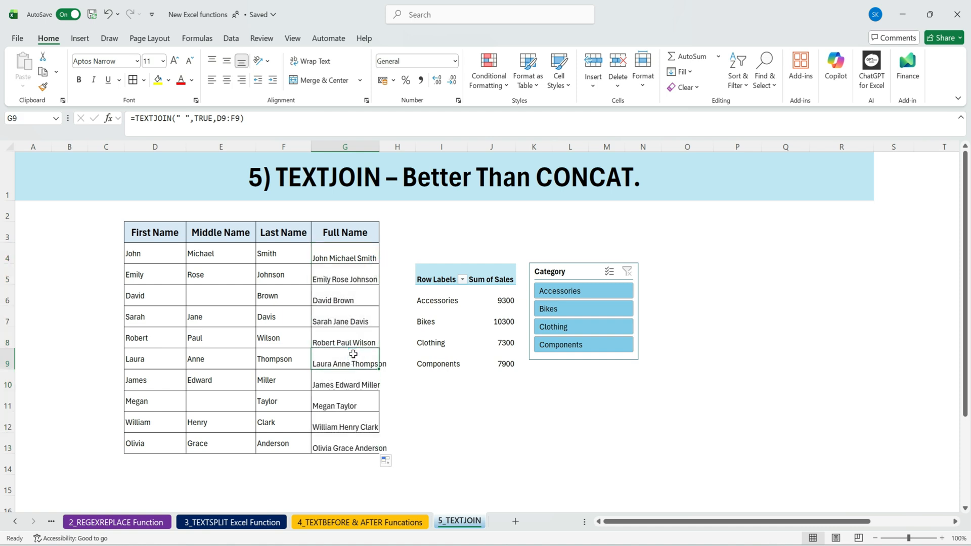
left_click(344, 295)
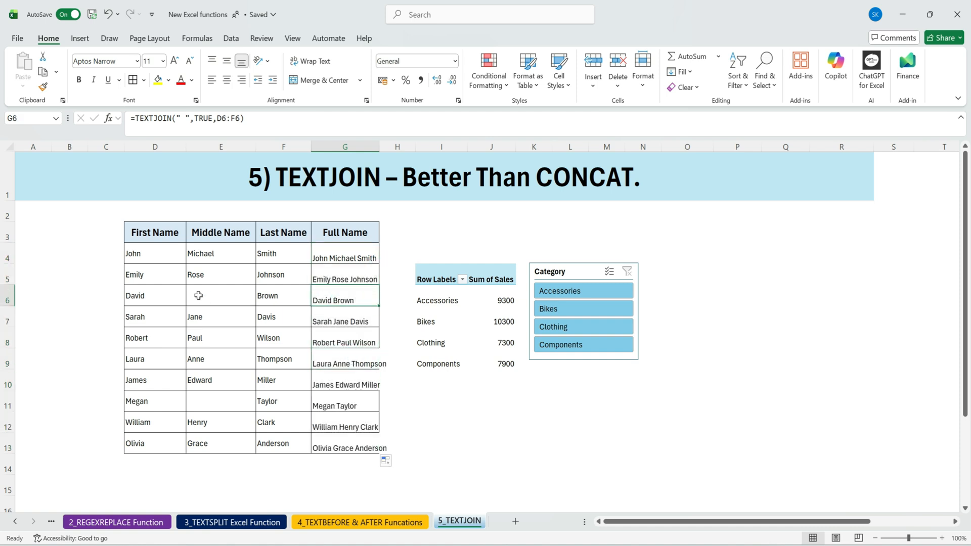
double_click(344, 296)
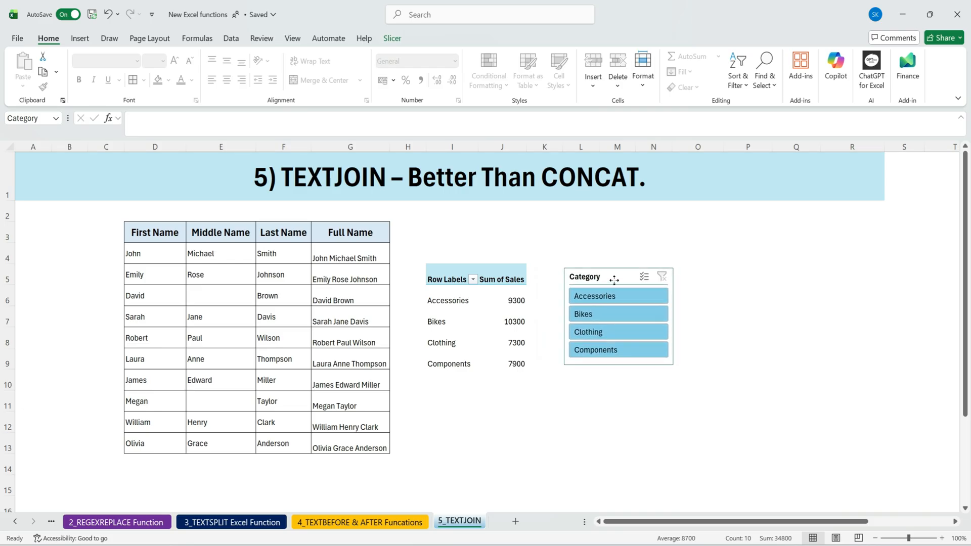
left_click(617, 277)
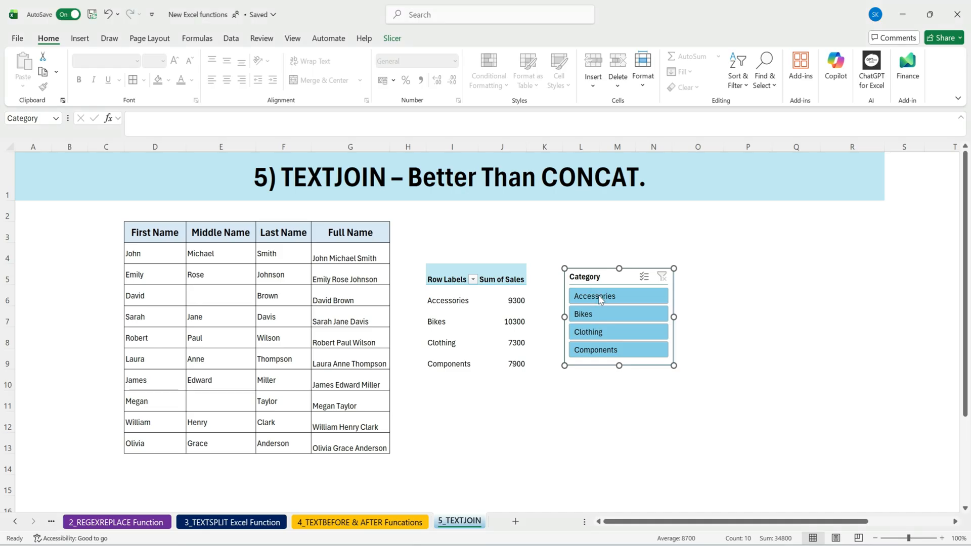
left_click(617, 296)
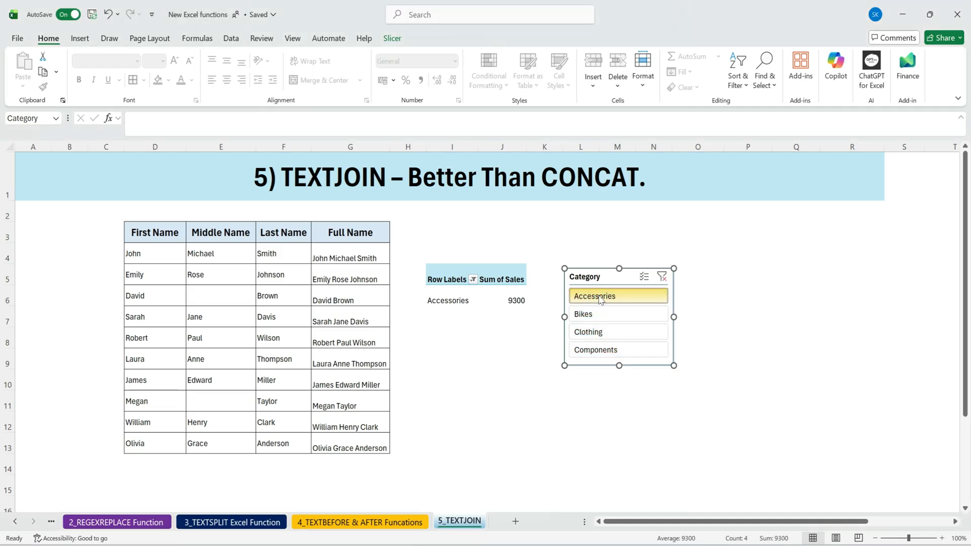
left_click(603, 314)
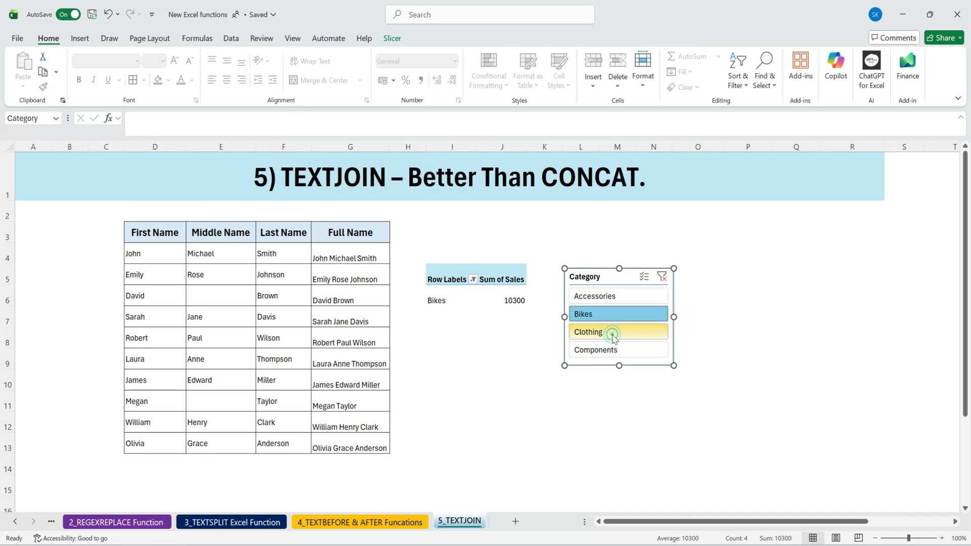
left_click(595, 349)
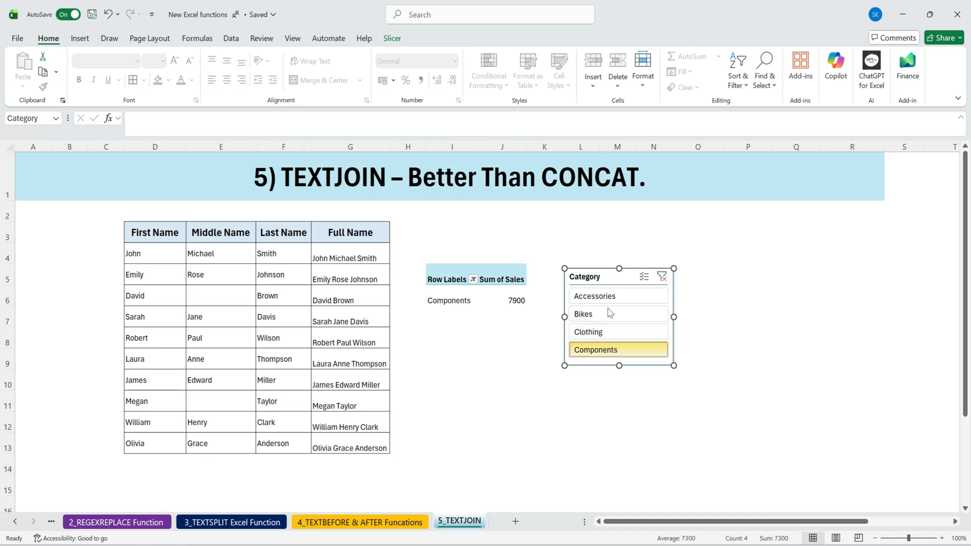
left_click(596, 332)
type("=")
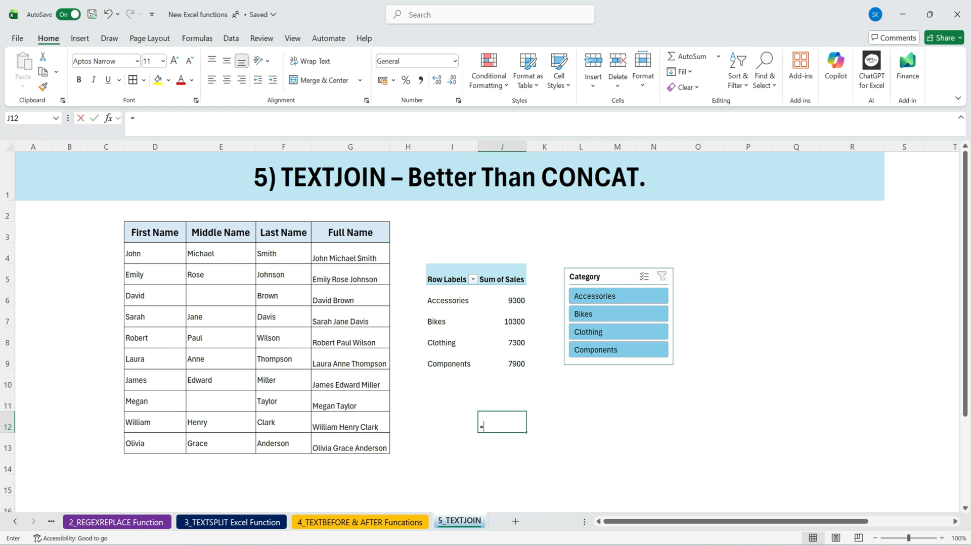
Step: Total the pivot sales in J12 with =SUM(J6:J11)
type("sum")
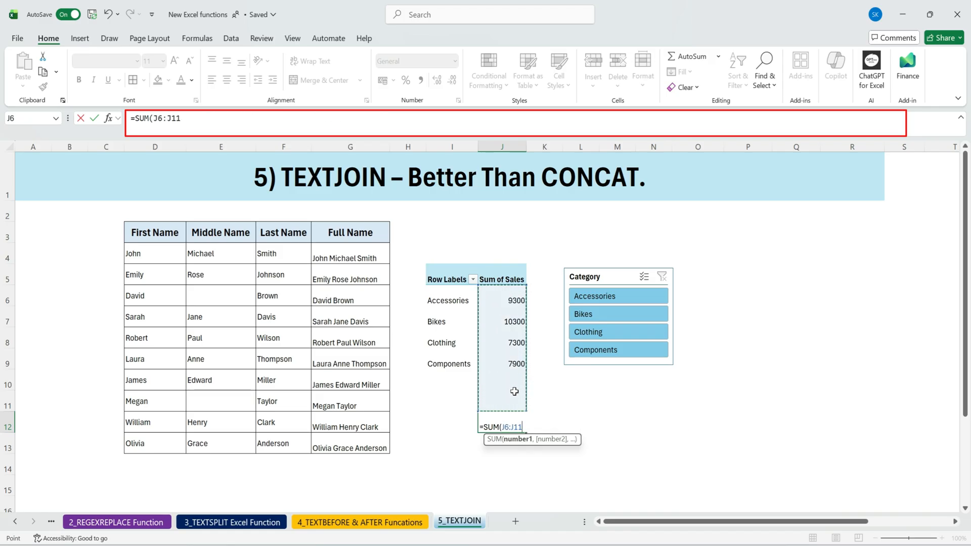
key("Enter")
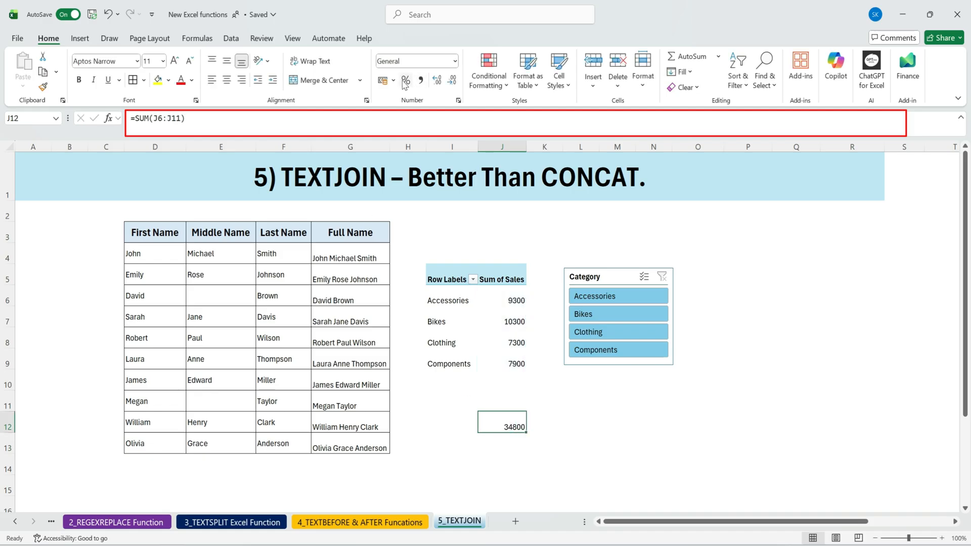
Step: Format the total as $ English (United States) accounting with no decimals, showing $34,800
left_click(393, 80)
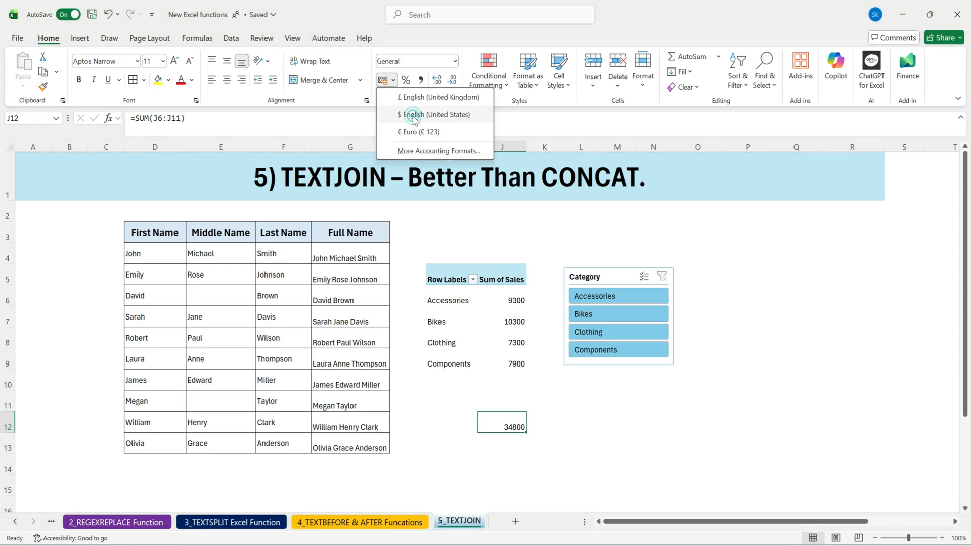
left_click(437, 114)
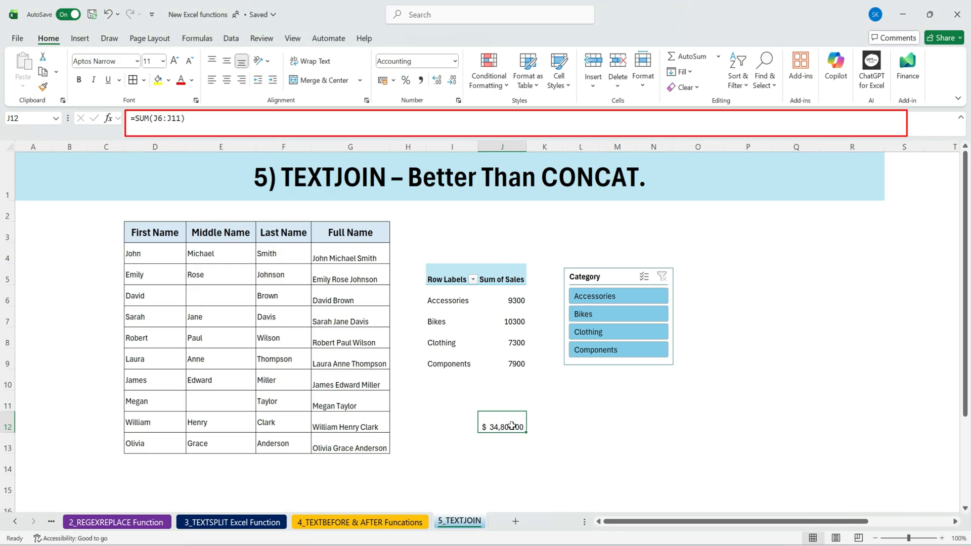
left_click(453, 81)
type("=")
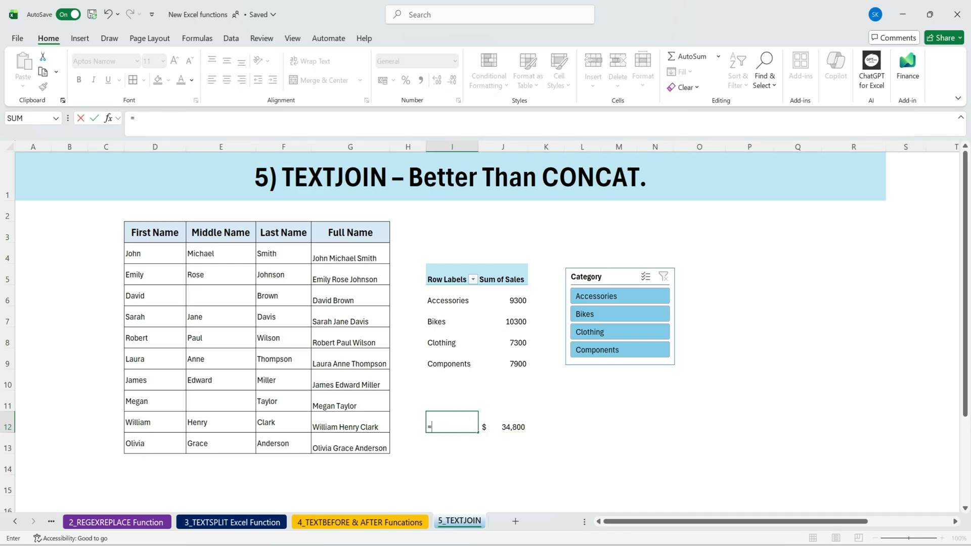
Step: In I12 enter =TEXTJOIN(",",TRUE,I6:I11)&" - Sales:" to label the total by shown categories
type("te")
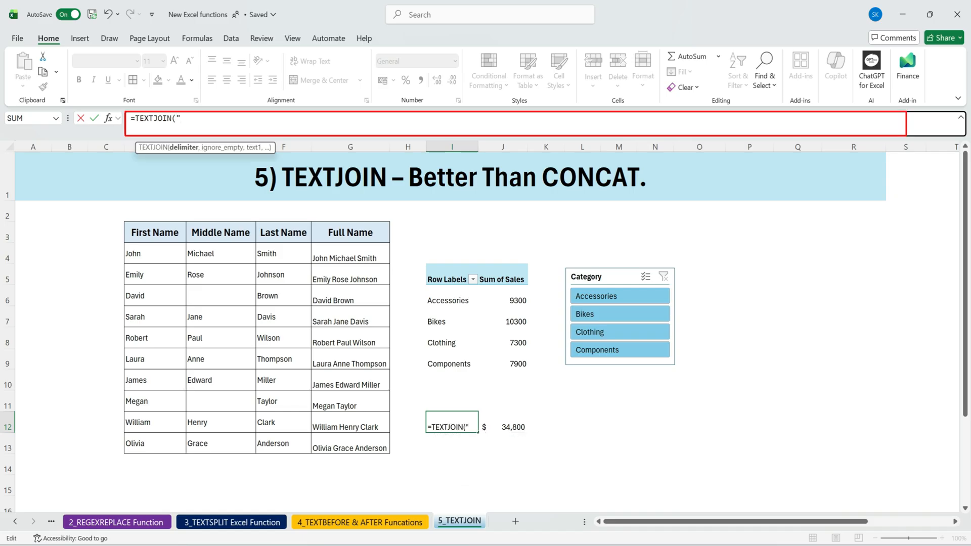
type(",\",")
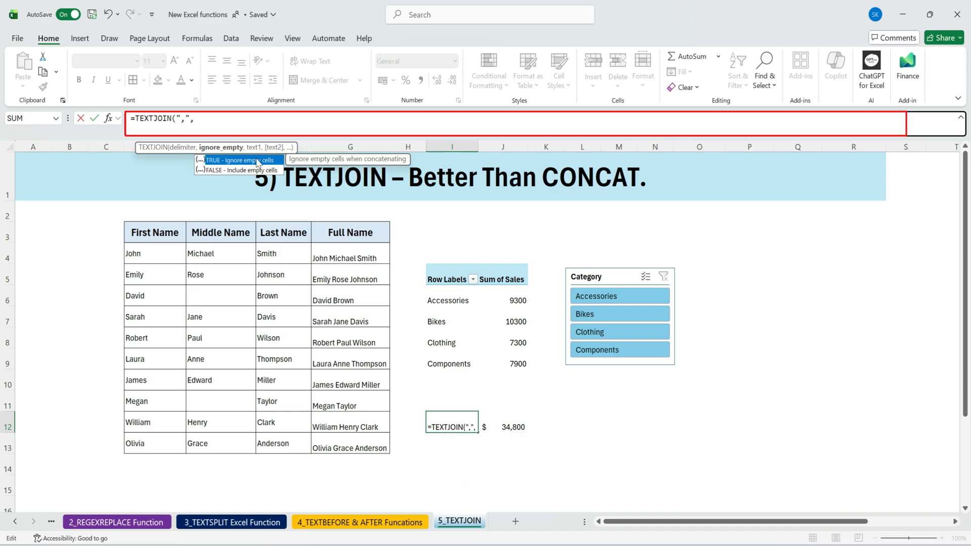
type("TRUE,")
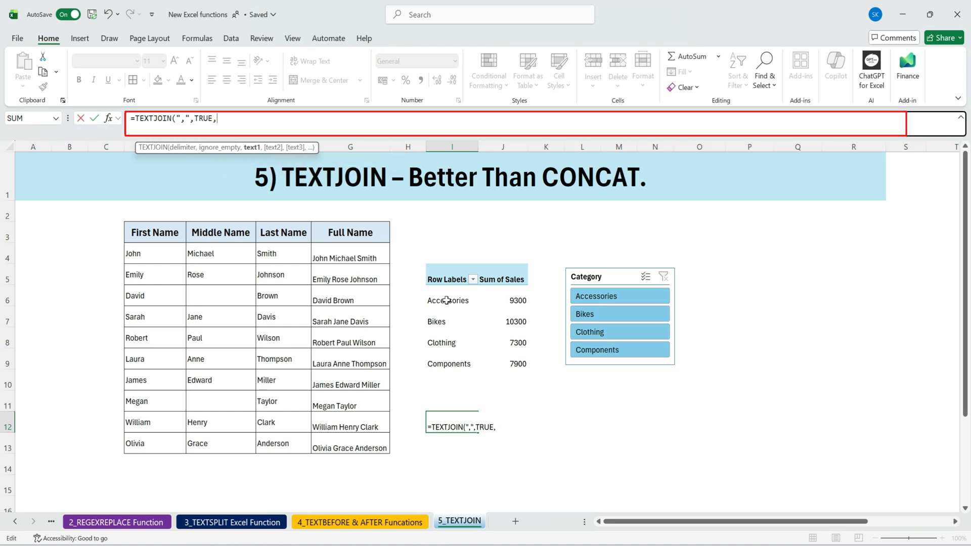
left_click_drag(451, 301, 451, 401)
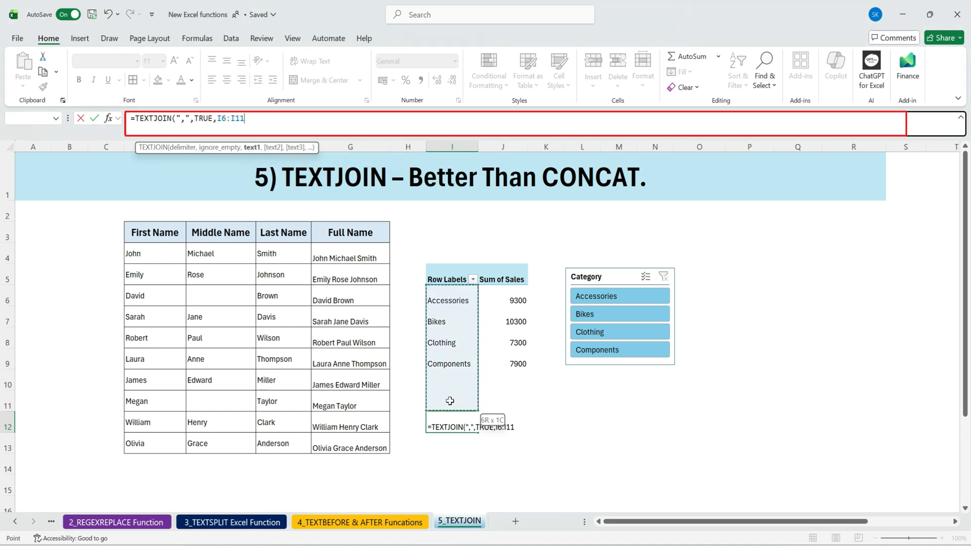
type(",")
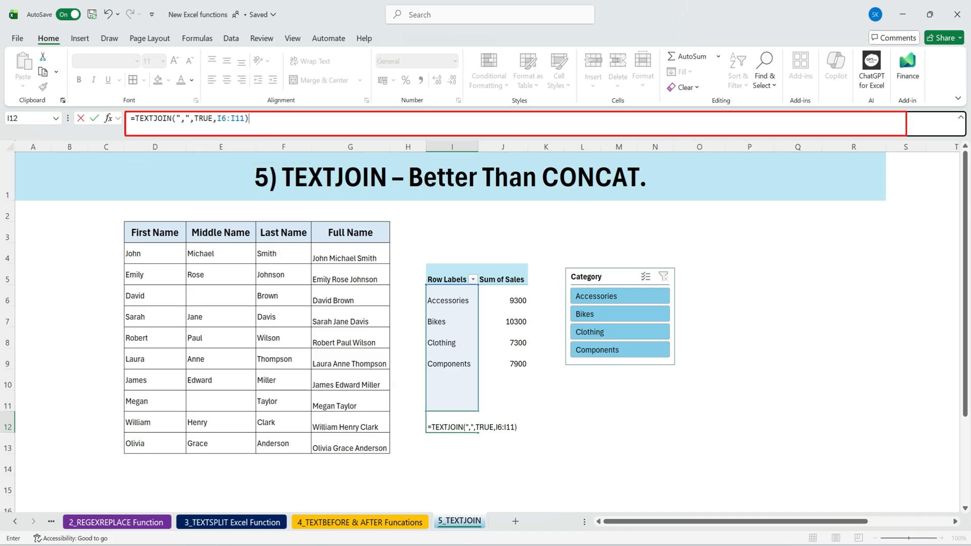
type("&\" -")
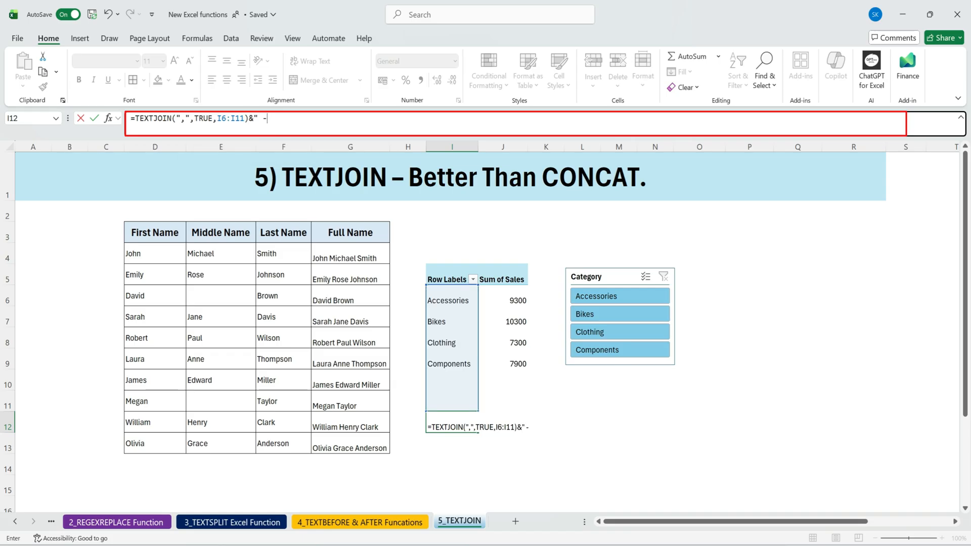
type("Sales")
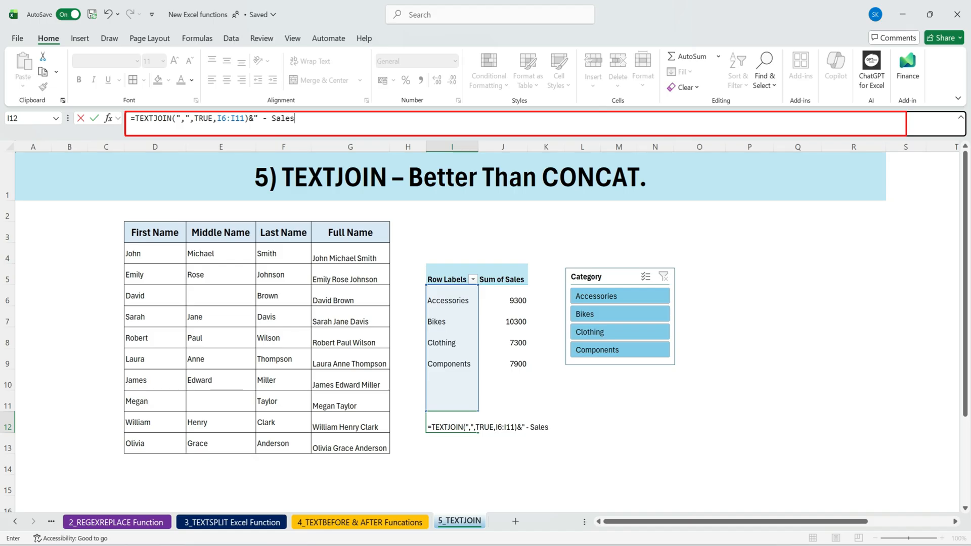
type(":\"")
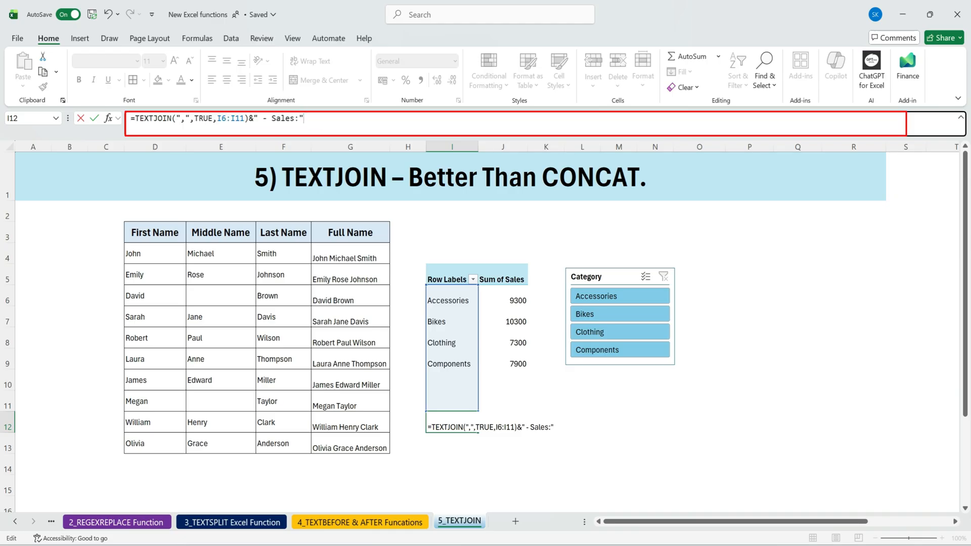
key("enter")
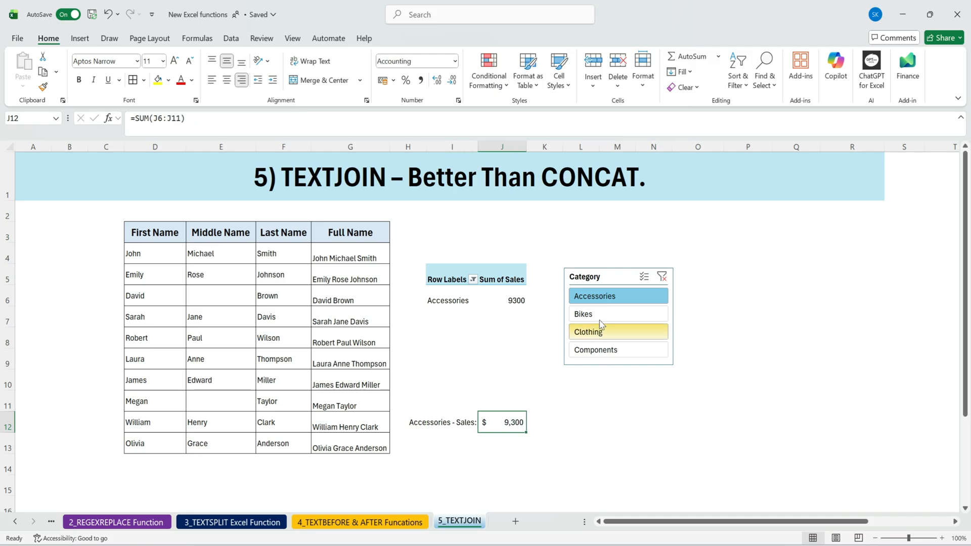
Step: Filter the slicer to Clothing so the label reads Clothing - Sales: $7,300, then deselect
left_click(595, 349)
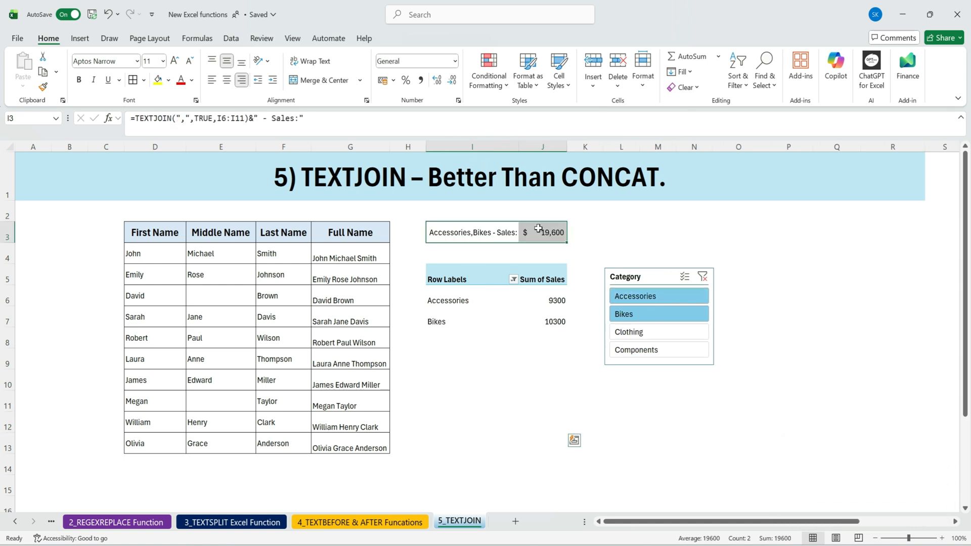
left_click(471, 252)
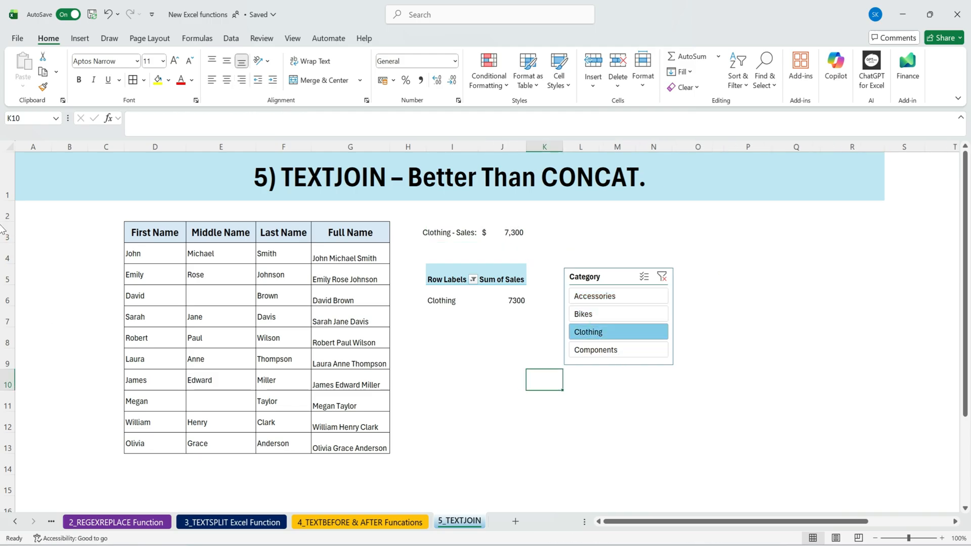
left_click(851, 358)
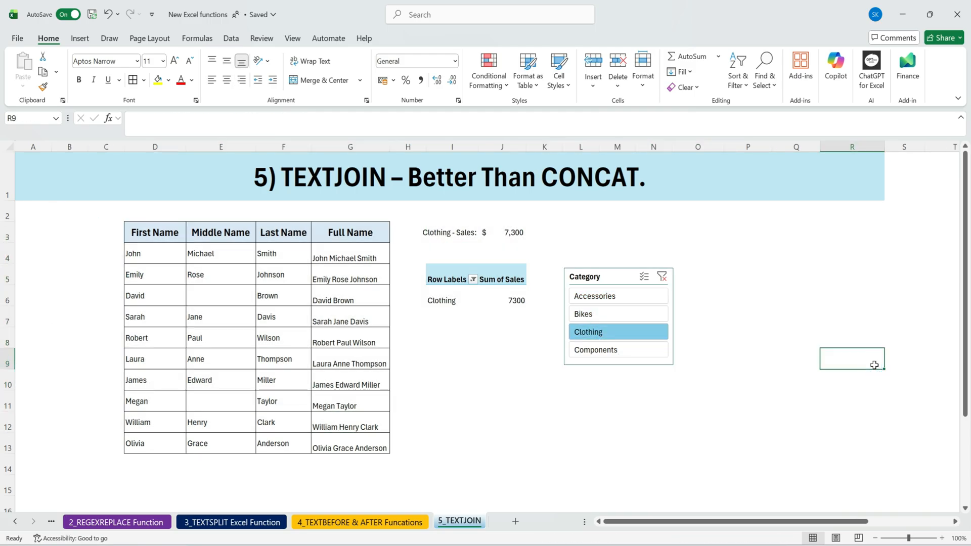
Step: Step back through the sheet tabs to 1_REGEX.EXTRACT Function
left_click(360, 522)
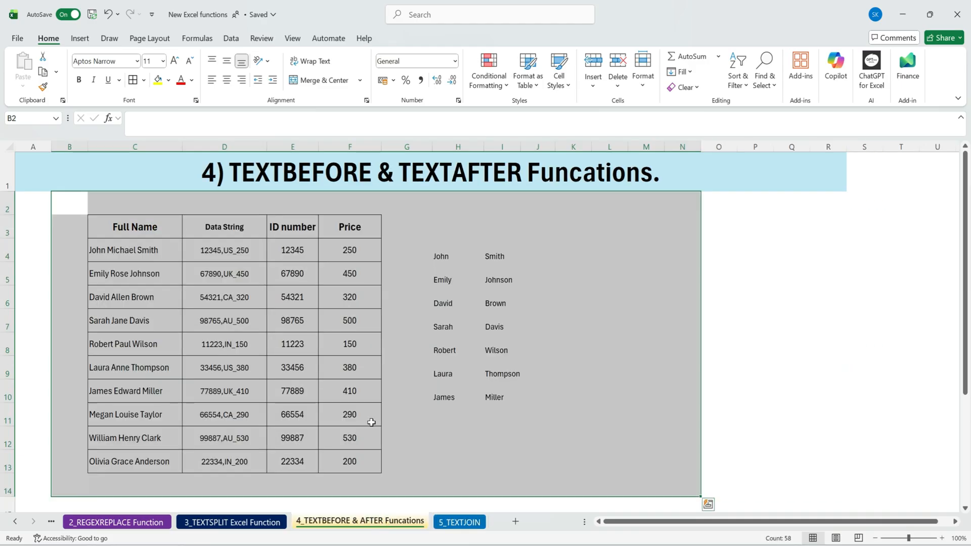
left_click(117, 522)
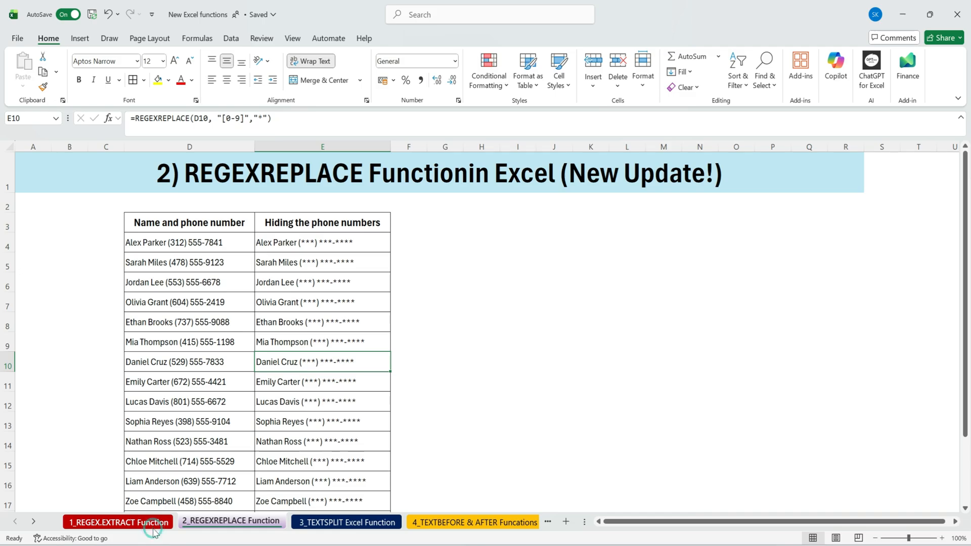
left_click(118, 521)
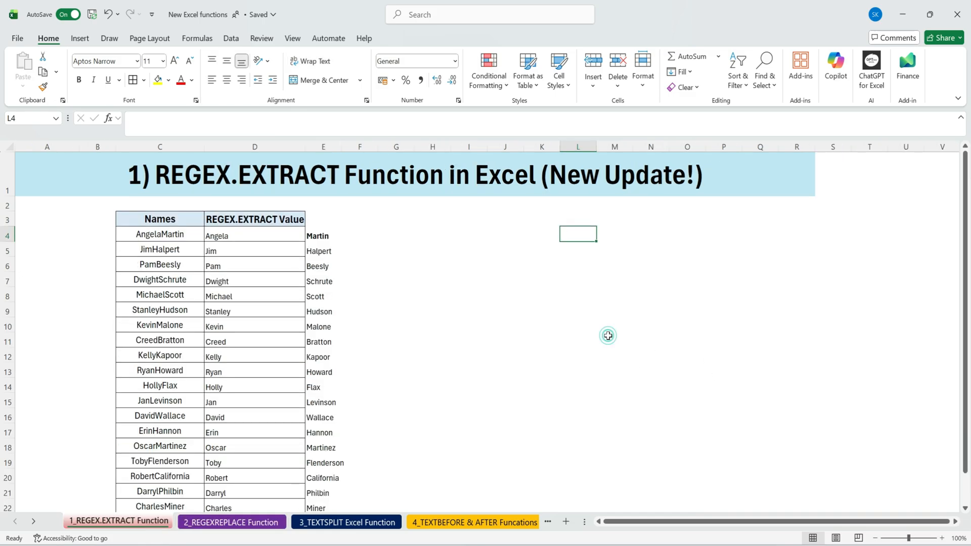